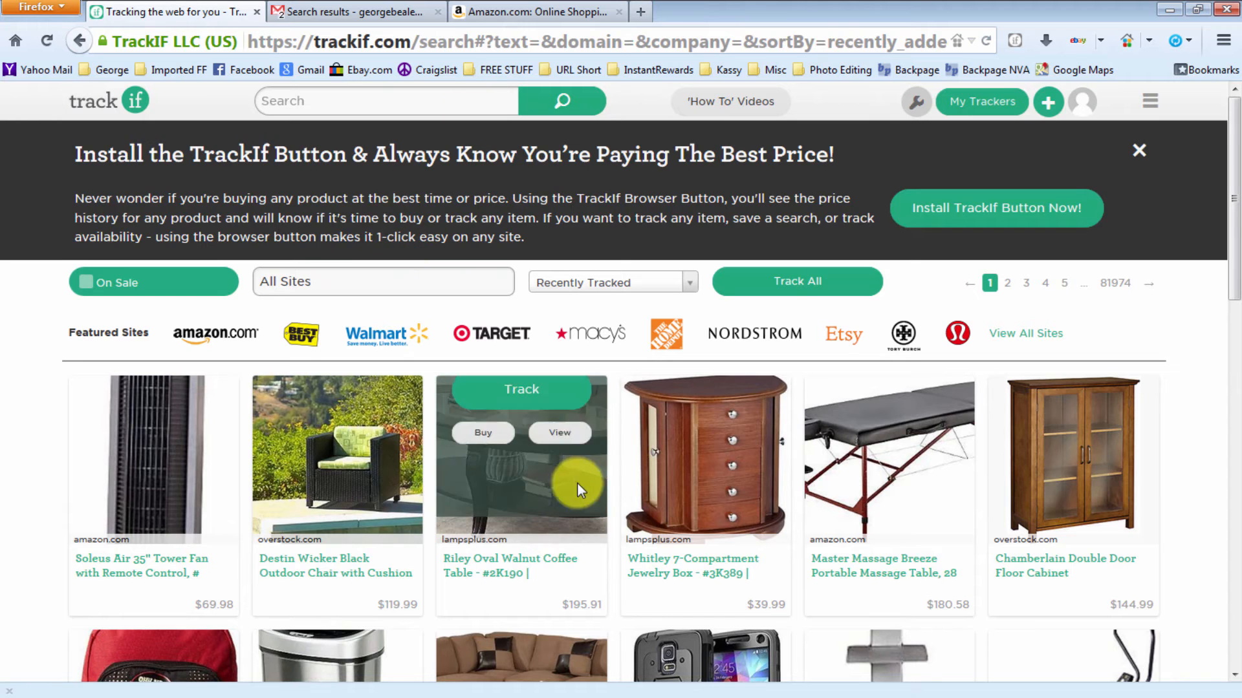
# Scroll through TrackIf's signed-out home page and bring up its site menu of account options.
pyautogui.click(1138, 150)
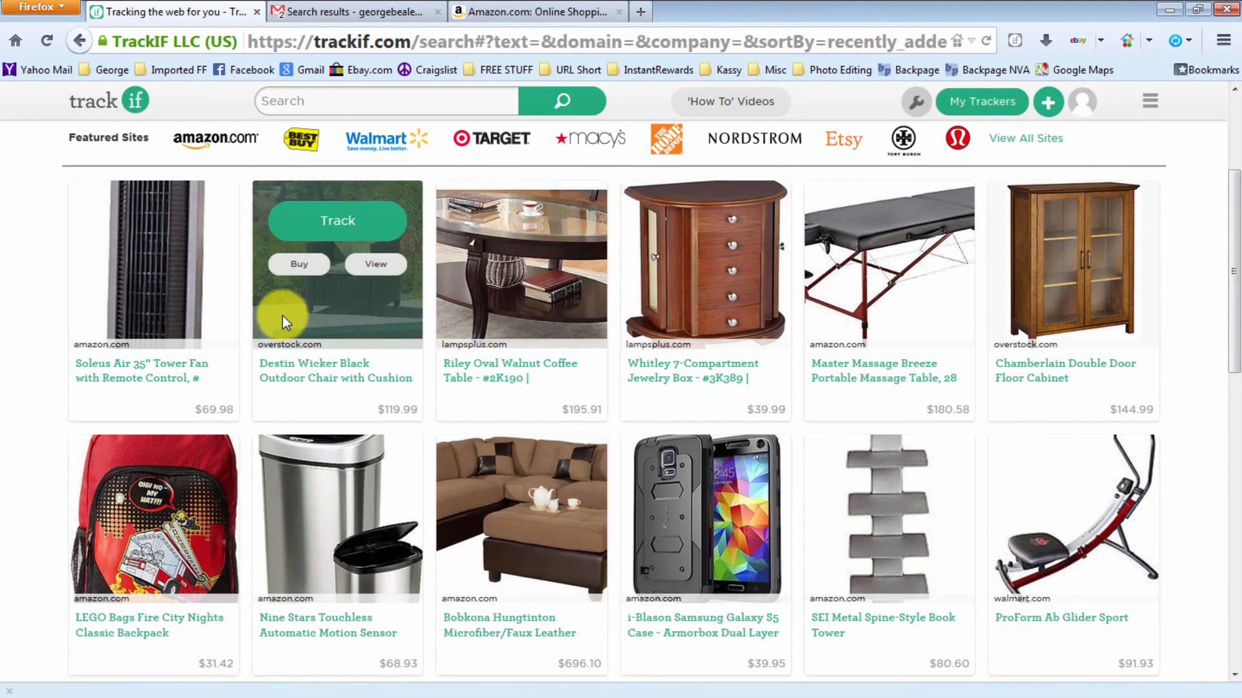
pyautogui.scroll(-3)
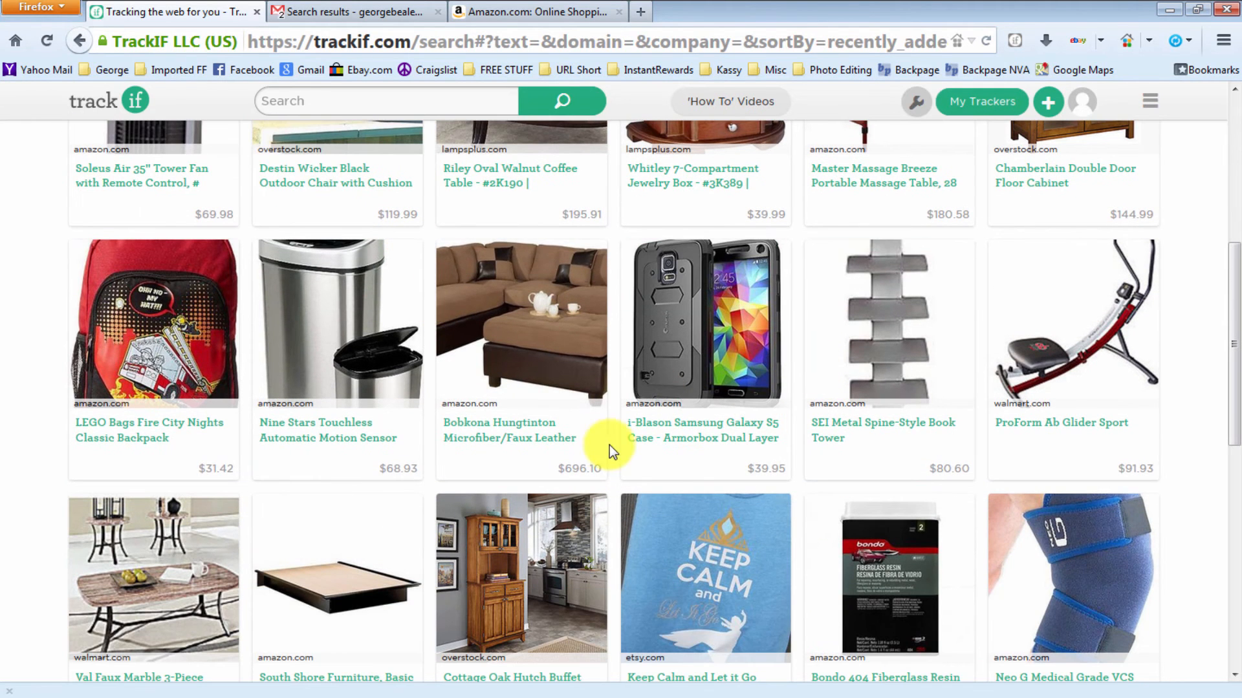
pyautogui.moveTo(439, 410)
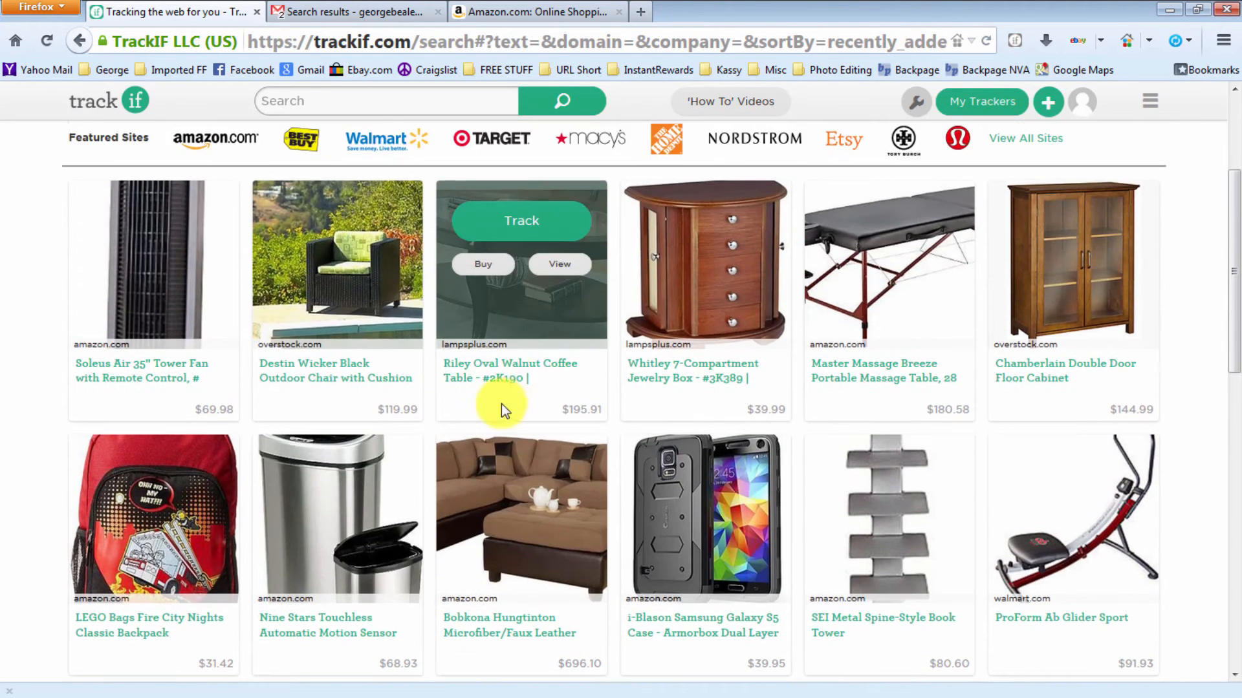
pyautogui.moveTo(853, 388)
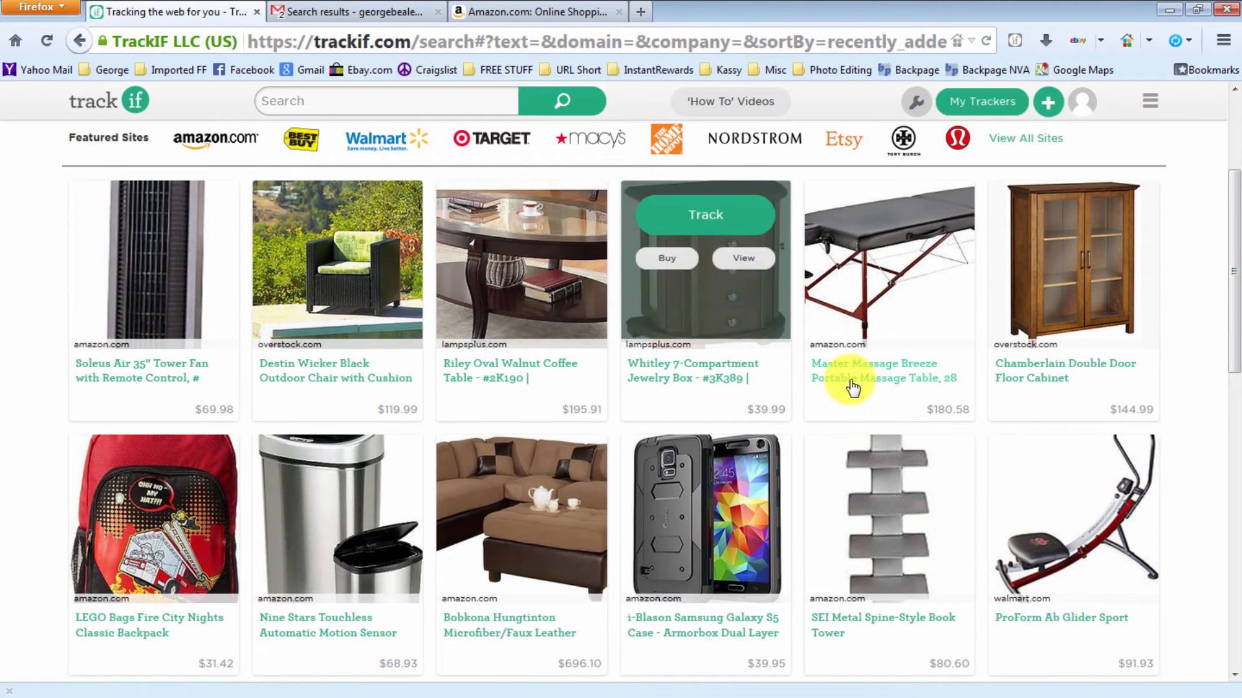
pyautogui.scroll(-3)
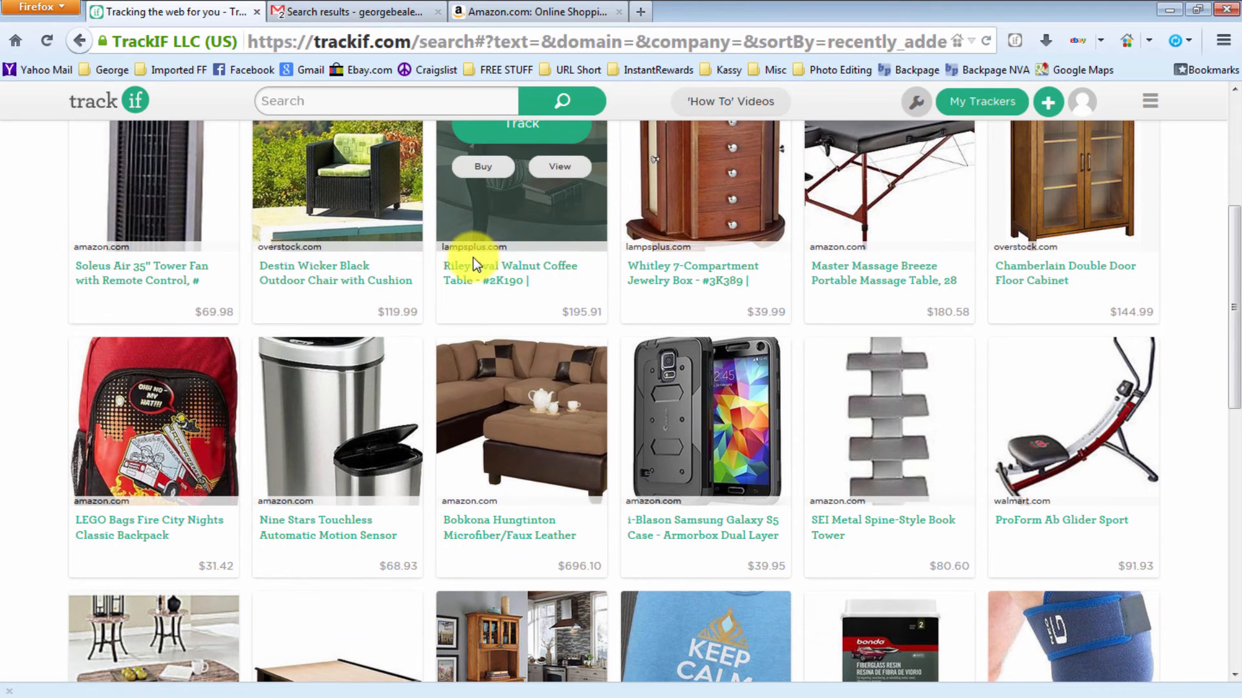
pyautogui.scroll(-3)
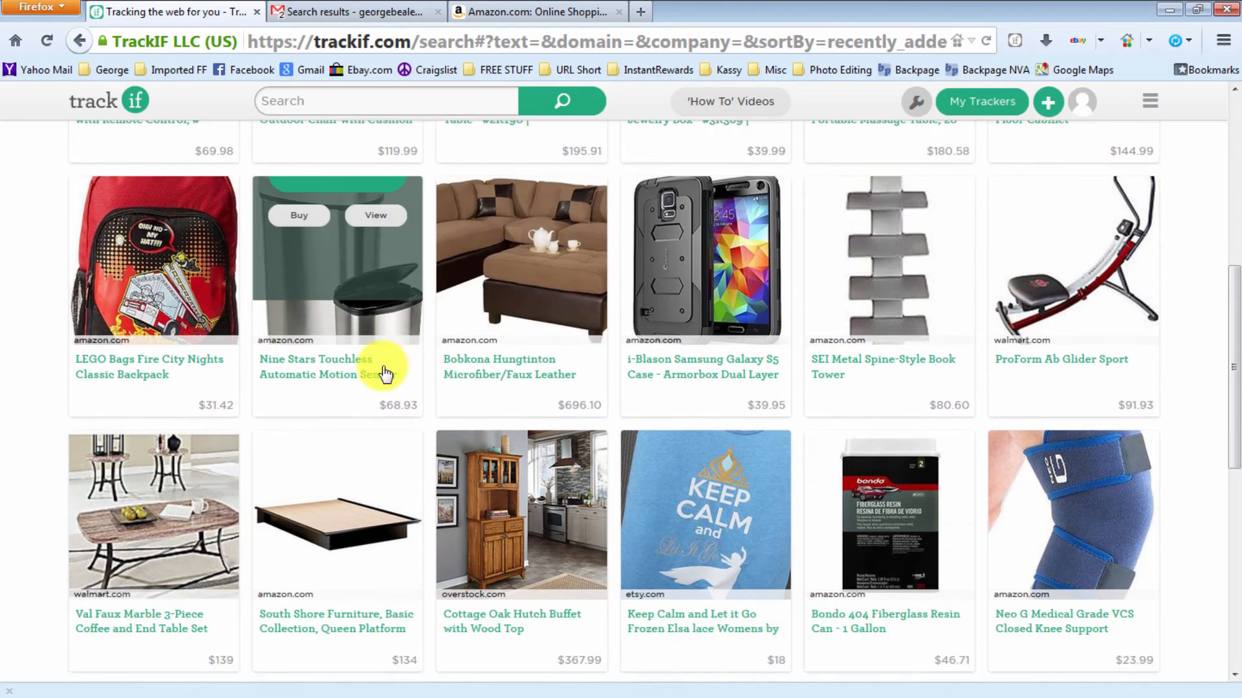
pyautogui.scroll(-3)
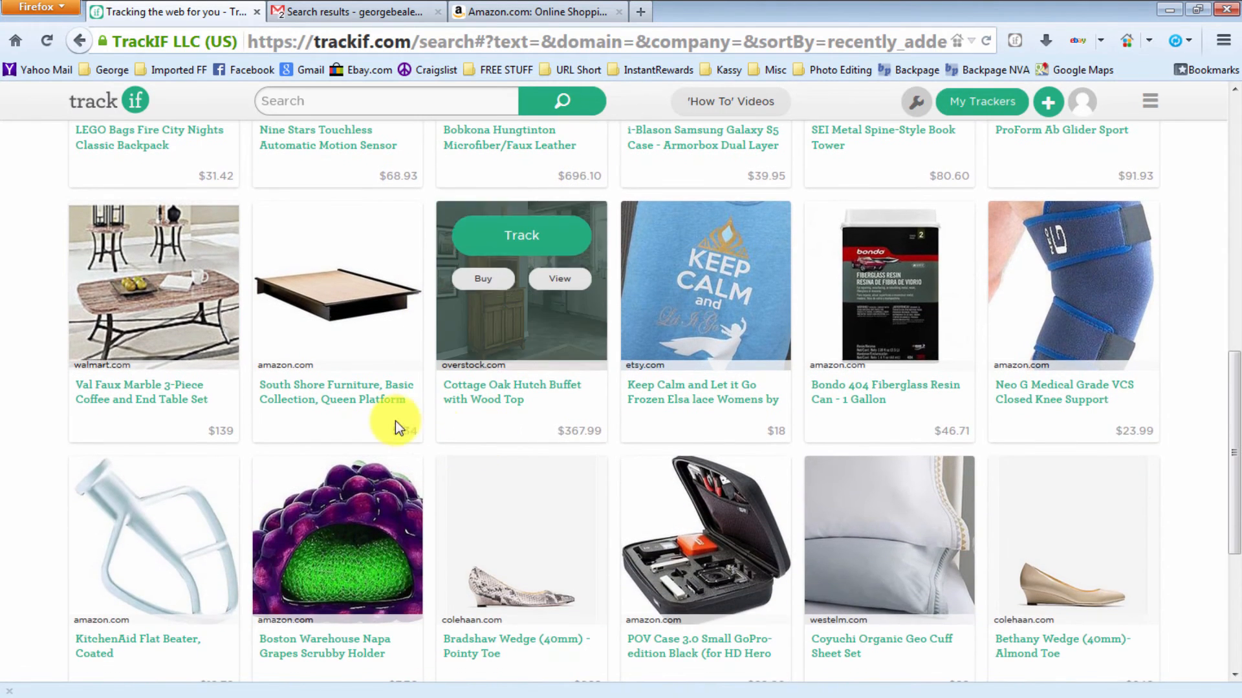
pyautogui.scroll(-3)
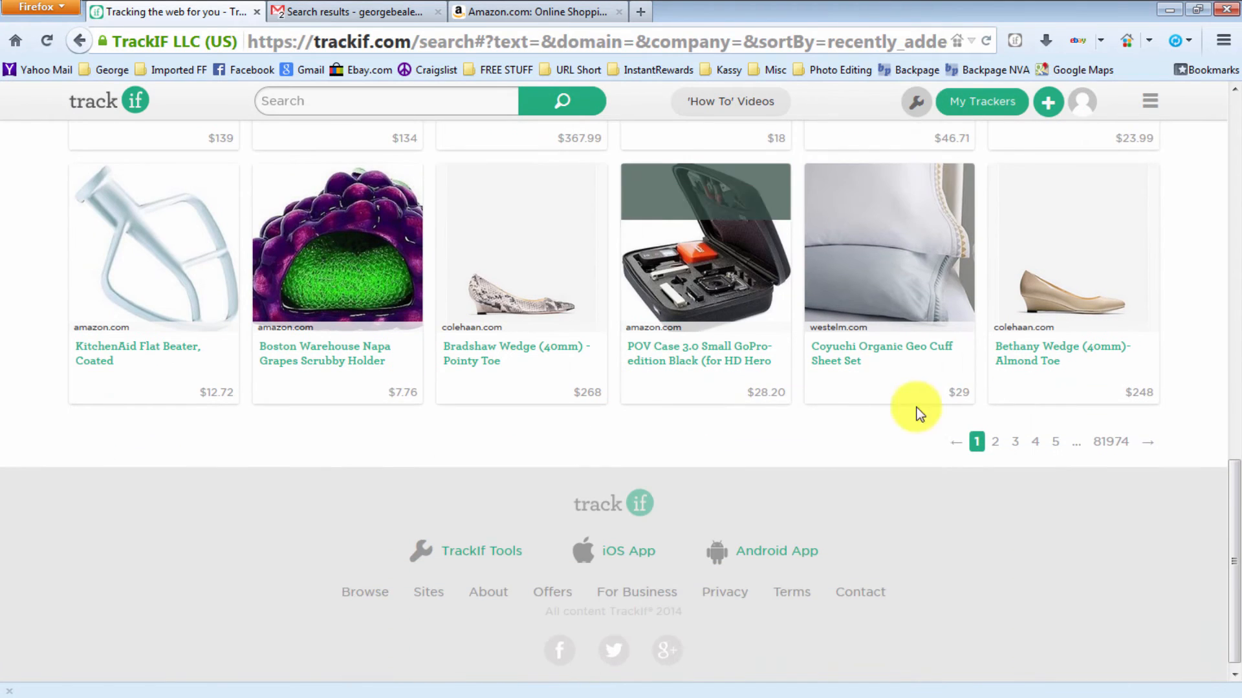
pyautogui.moveTo(859, 341)
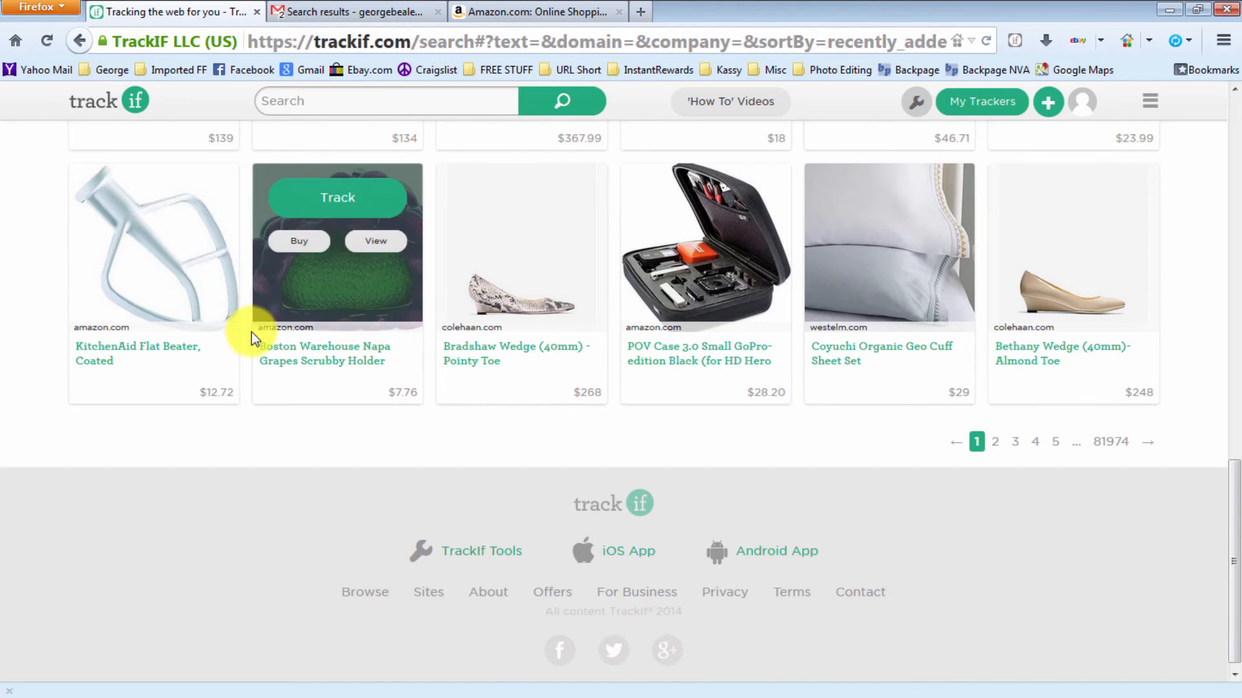
pyautogui.moveTo(523, 332)
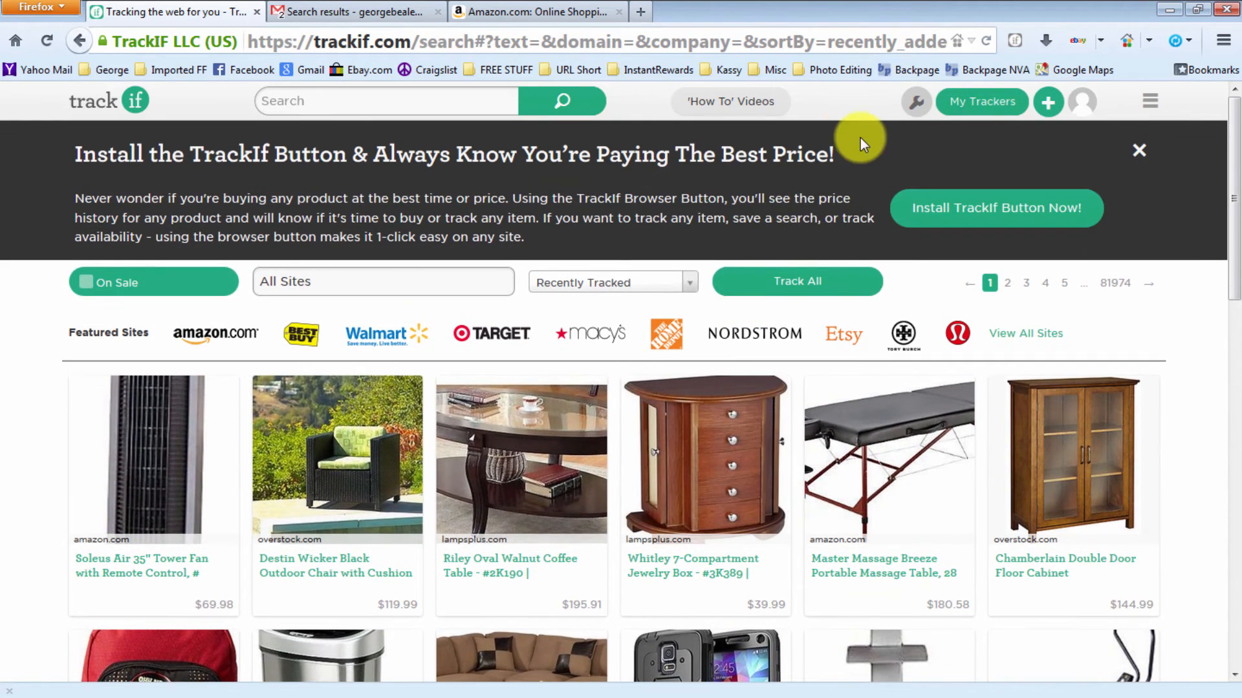
pyautogui.moveTo(907, 147)
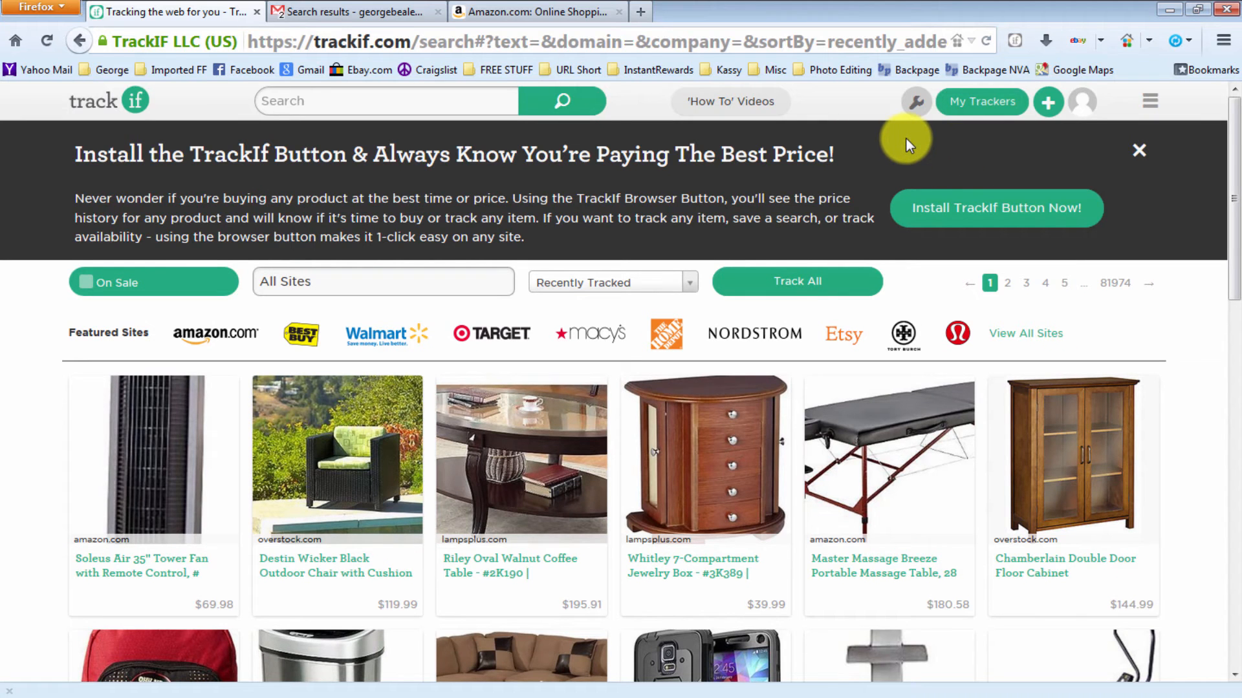
pyautogui.moveTo(902, 154)
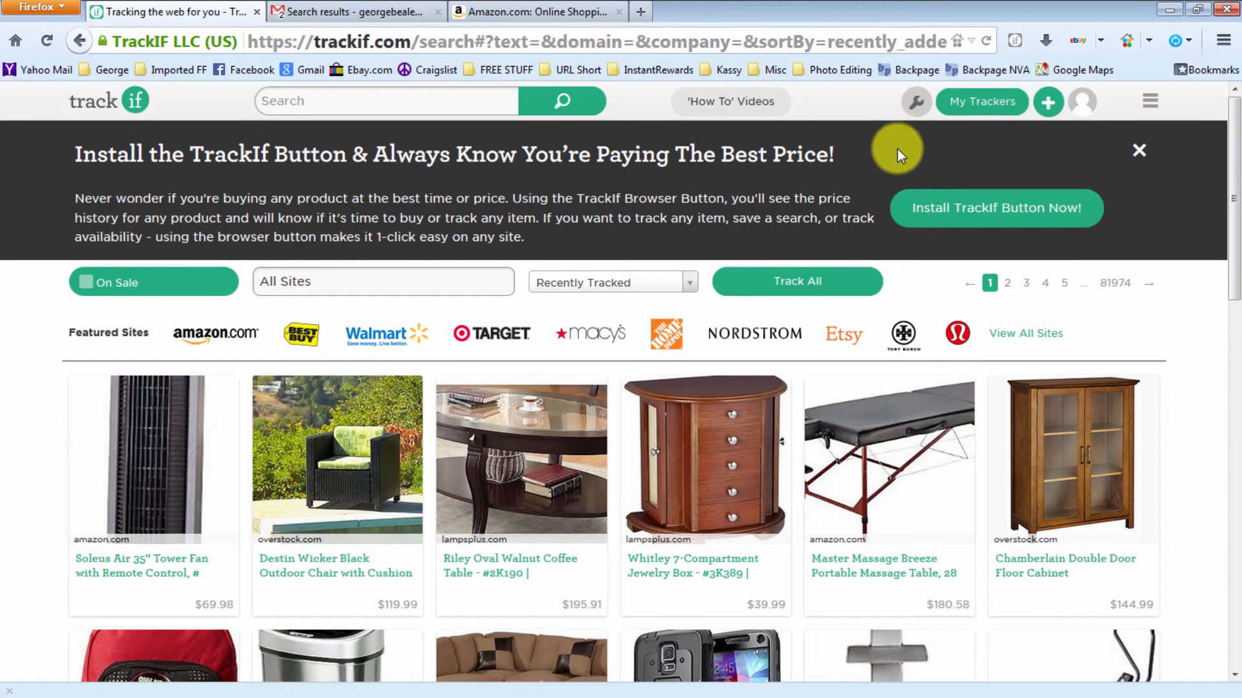
pyautogui.moveTo(924, 150)
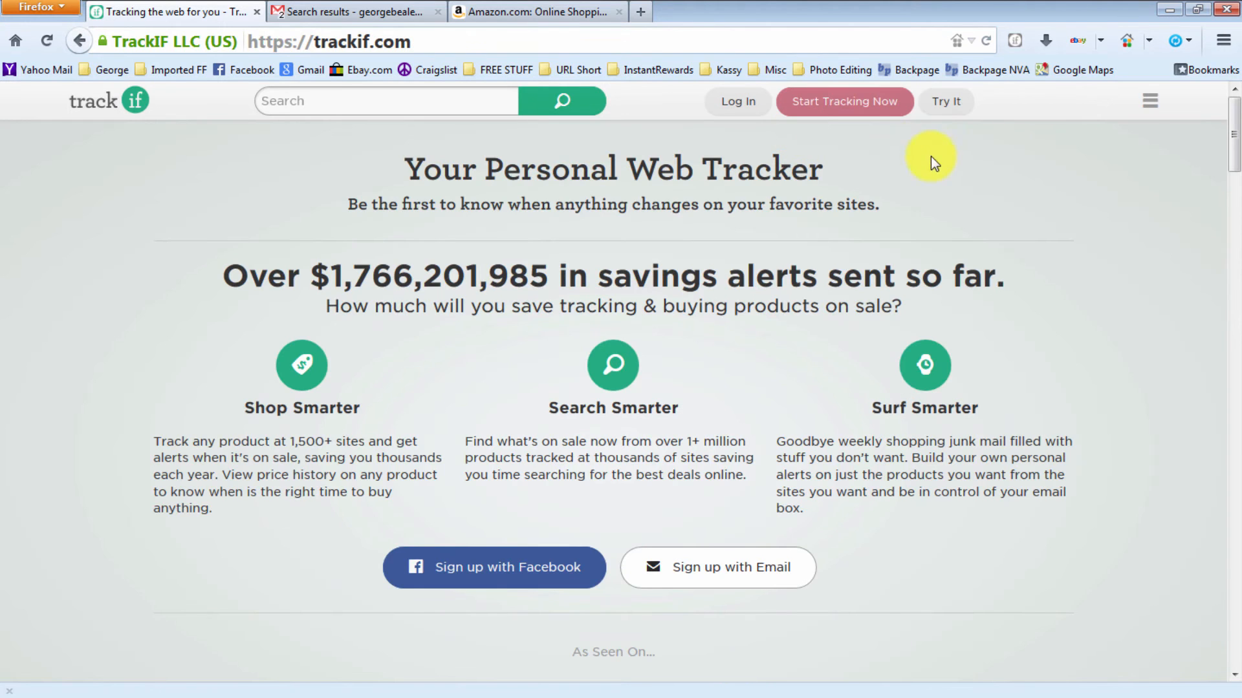
pyautogui.moveTo(690, 111)
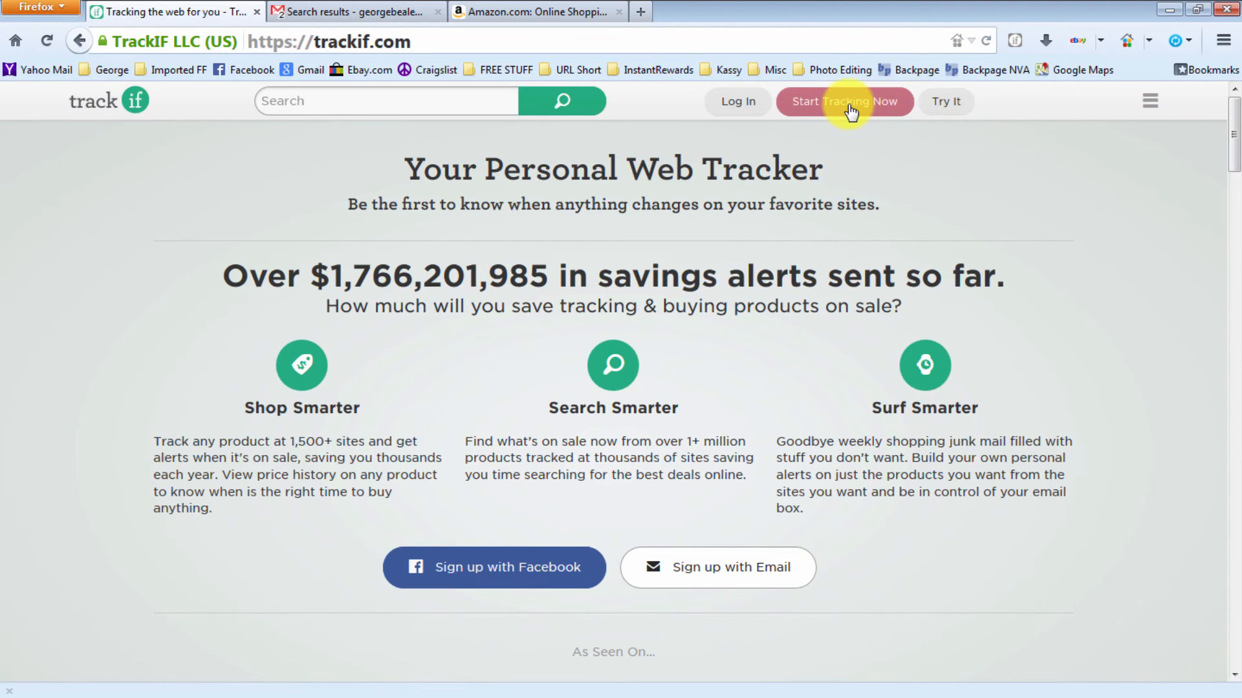
pyautogui.click(1148, 101)
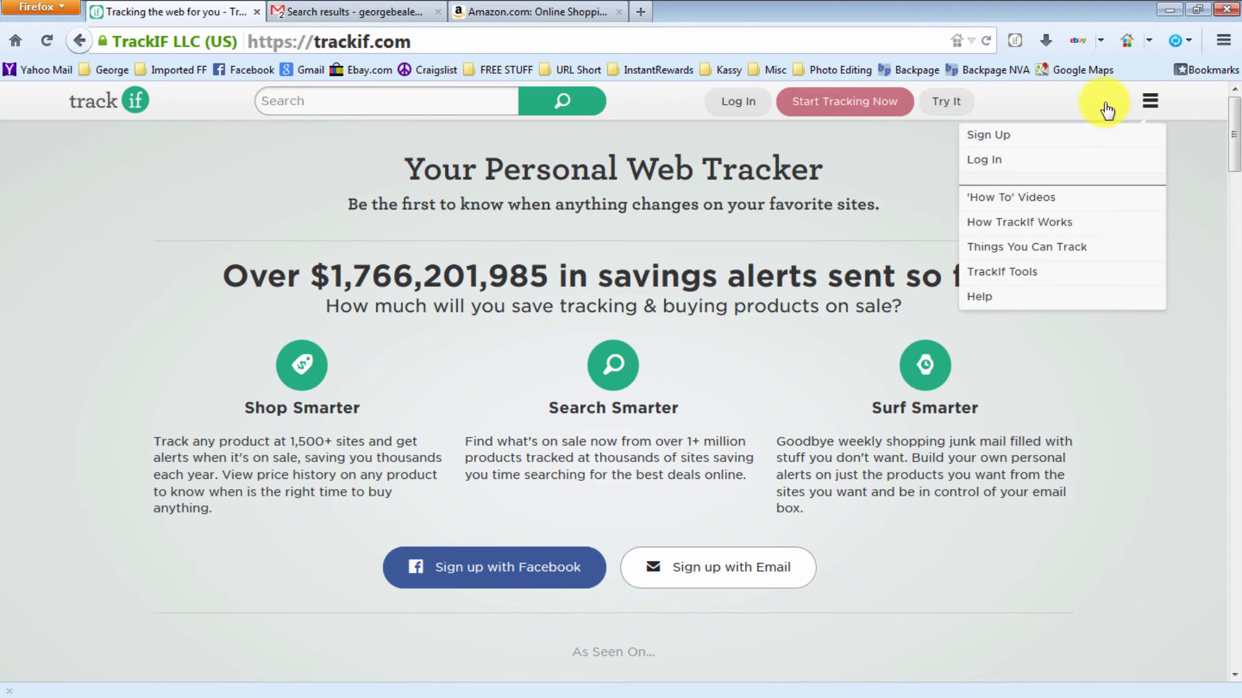
pyautogui.moveTo(1148, 104)
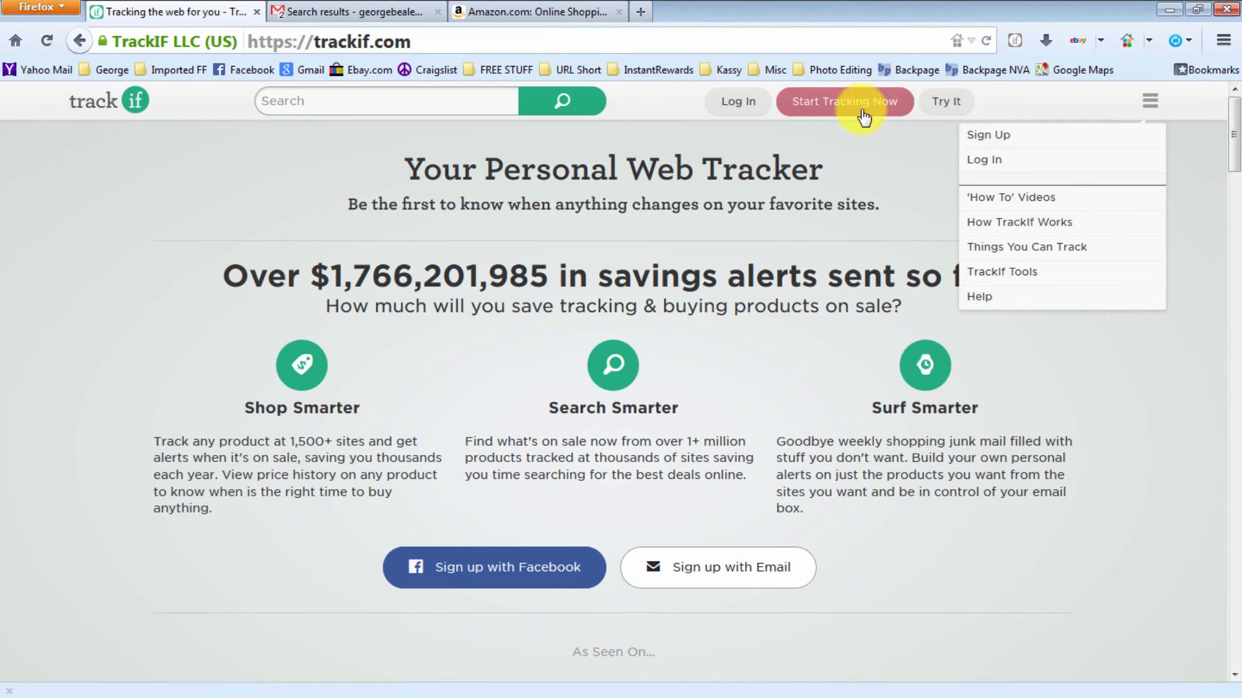
pyautogui.moveTo(629, 108)
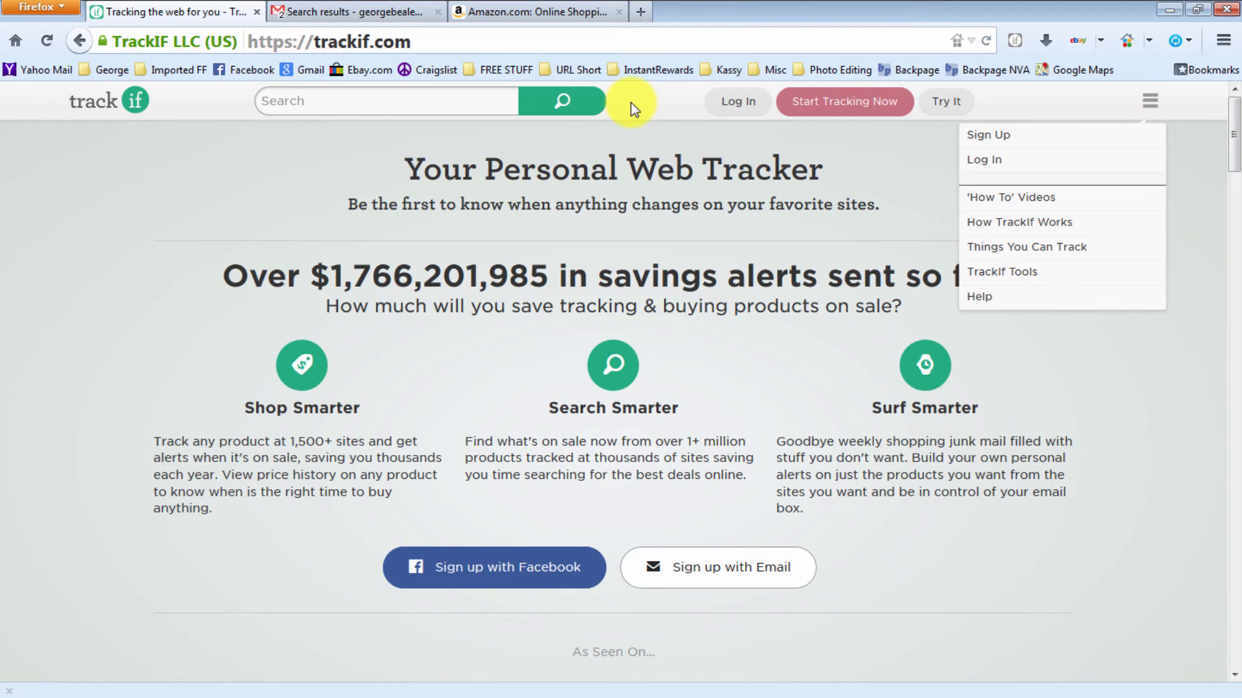
pyautogui.moveTo(856, 109)
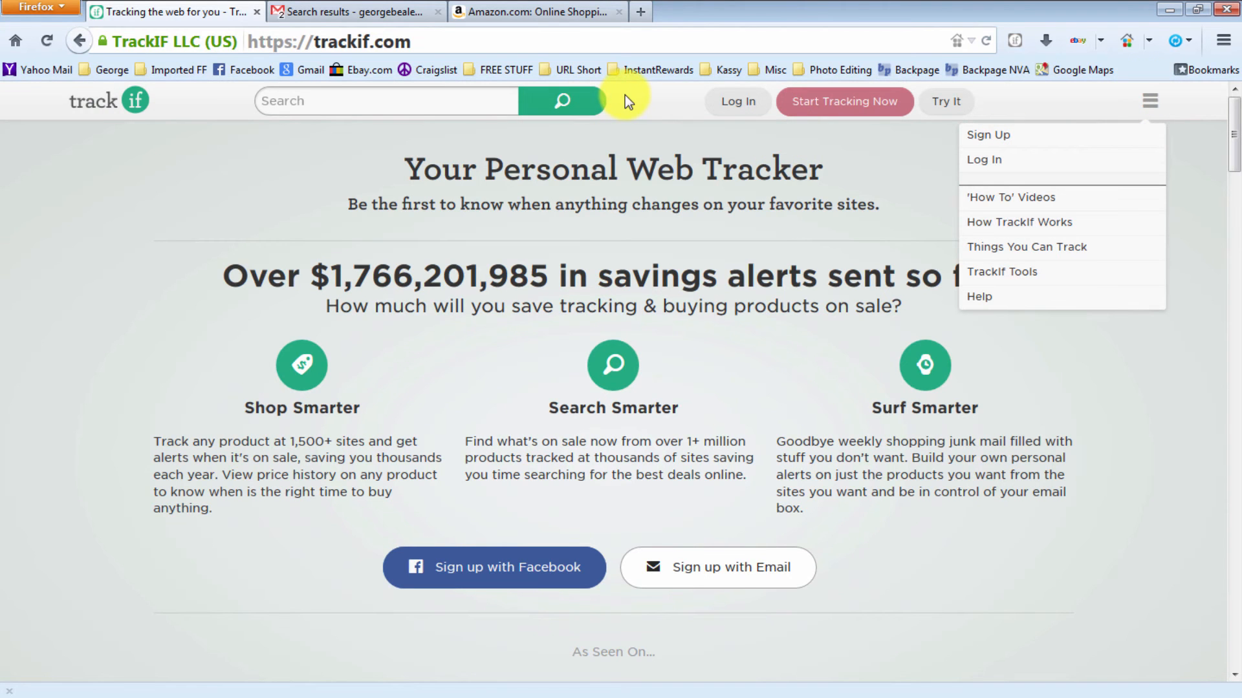
# Log in to TrackIf with the 'george' account credentials to reach the tracked-products search page.
pyautogui.click(983, 159)
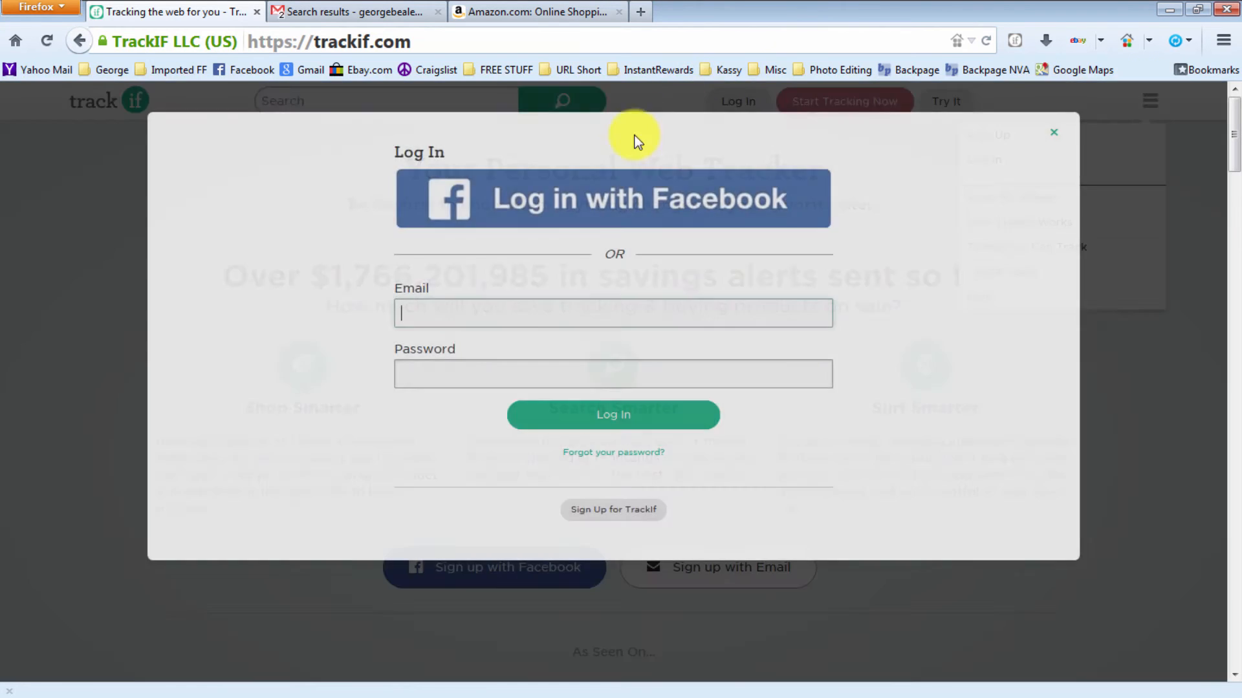
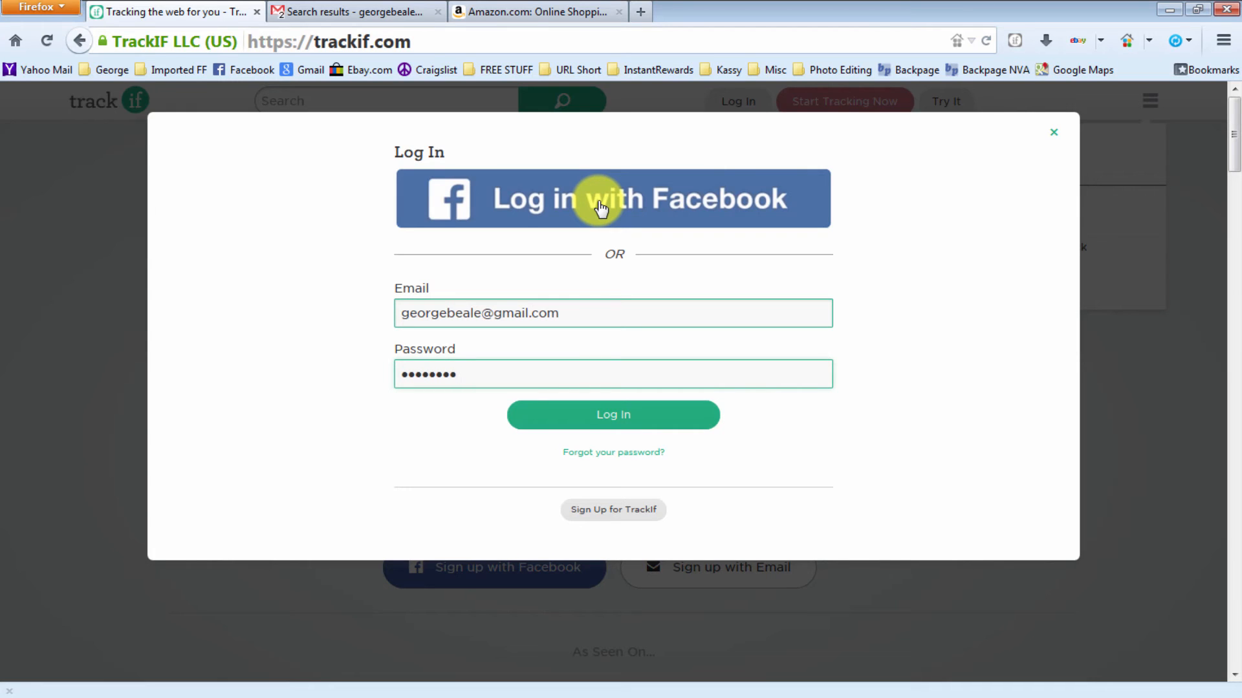
pyautogui.click(612, 414)
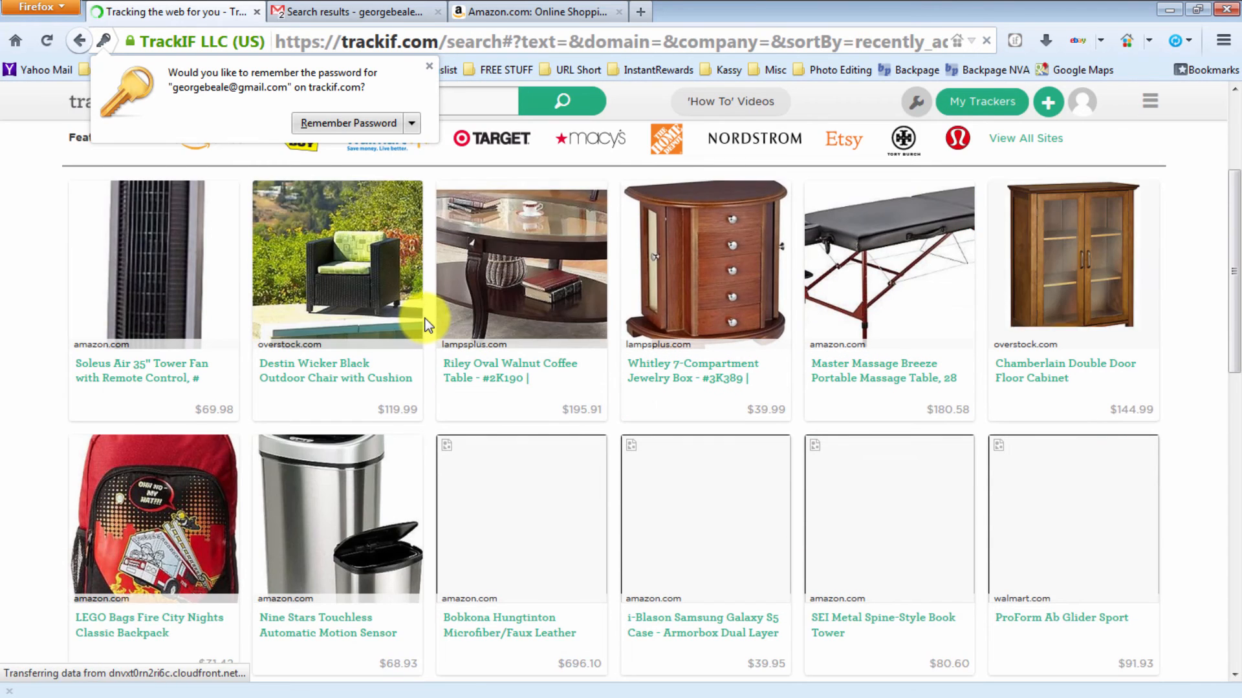
pyautogui.scroll(-3)
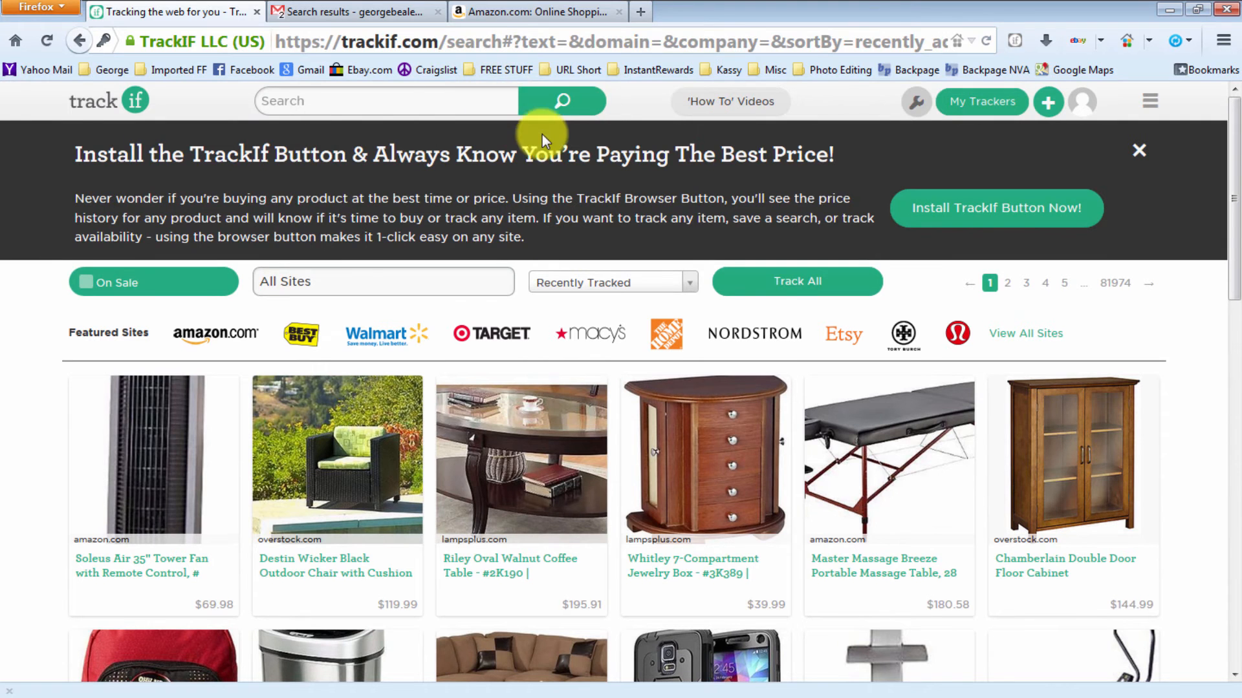
# Switch to Amazon and open the Kindle Fire HDX 8.9" listing from the customers-looking-at section.
pyautogui.click(538, 12)
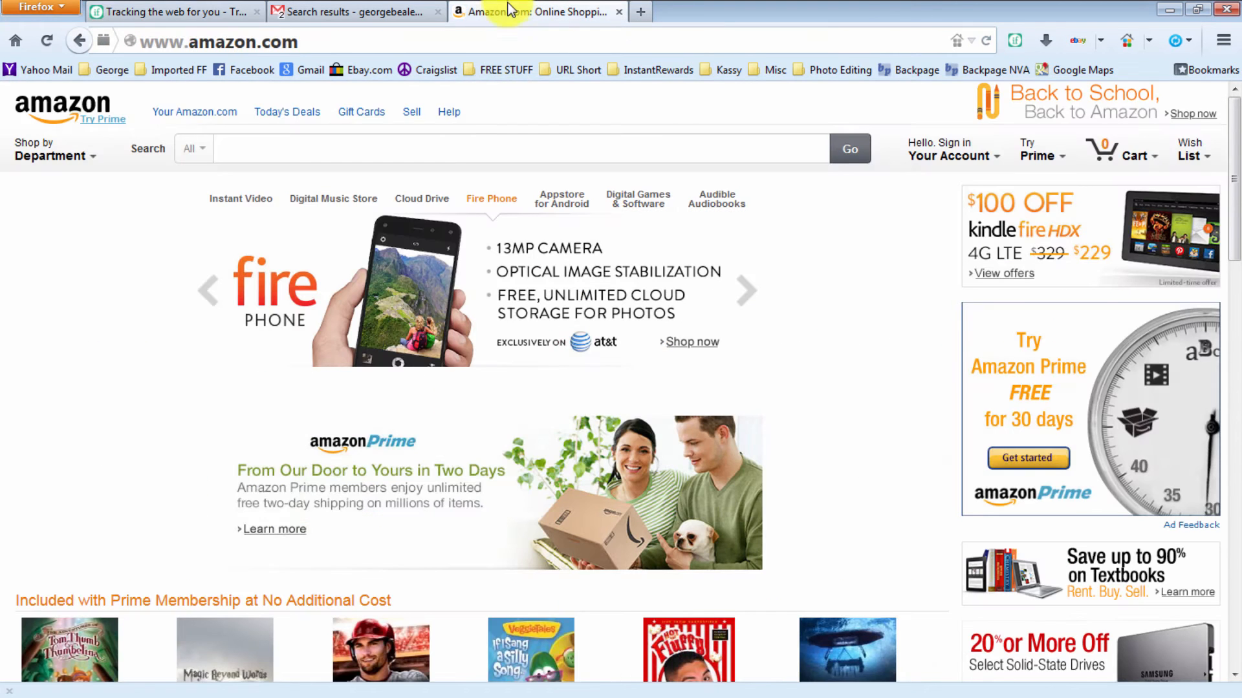
pyautogui.scroll(-3)
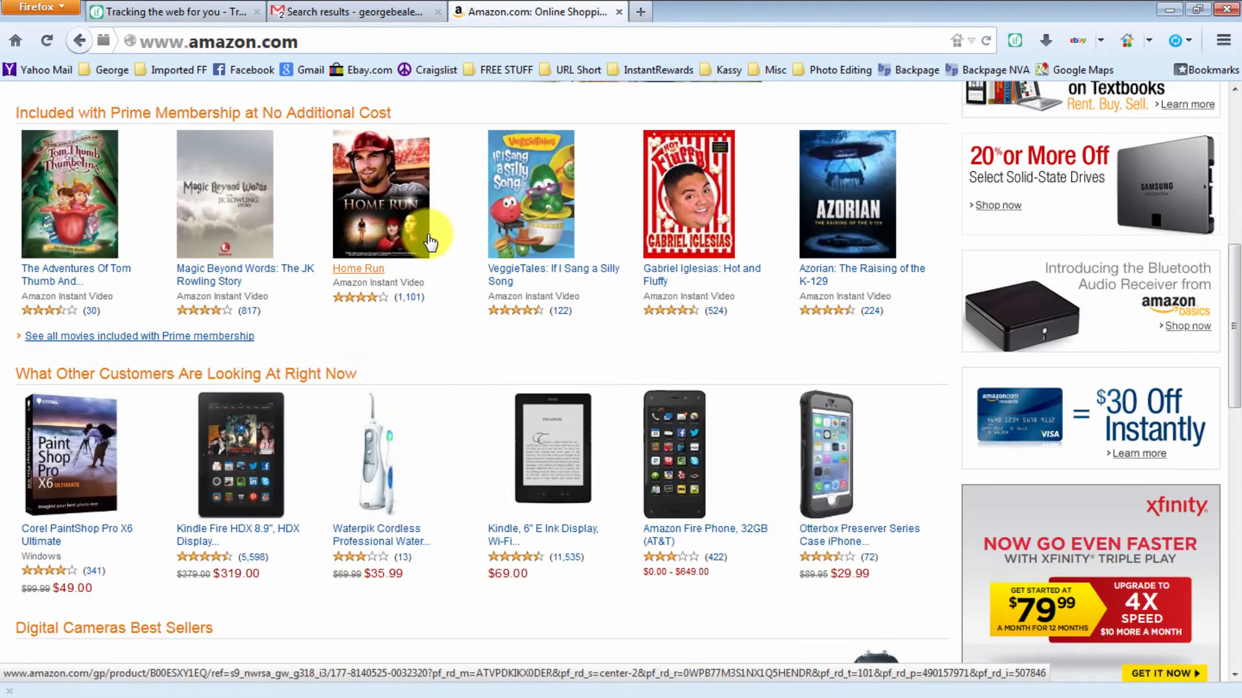
pyautogui.scroll(-3)
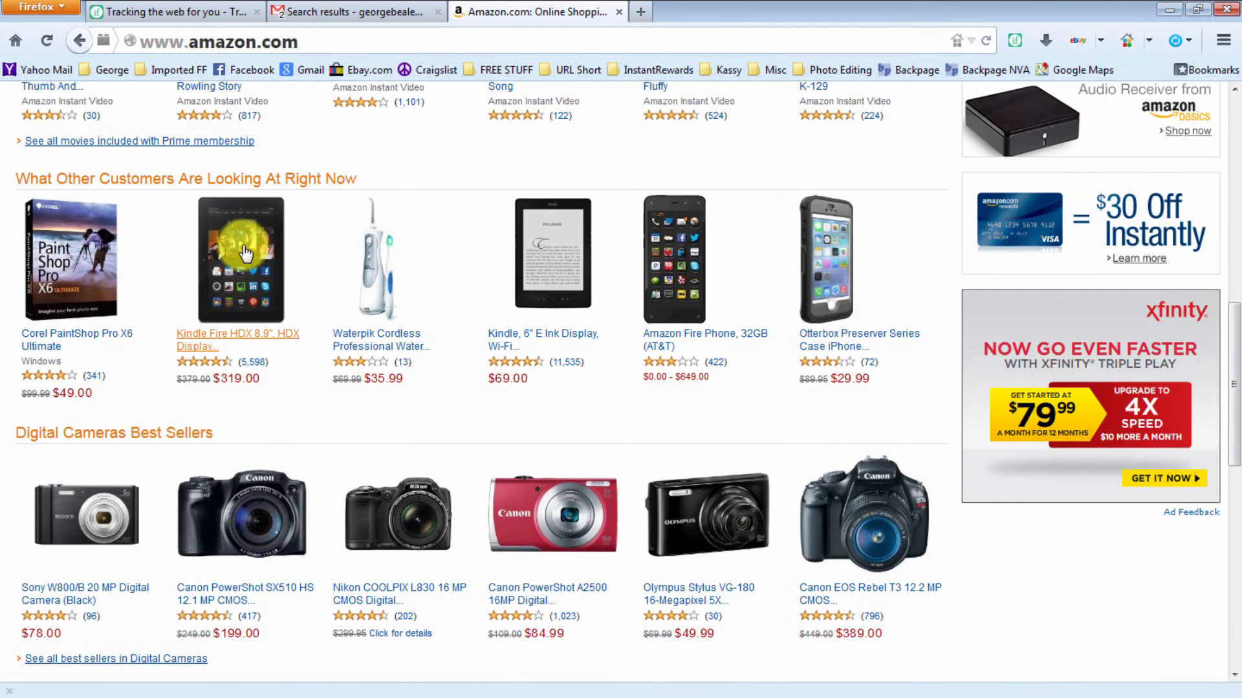
pyautogui.click(242, 262)
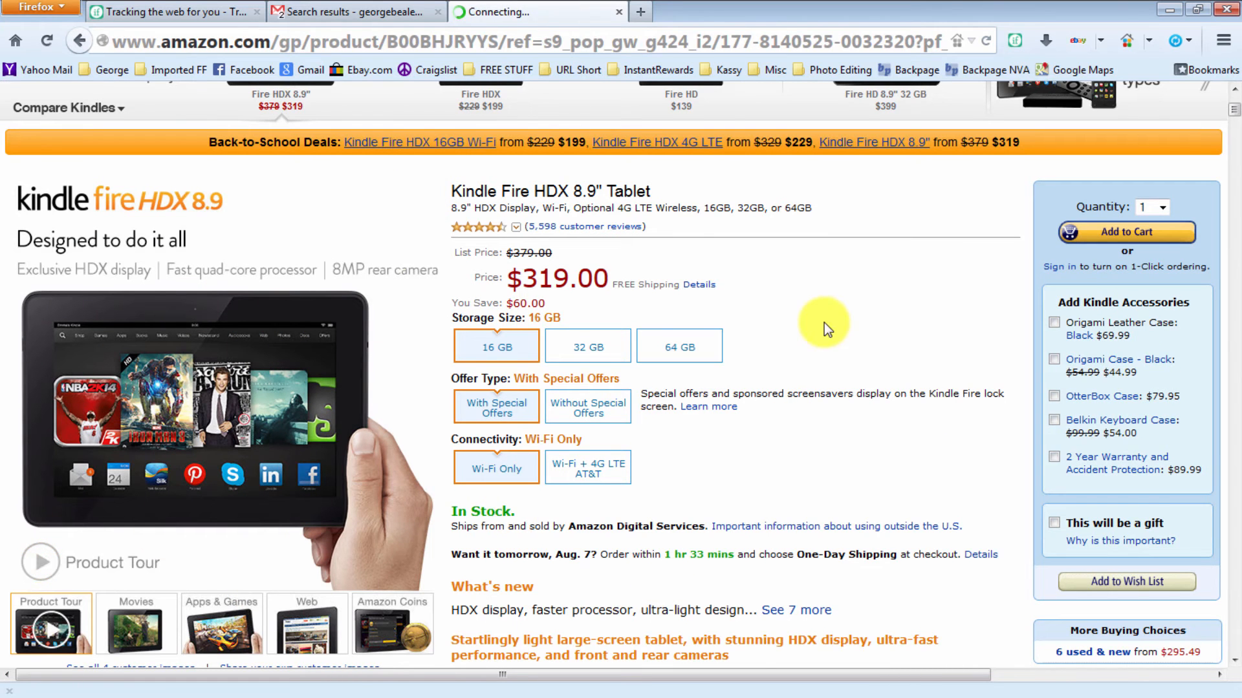
# Choose the 16 GB Wi-Fi-only Kindle Fire HDX configuration priced at $319.00.
pyautogui.click(587, 346)
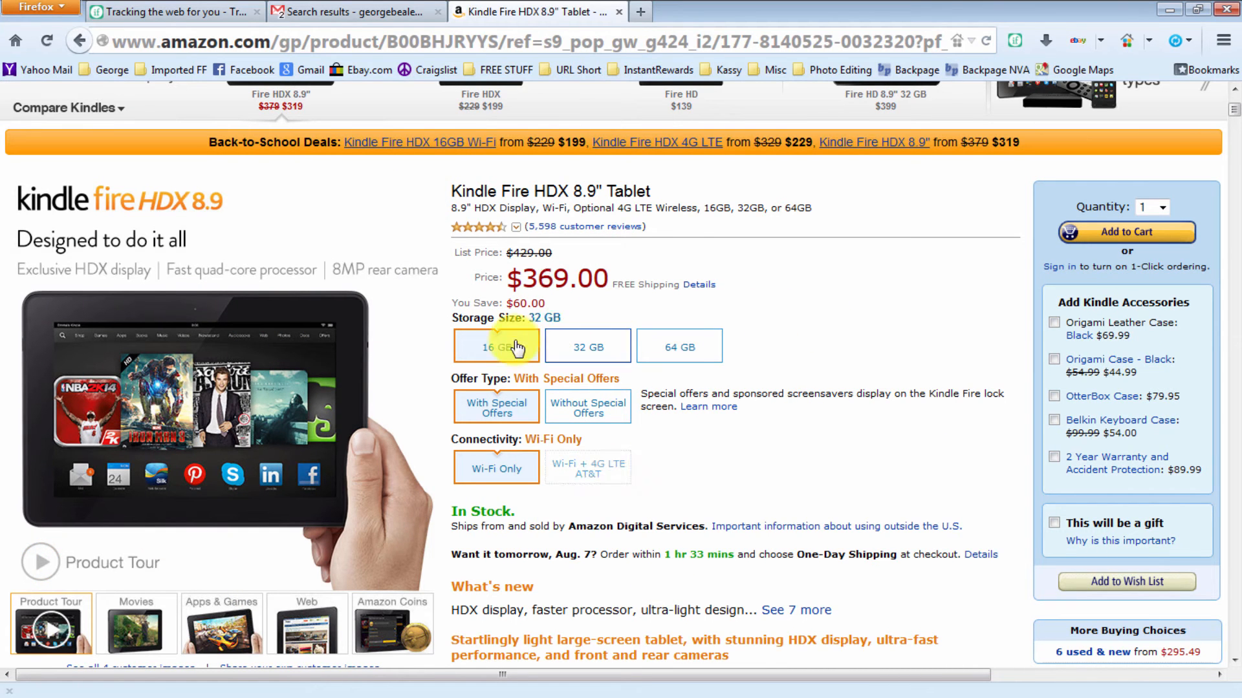
pyautogui.click(495, 347)
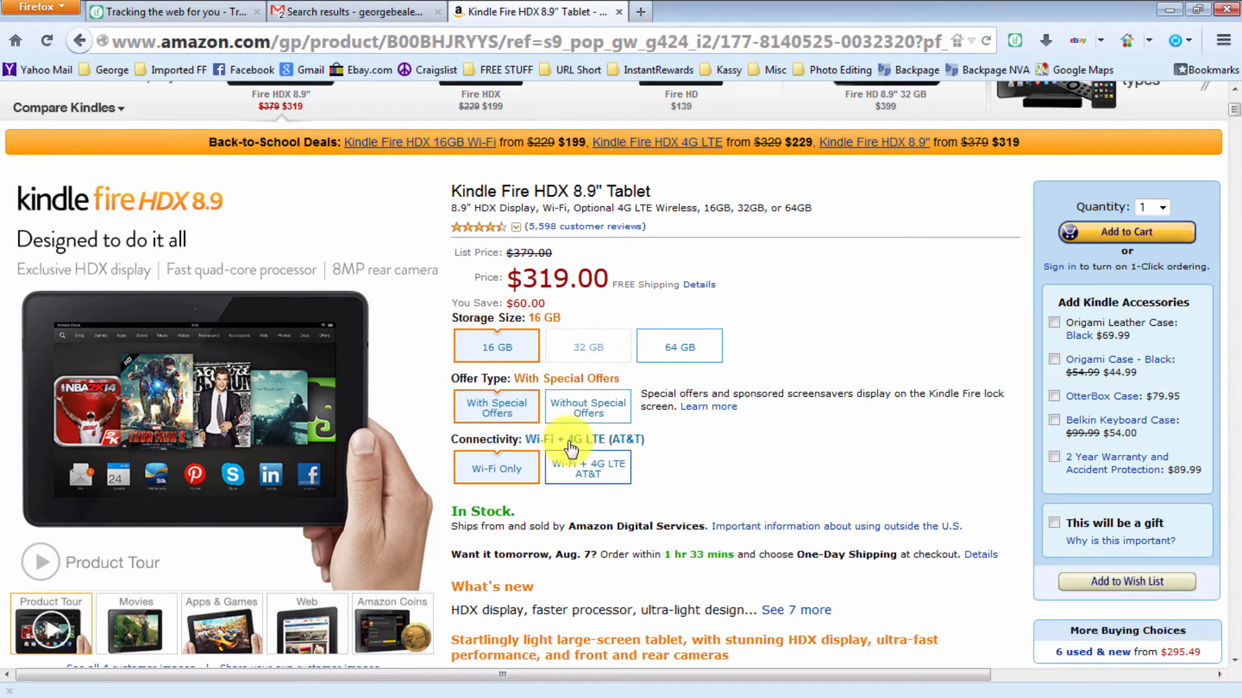
pyautogui.click(495, 468)
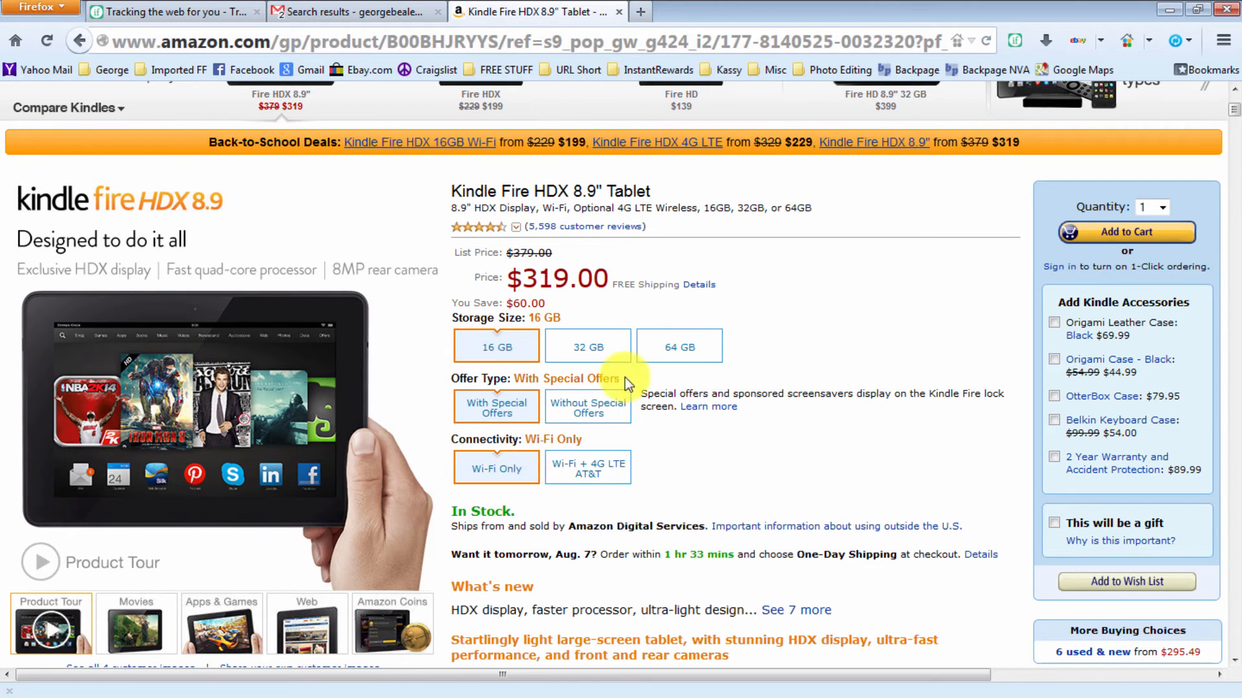
pyautogui.scroll(-3)
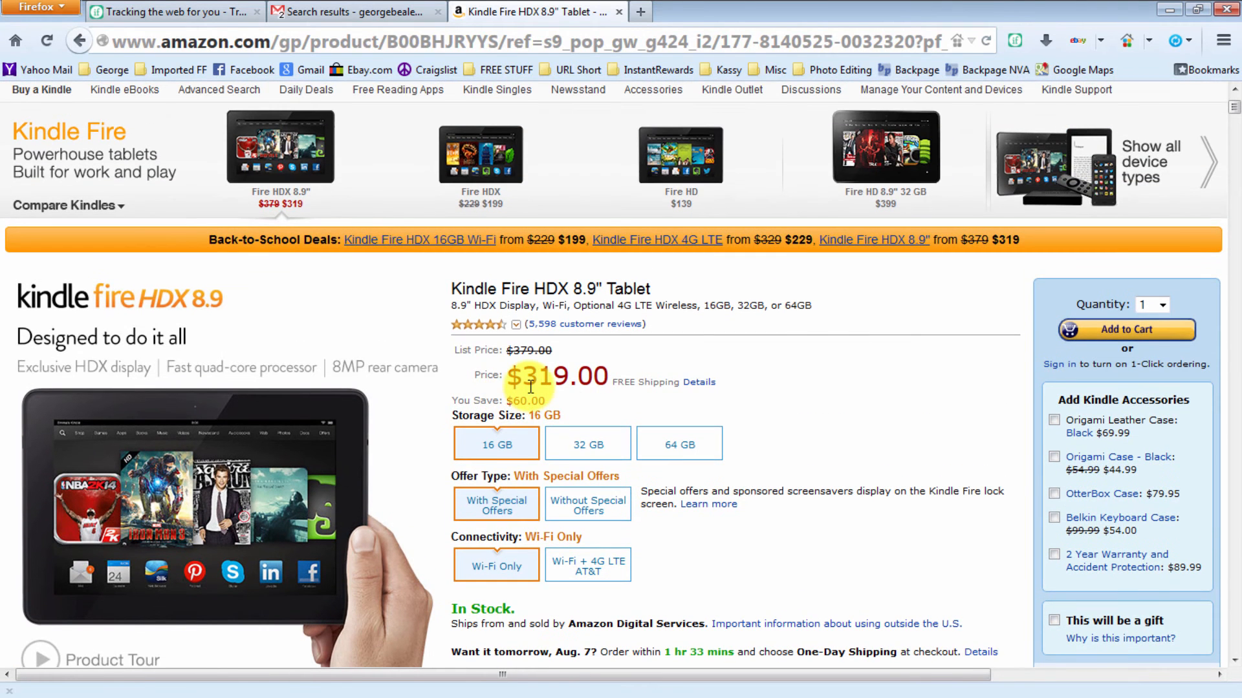
pyautogui.moveTo(764, 483)
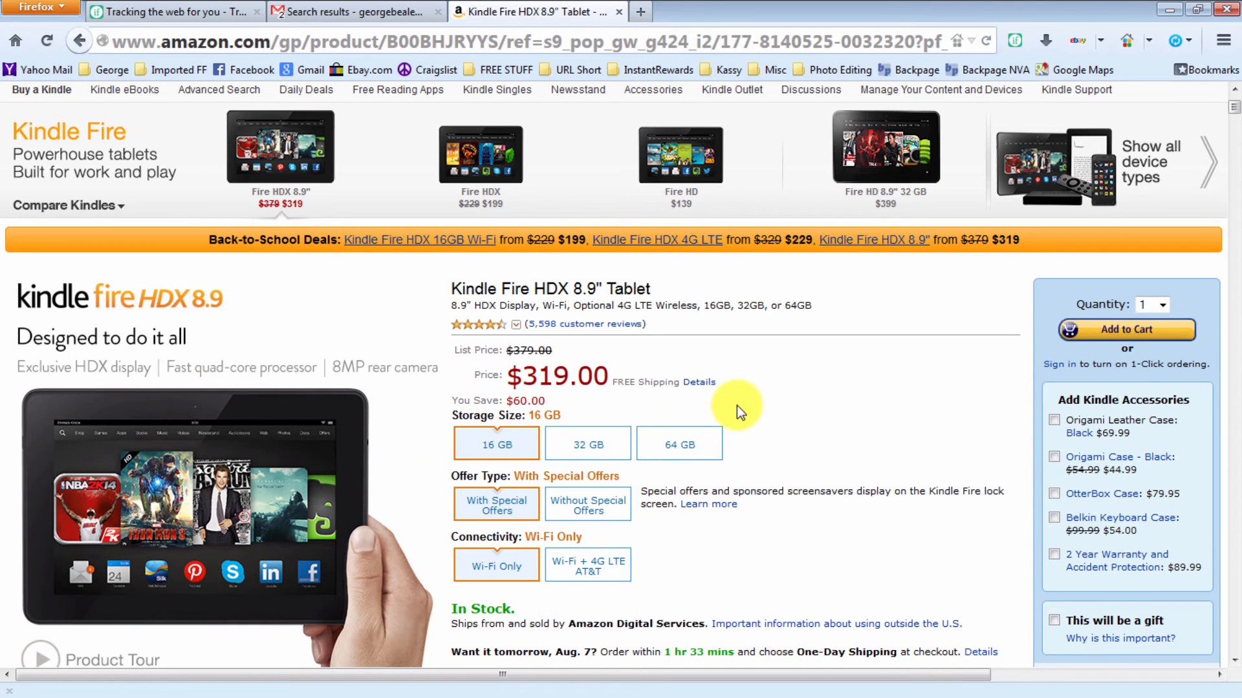
pyautogui.moveTo(605, 387)
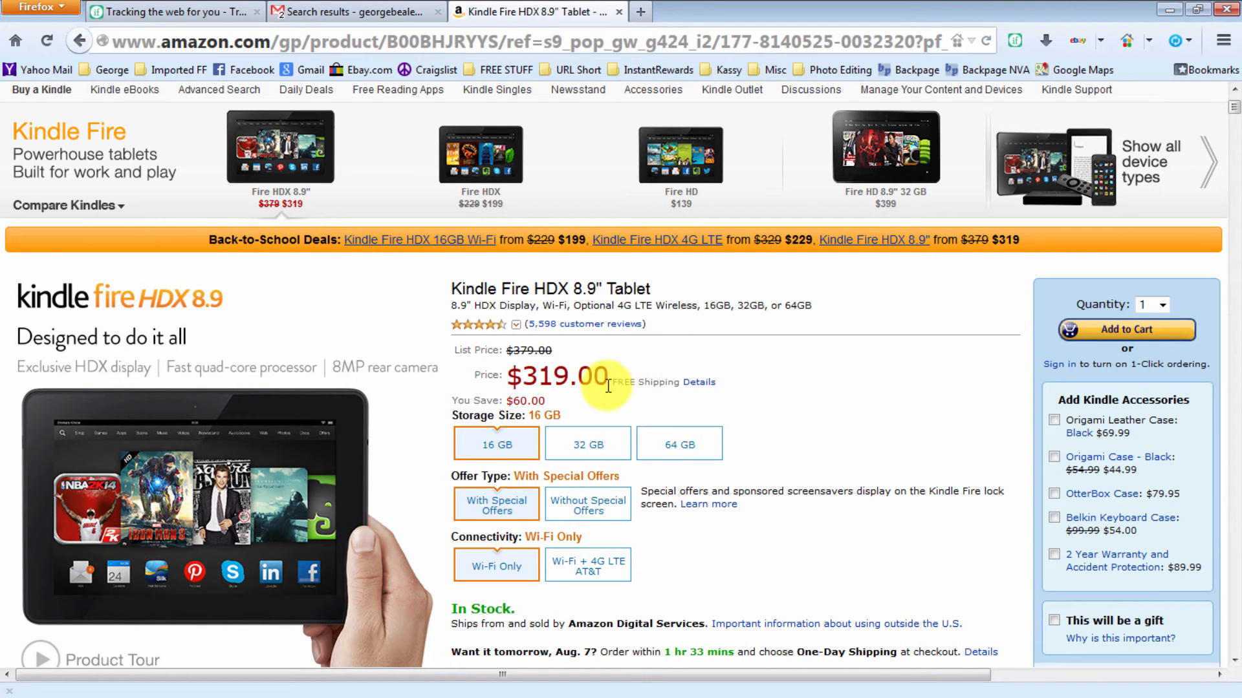
pyautogui.moveTo(317, 396)
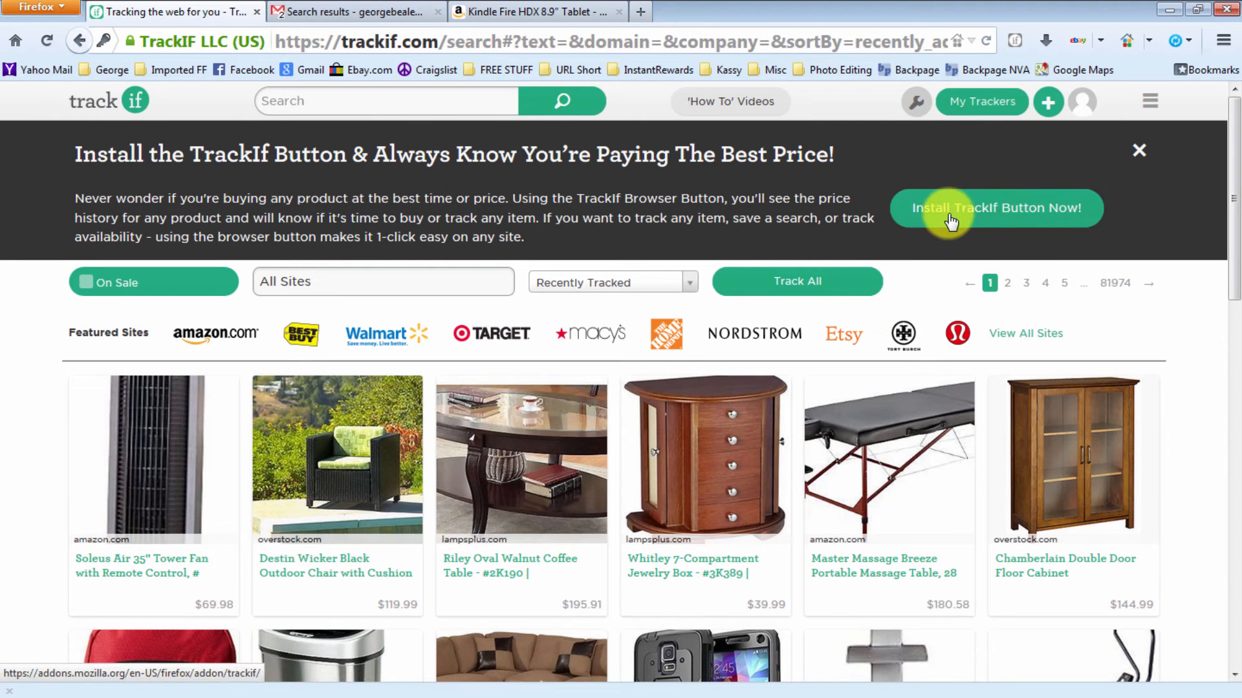
# Get the TrackIf browser button via its Mozilla add-on page, then return to the Kindle page.
pyautogui.click(993, 207)
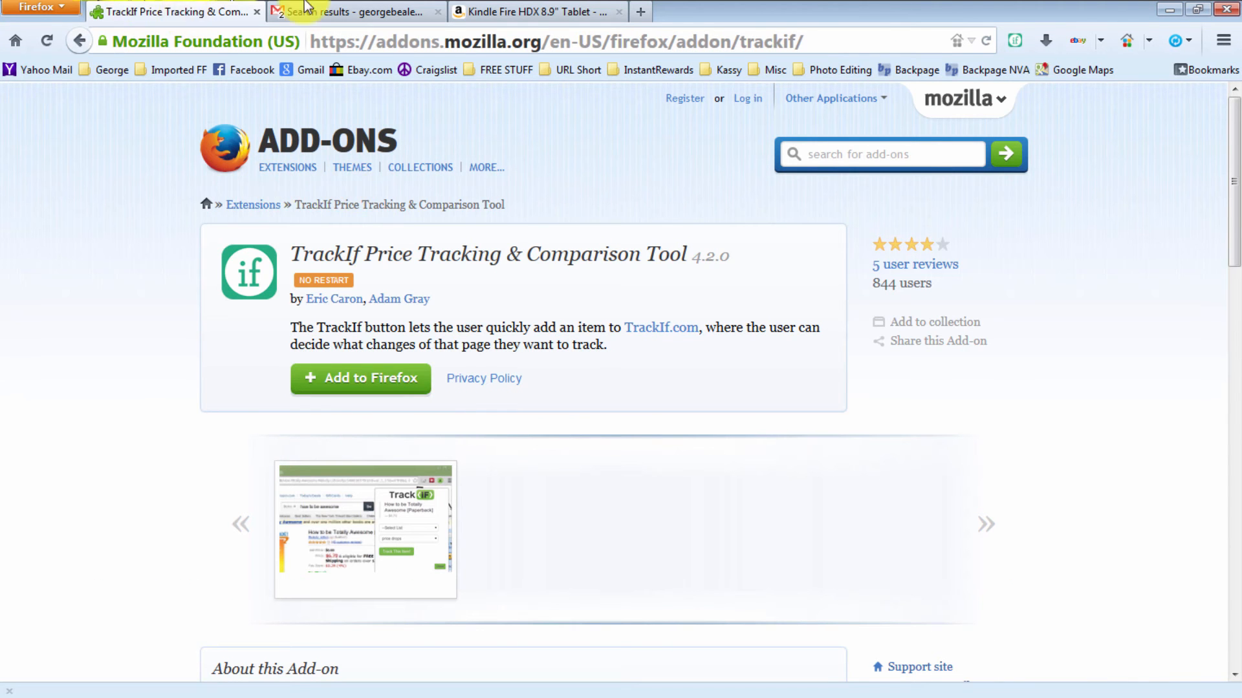
pyautogui.click(535, 12)
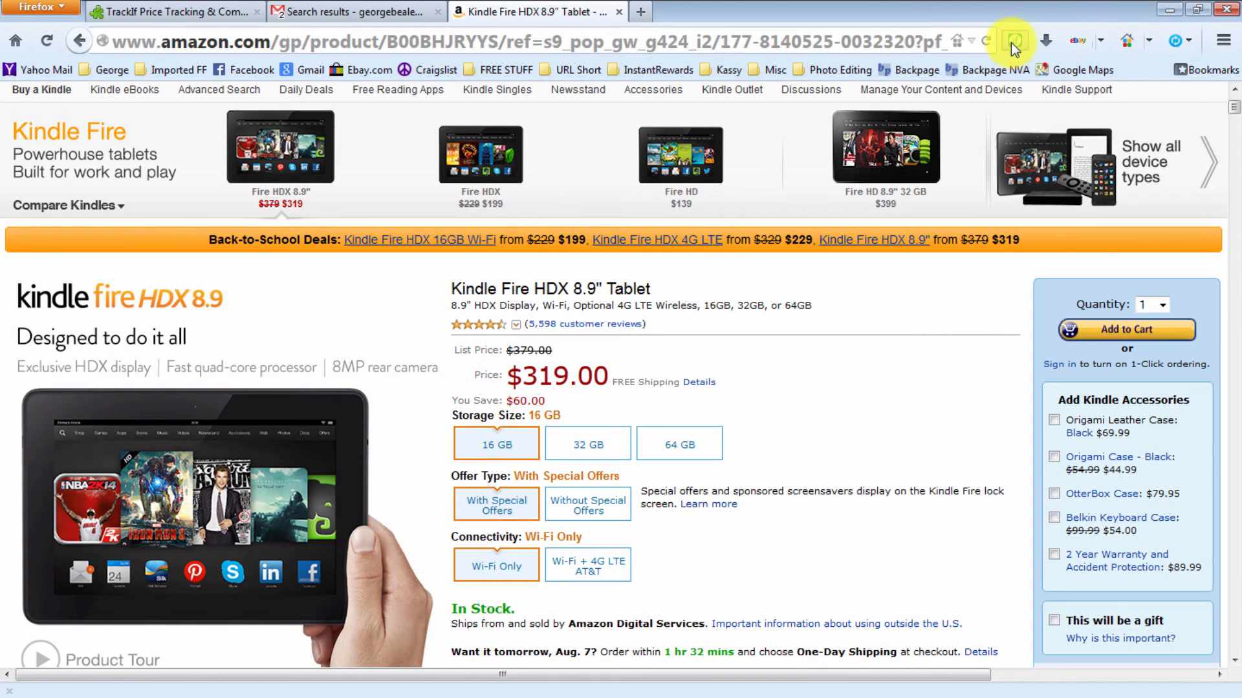
pyautogui.click(1015, 40)
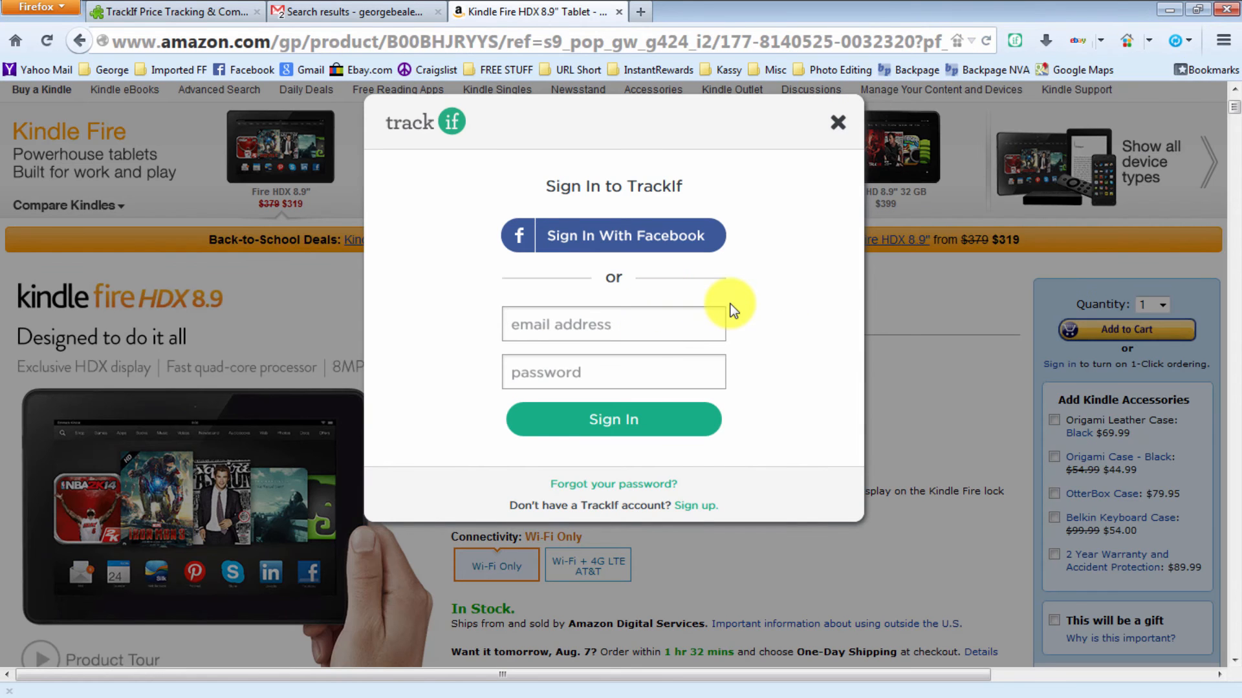
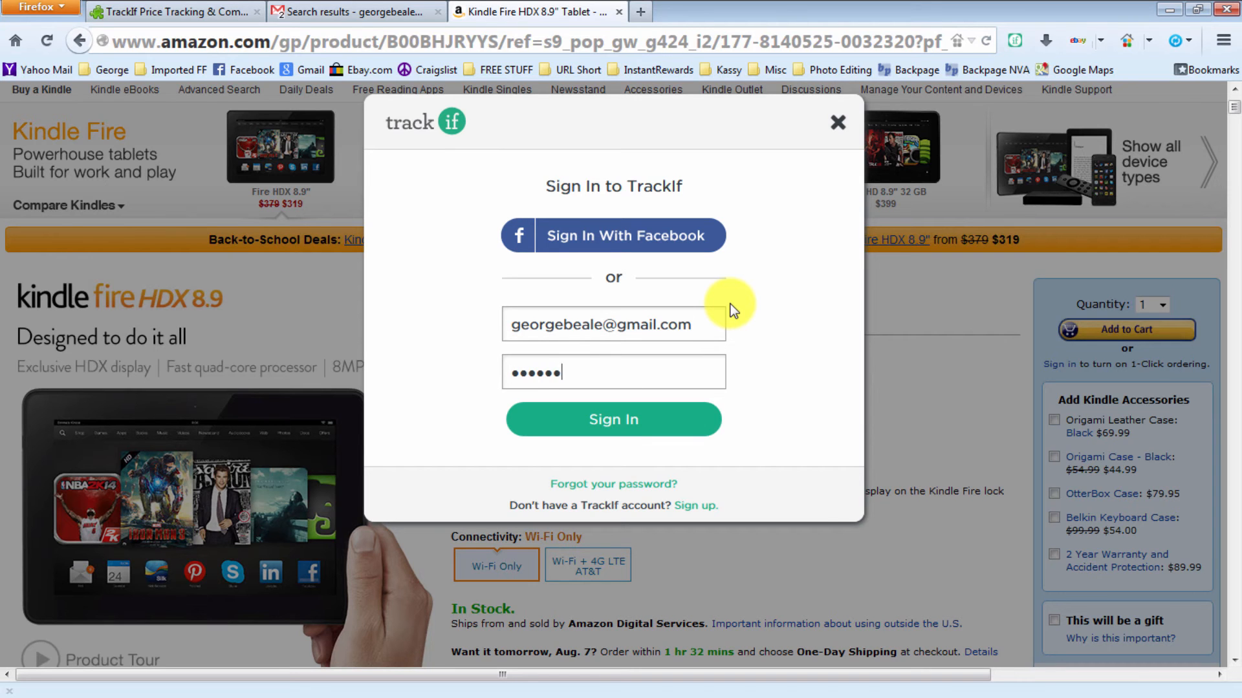
pyautogui.click(613, 420)
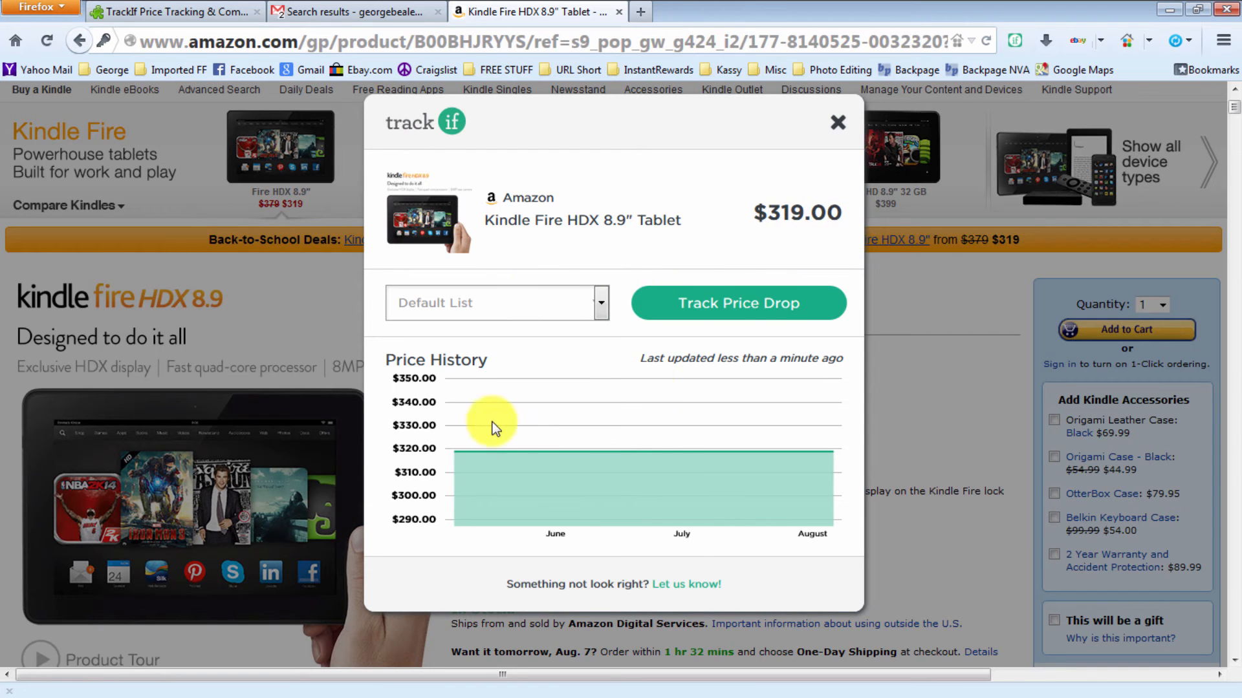
pyautogui.moveTo(503, 529)
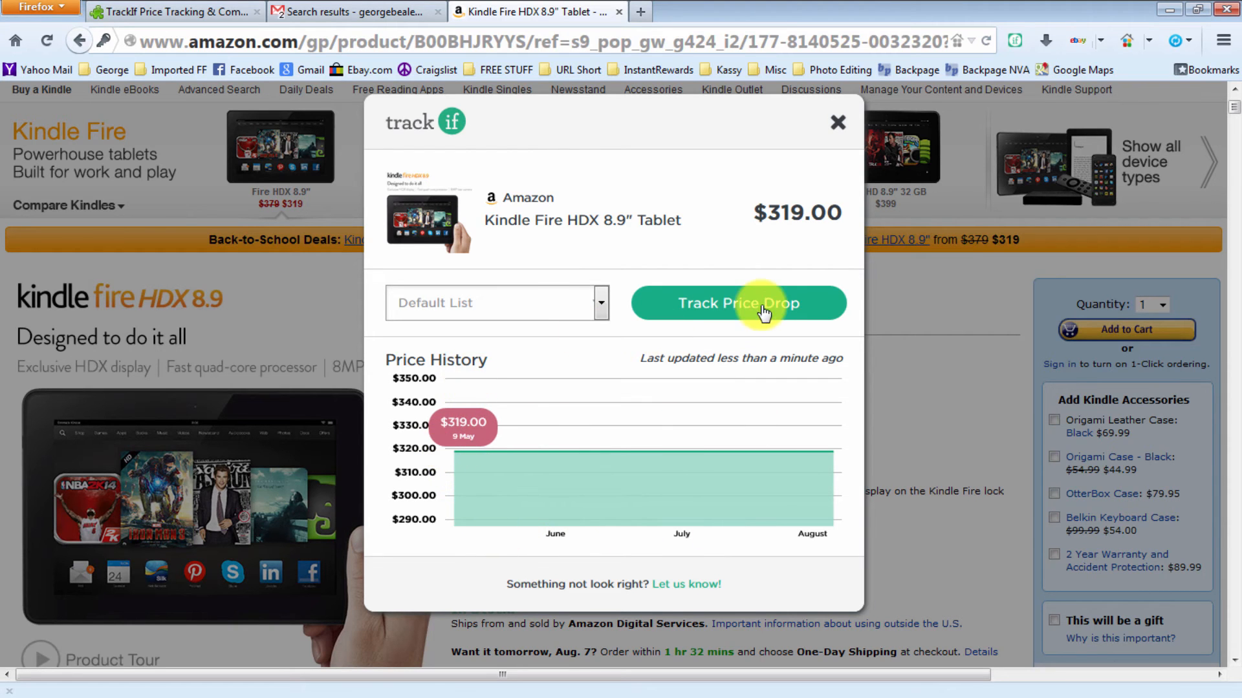
pyautogui.moveTo(478, 427)
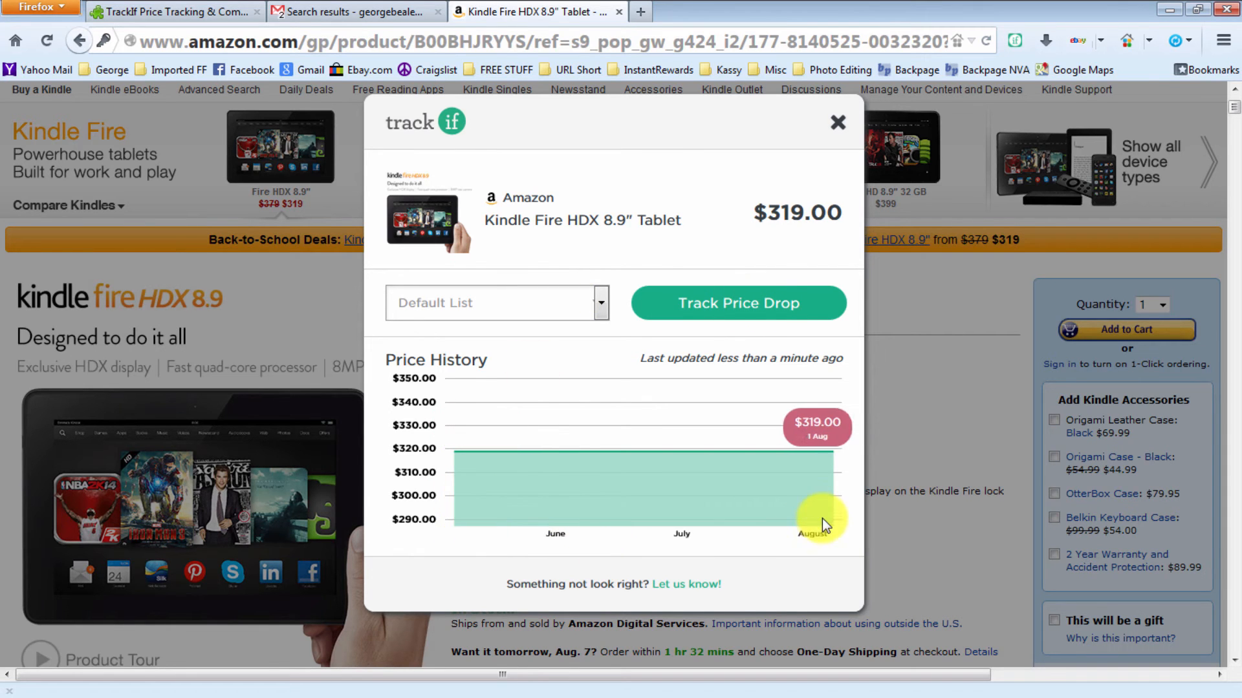
pyautogui.moveTo(826, 506)
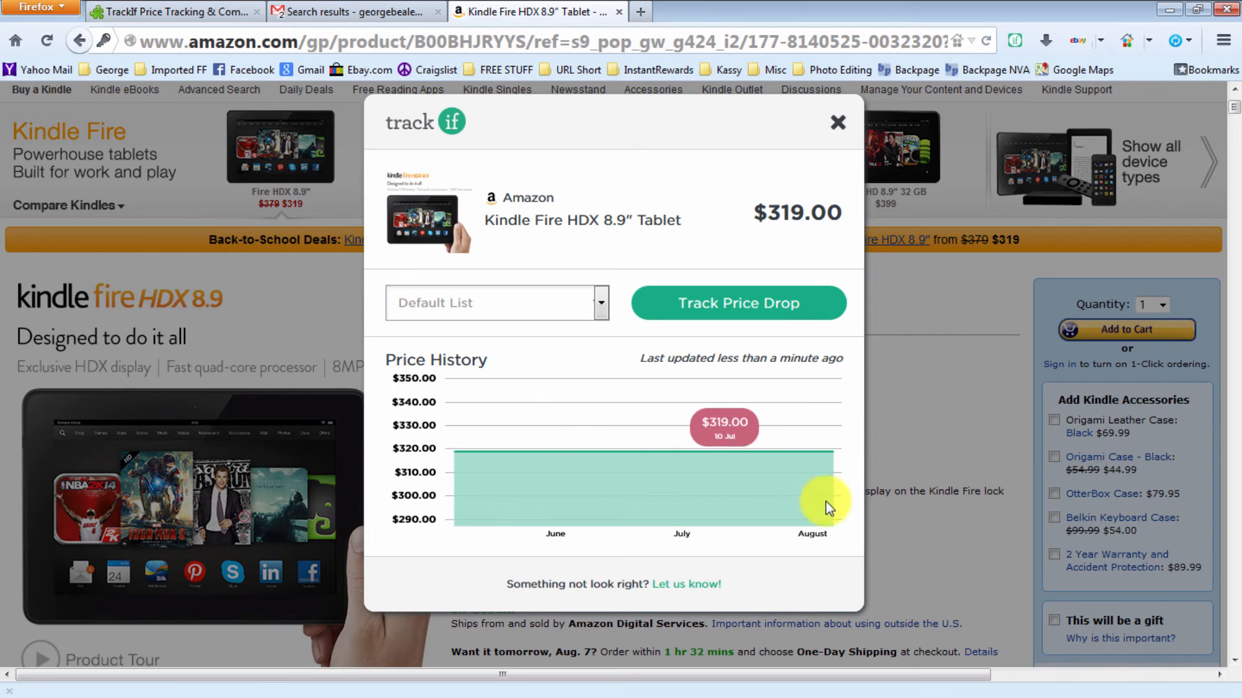
pyautogui.moveTo(830, 474)
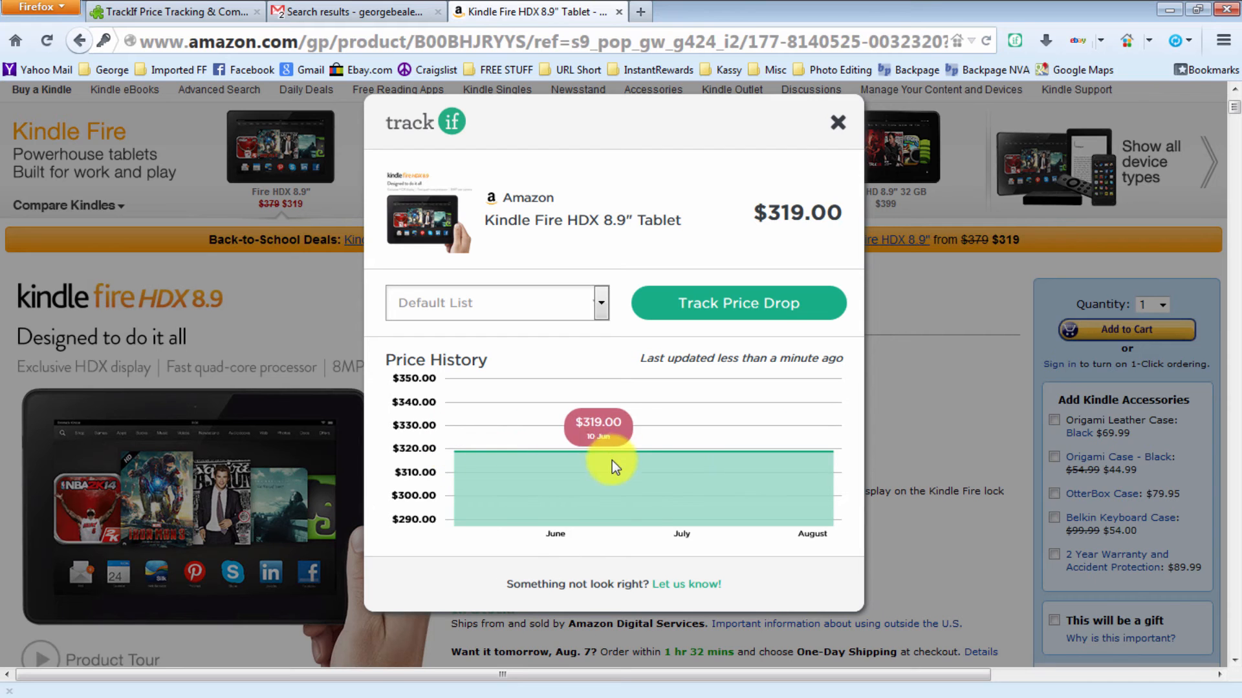
pyautogui.moveTo(832, 459)
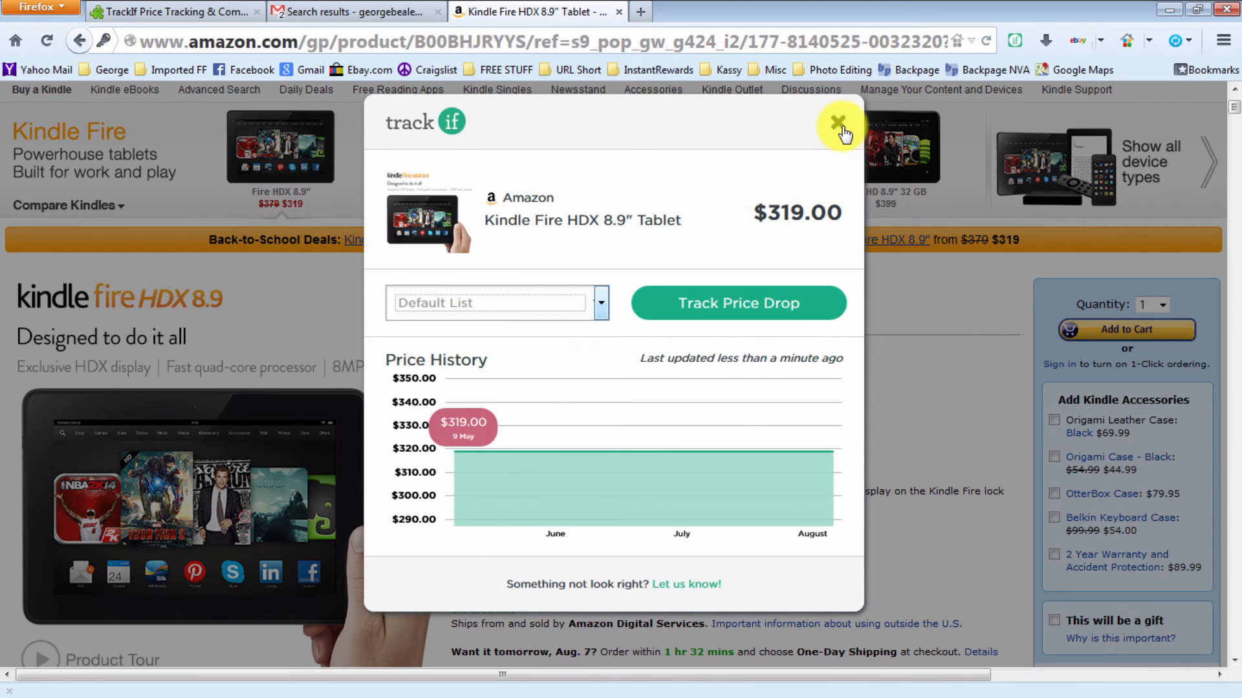
# Dismiss and reopen the TrackIf panel showing the Kindle's steady $319.00 price history.
pyautogui.click(838, 124)
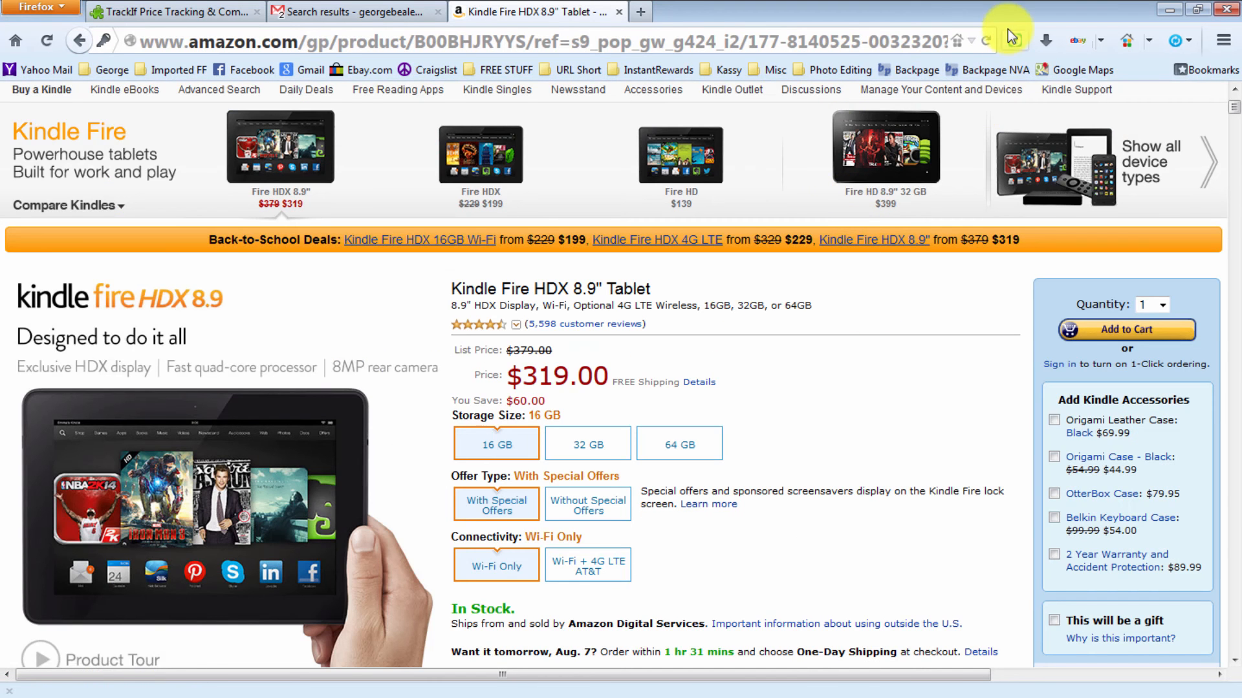
pyautogui.click(1014, 40)
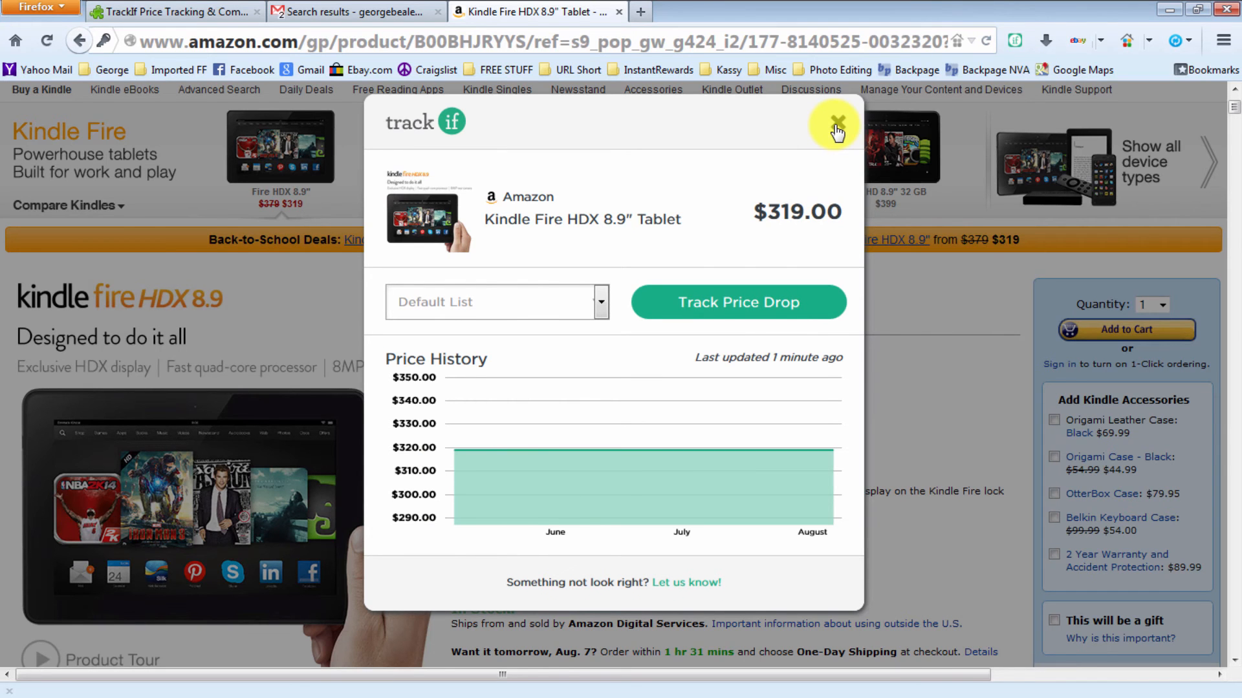
# Dismiss TrackIf and reopen the Kindle Fire HDX 8.9" page from Amazon's recently viewed items.
pyautogui.click(836, 127)
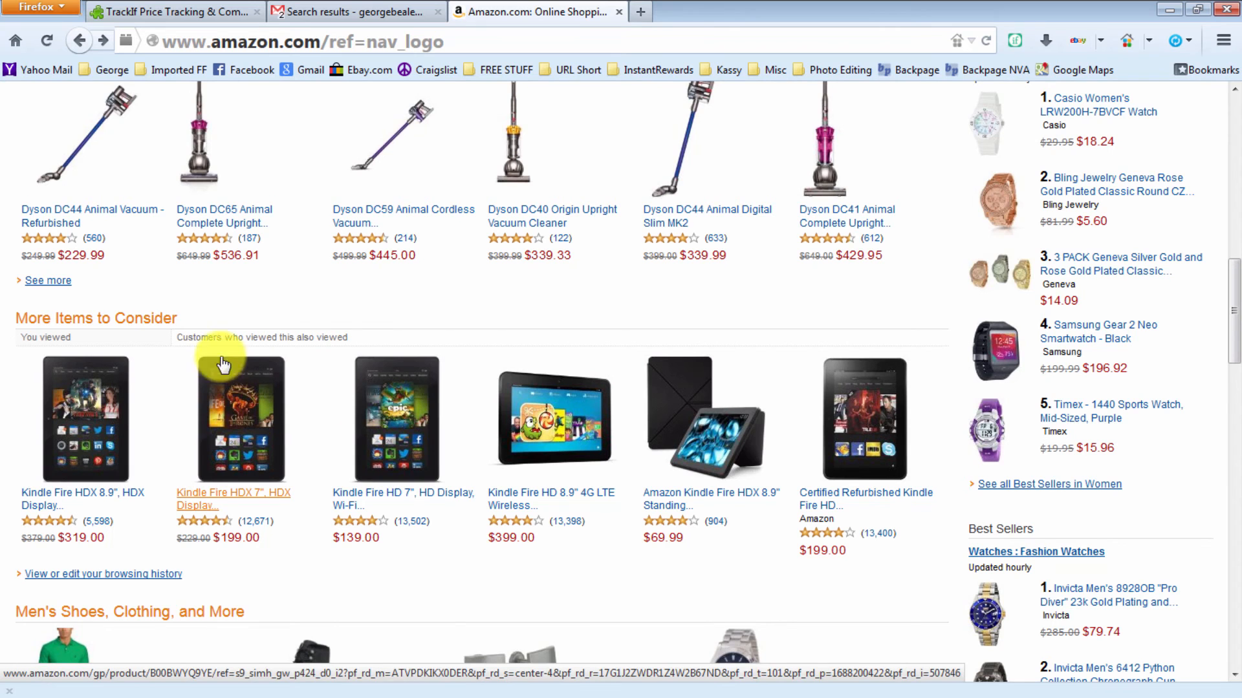
pyautogui.moveTo(312, 414)
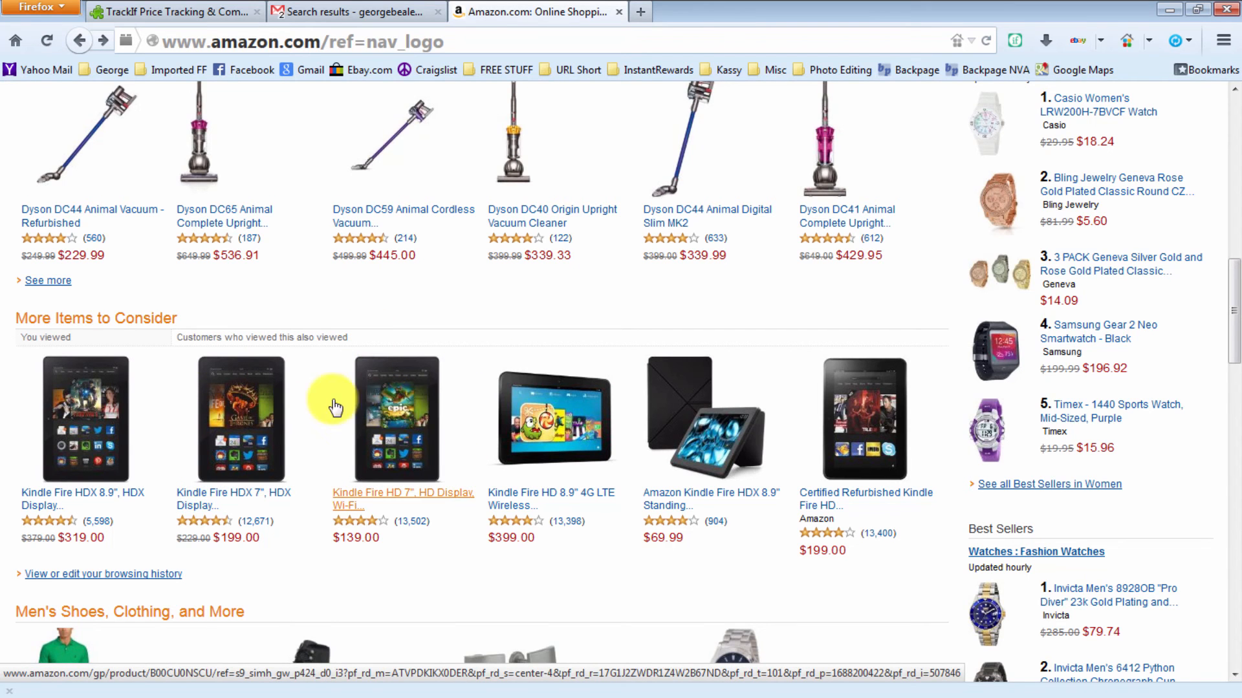
pyautogui.moveTo(92, 419)
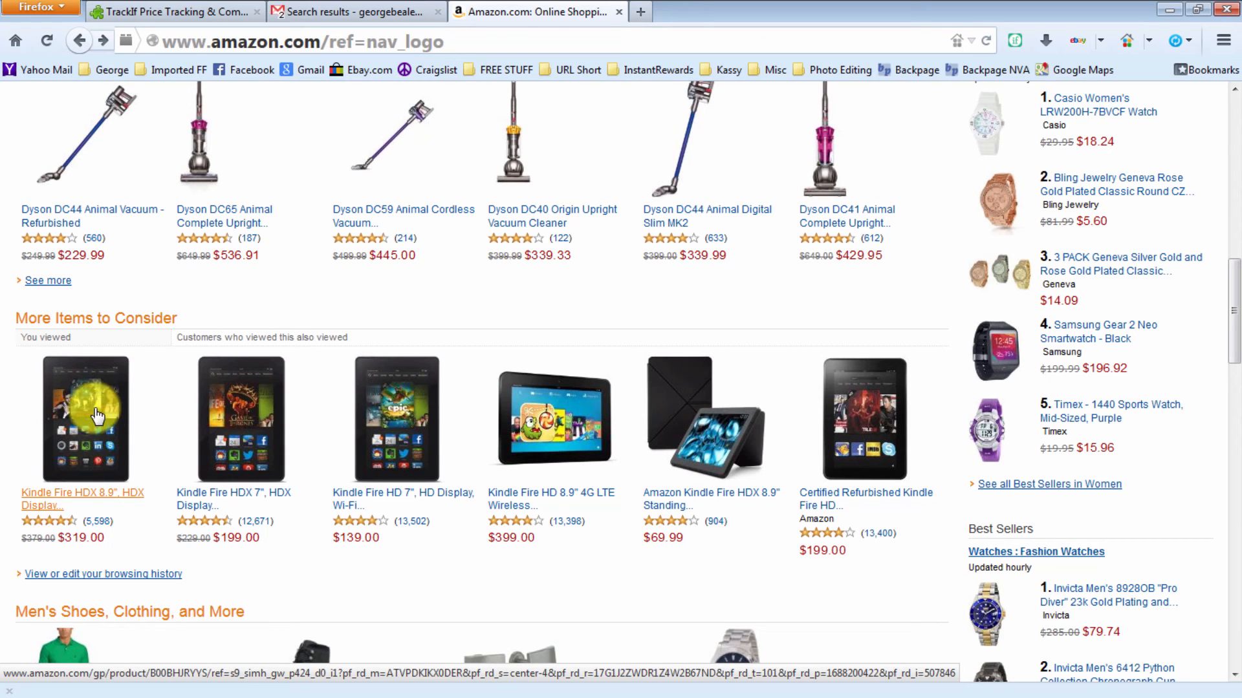
pyautogui.click(87, 419)
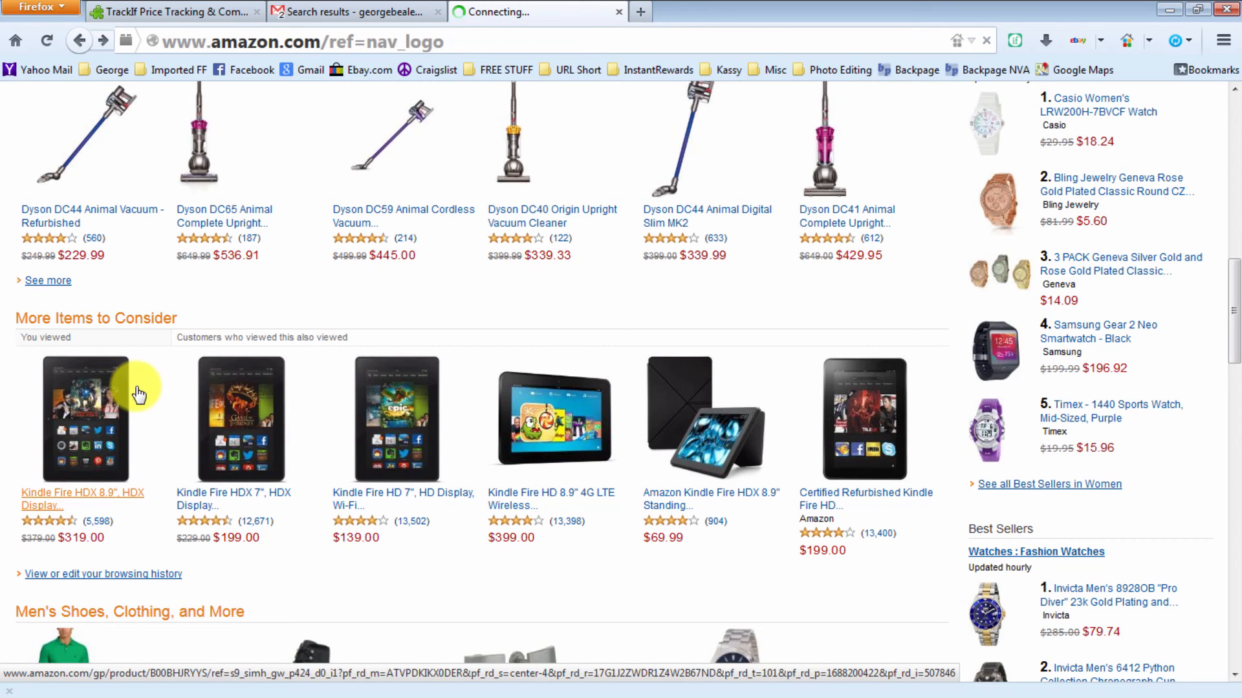
pyautogui.click(83, 419)
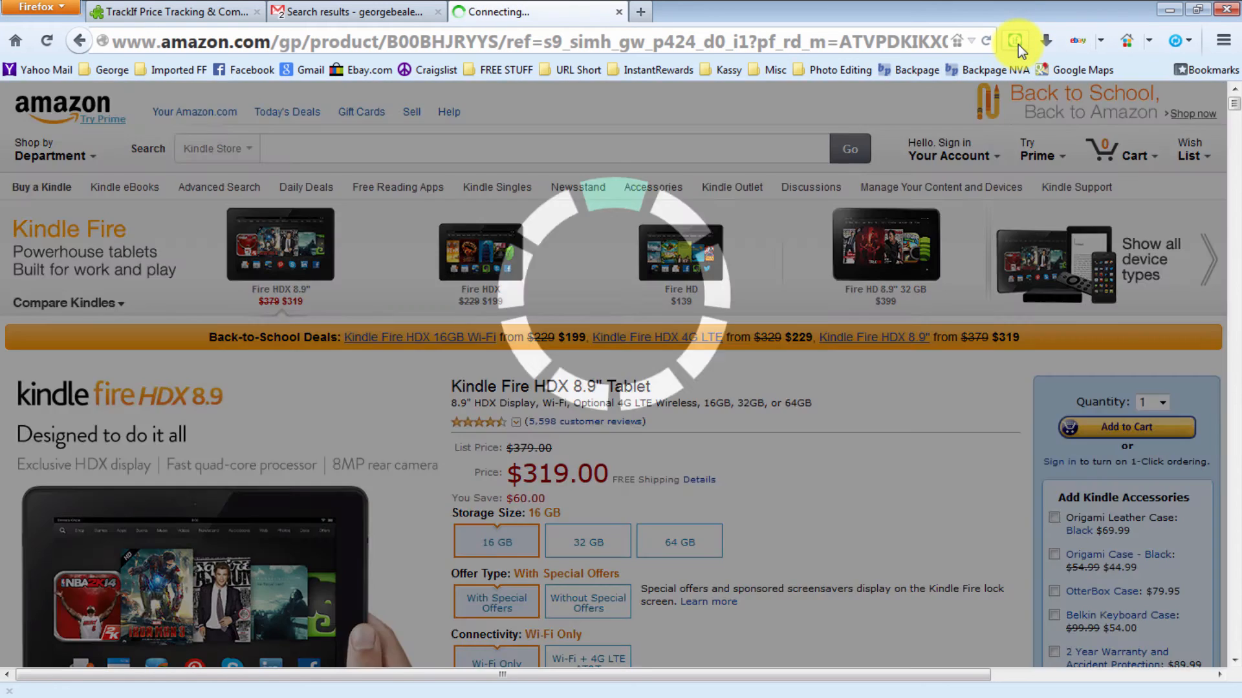
# Bring up the TrackIf panel for the reloaded Kindle Fire HDX page at $319.00.
pyautogui.click(1016, 40)
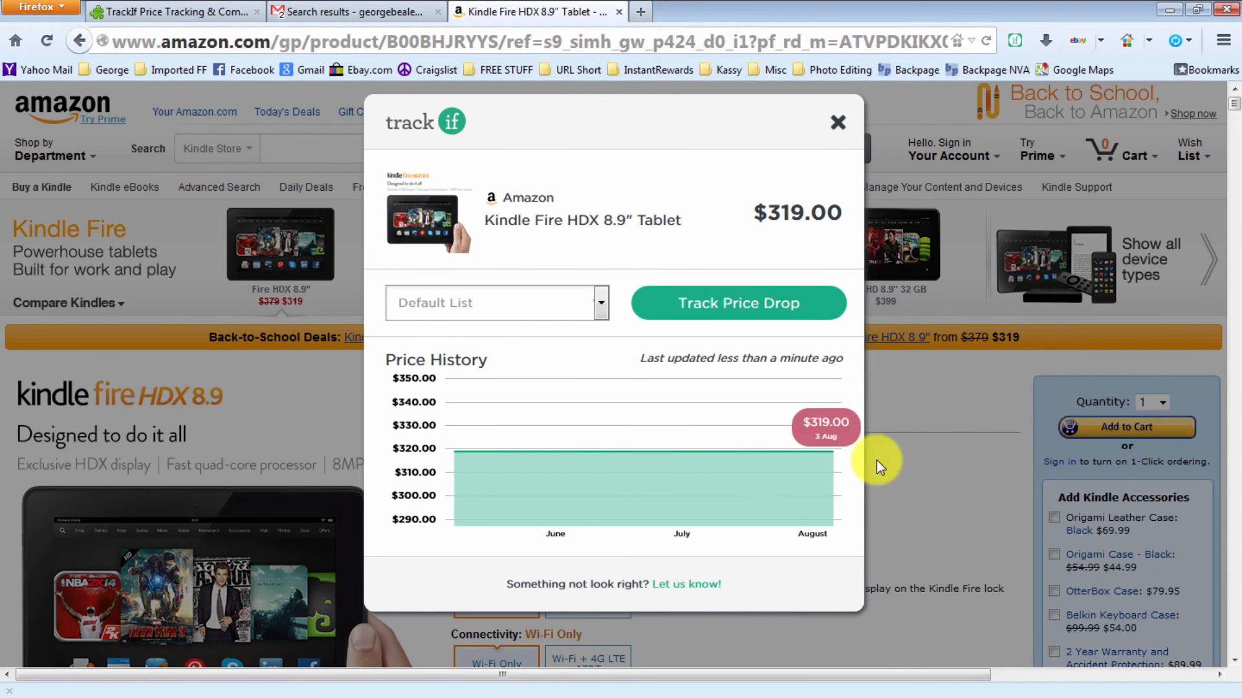
pyautogui.moveTo(535, 210)
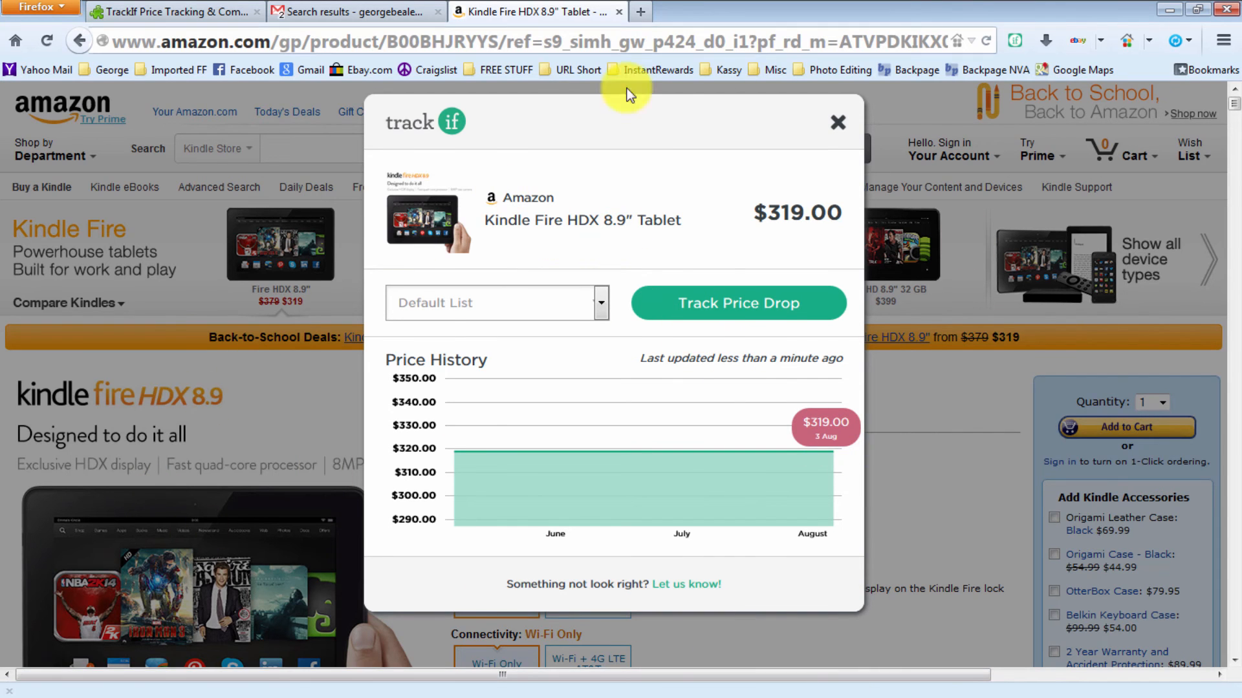
pyautogui.moveTo(727, 303)
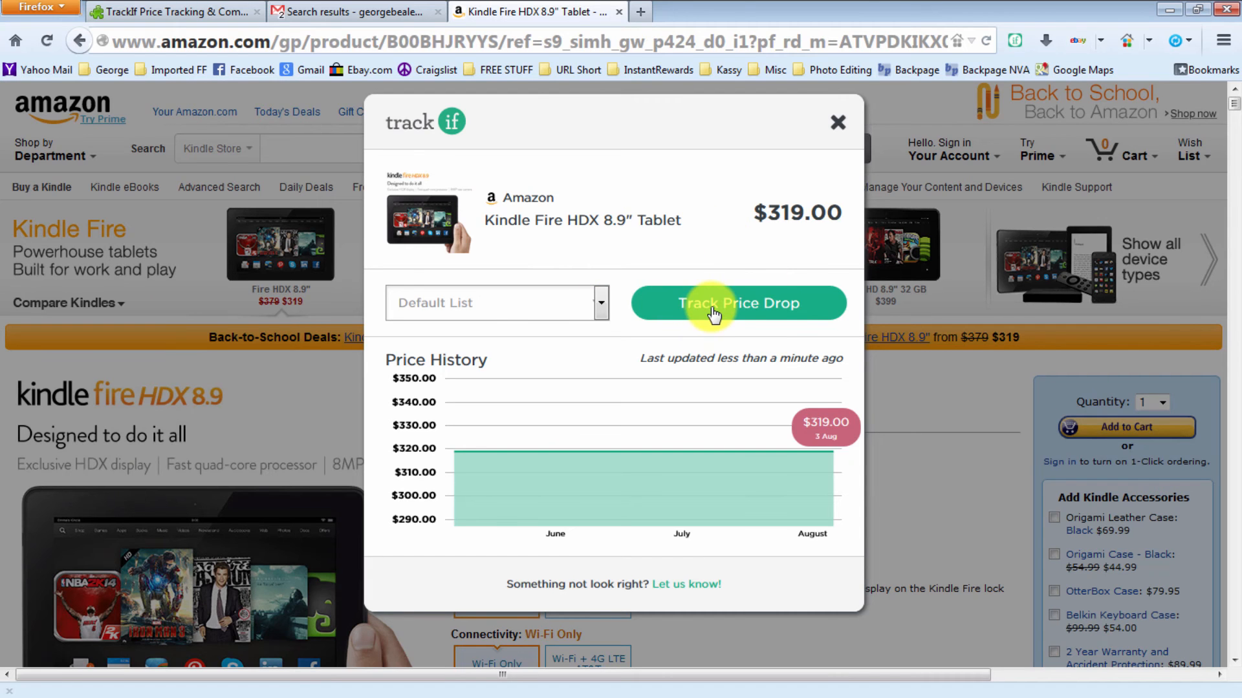
# Track the Kindle Fire HDX in the Default List, view it in My Lists, then close that page.
pyautogui.click(738, 303)
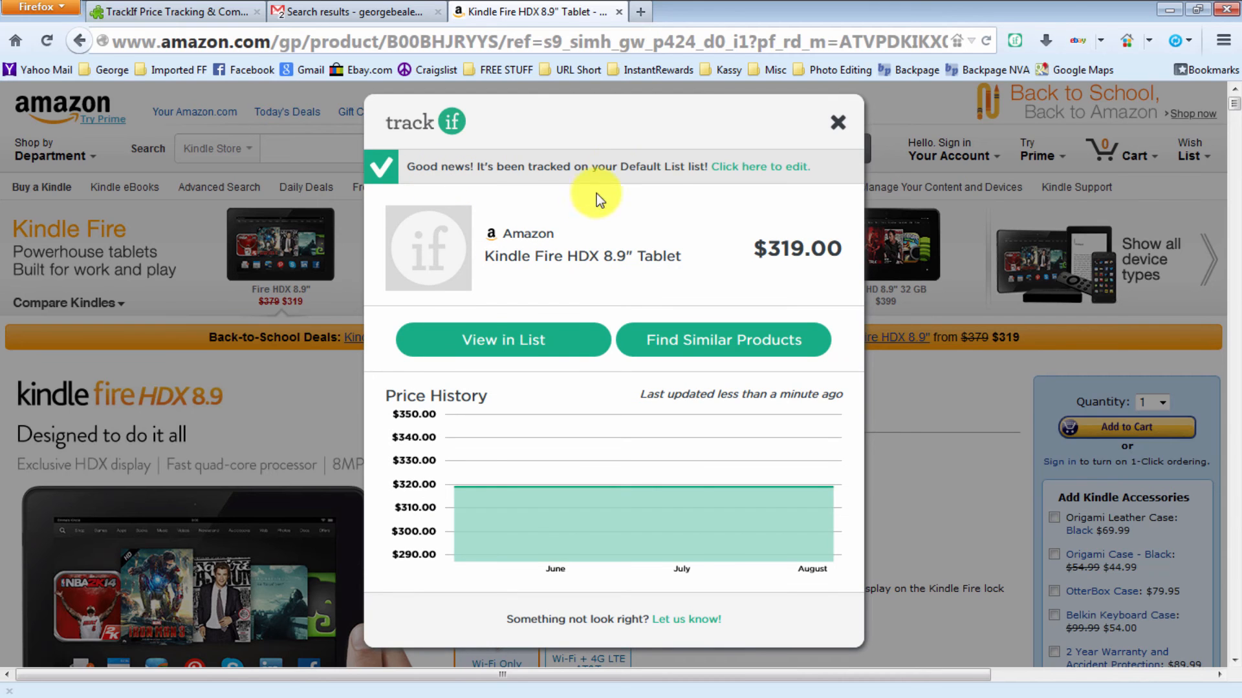
pyautogui.moveTo(517, 271)
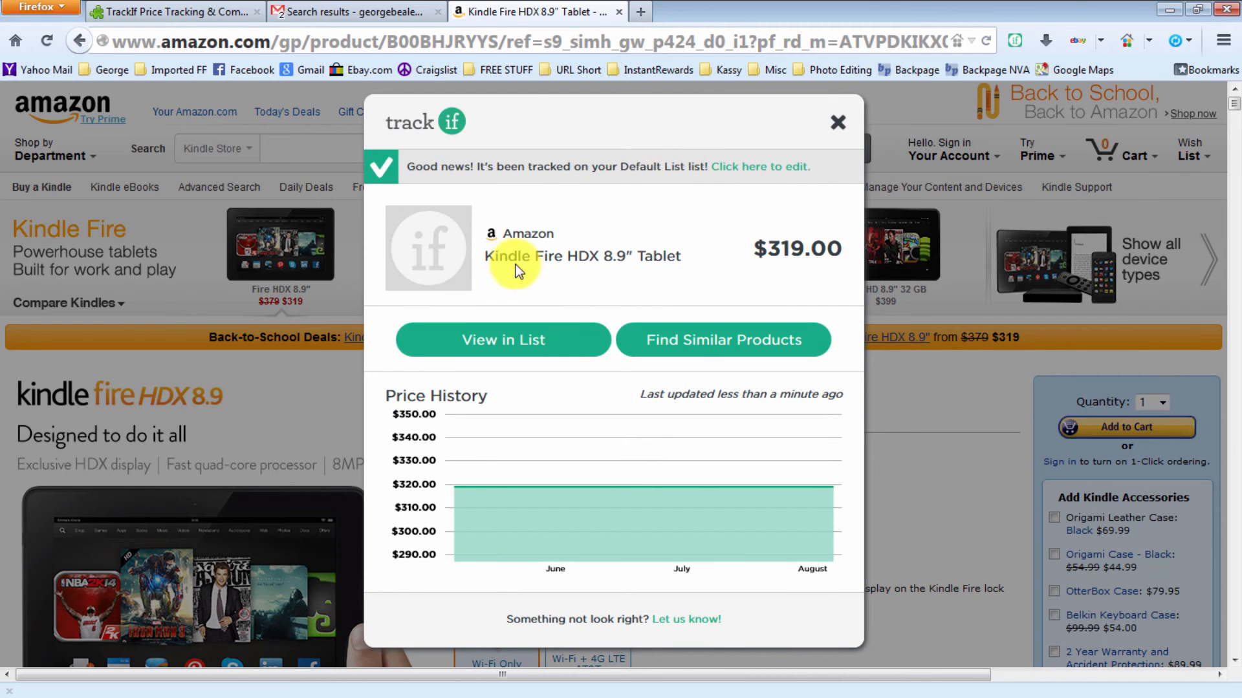
pyautogui.moveTo(844, 307)
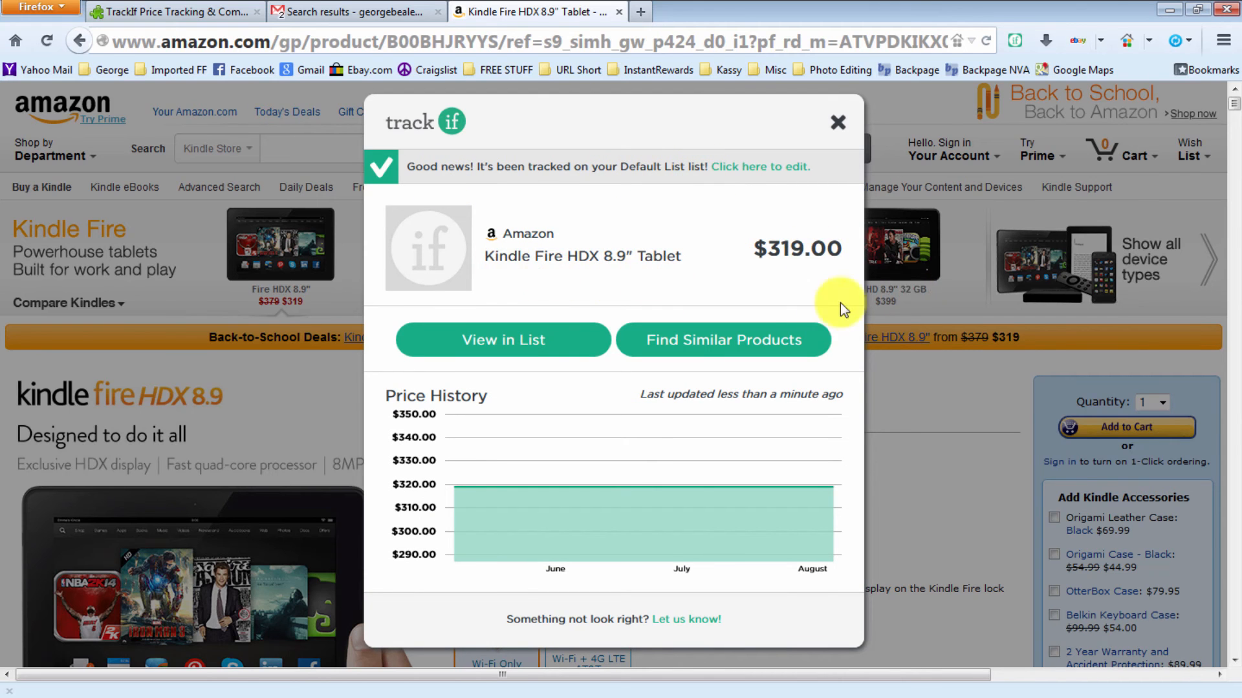
pyautogui.moveTo(503, 341)
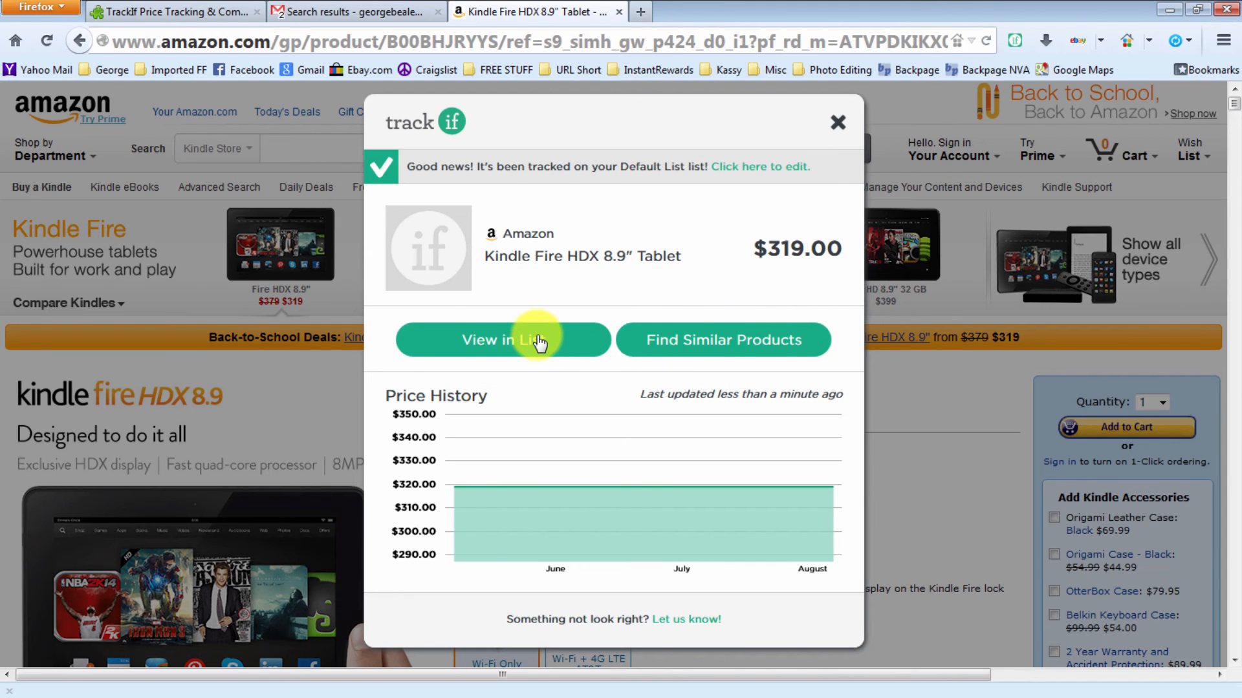
pyautogui.click(502, 340)
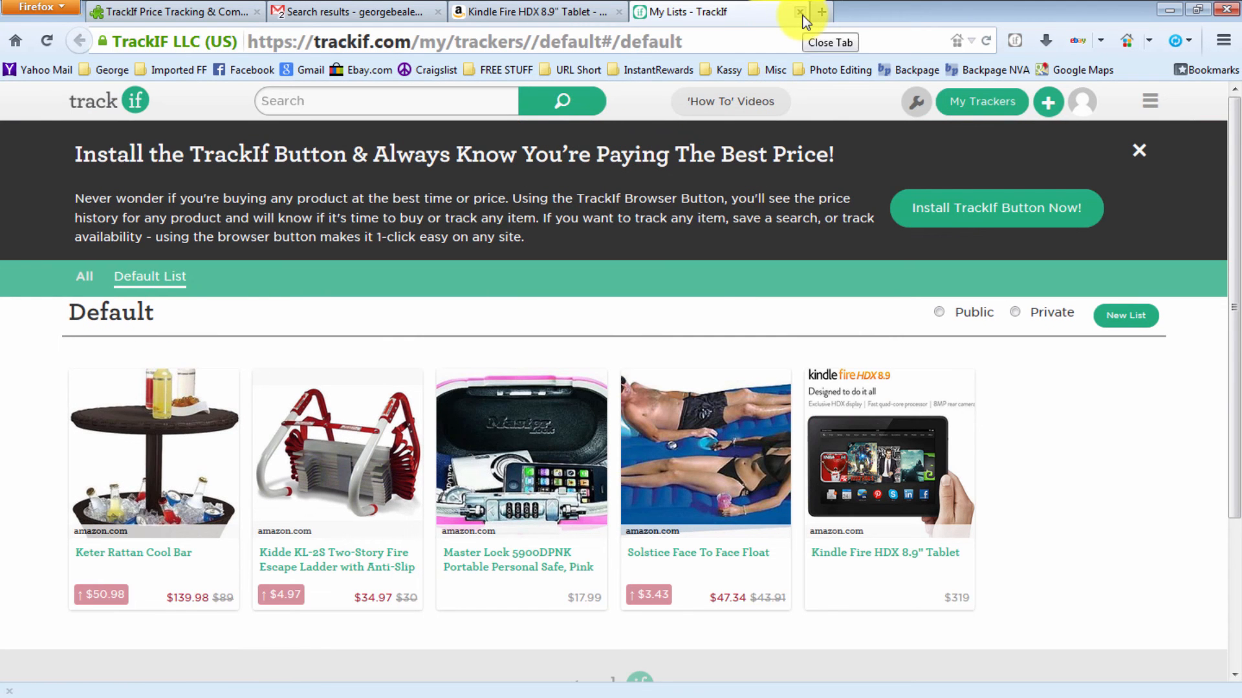
pyautogui.click(798, 11)
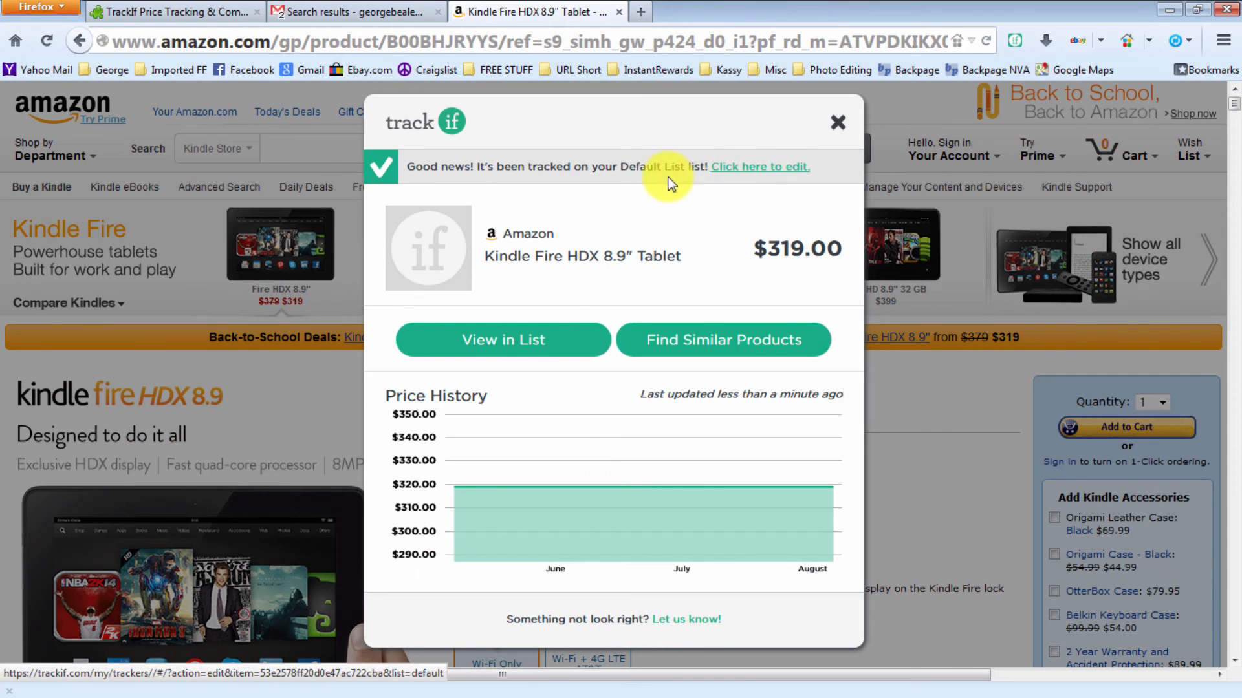
# Set the tracker to match any rule and add a second rule alerting when price increases.
pyautogui.click(759, 167)
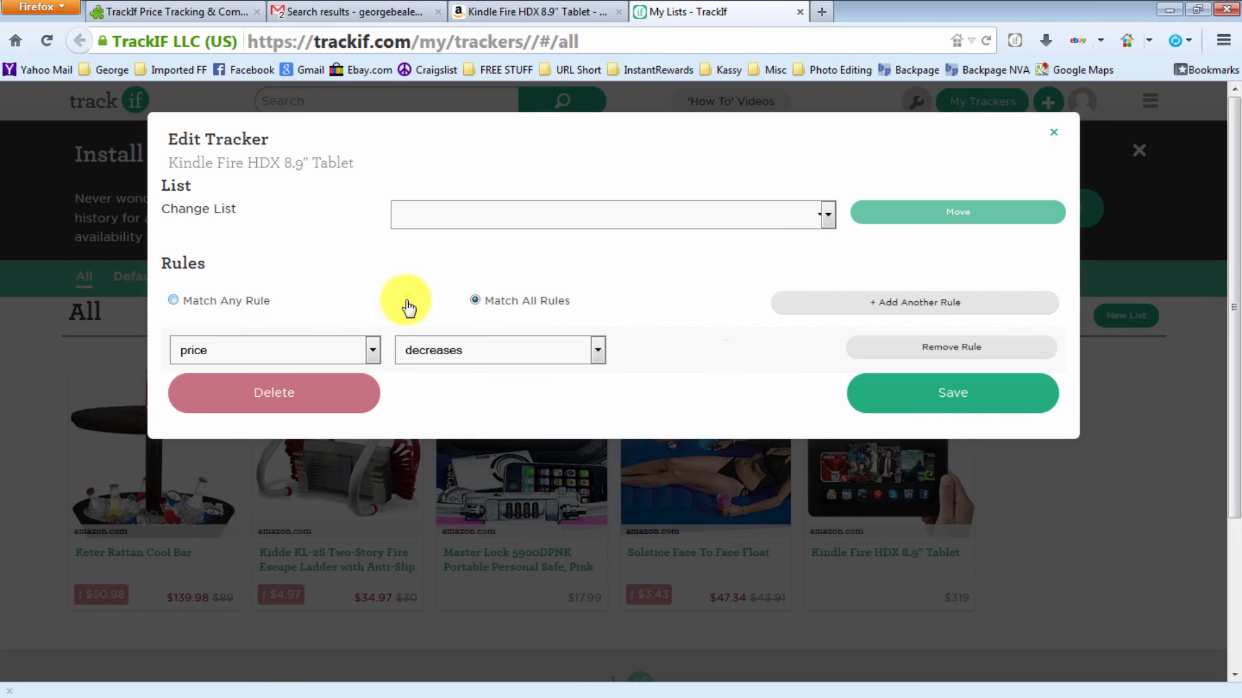
pyautogui.moveTo(172, 305)
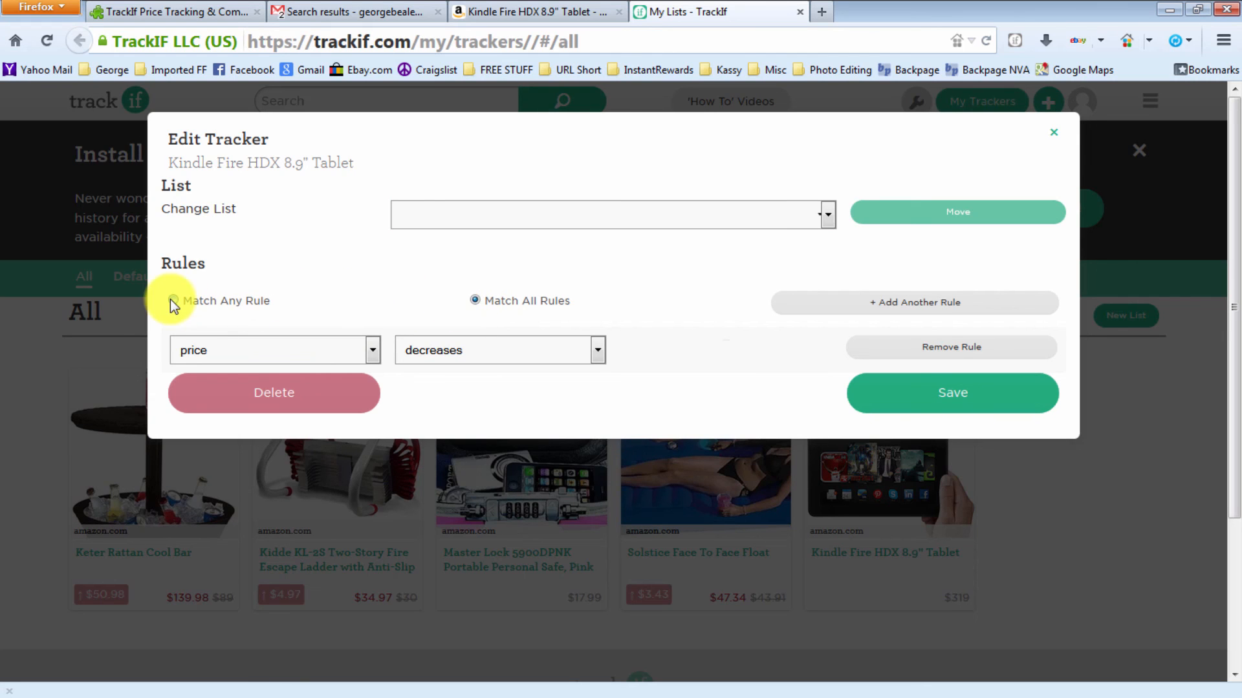
pyautogui.click(172, 300)
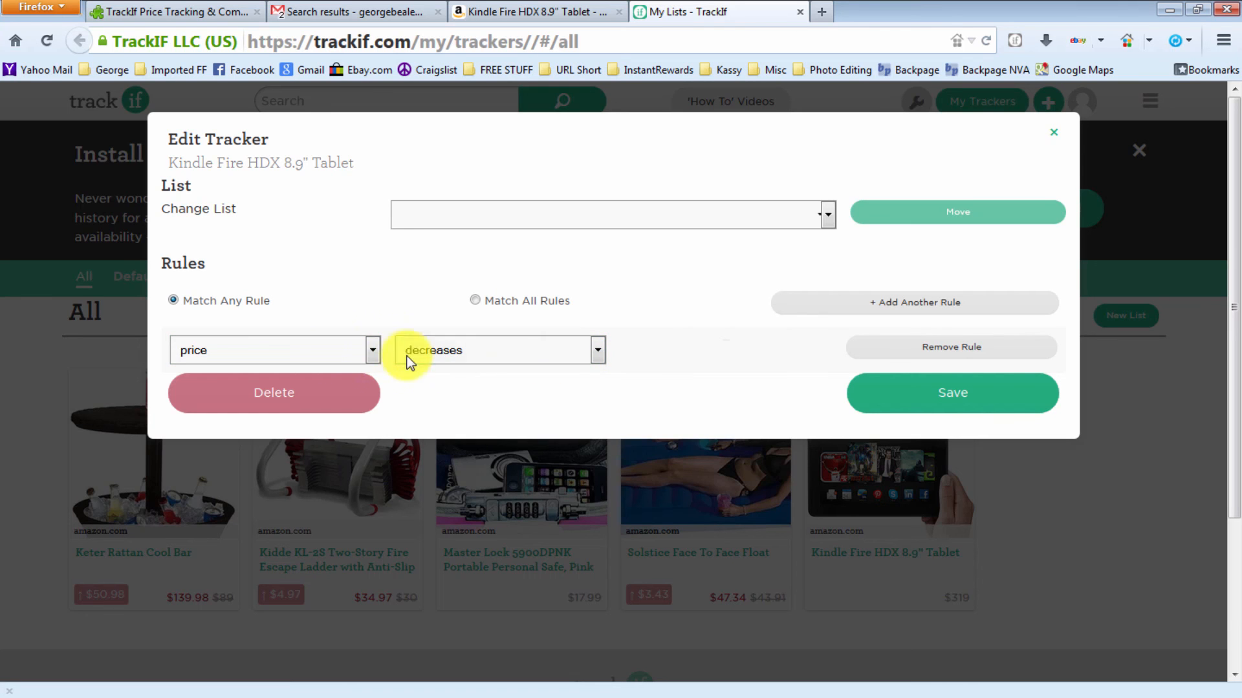
pyautogui.click(913, 302)
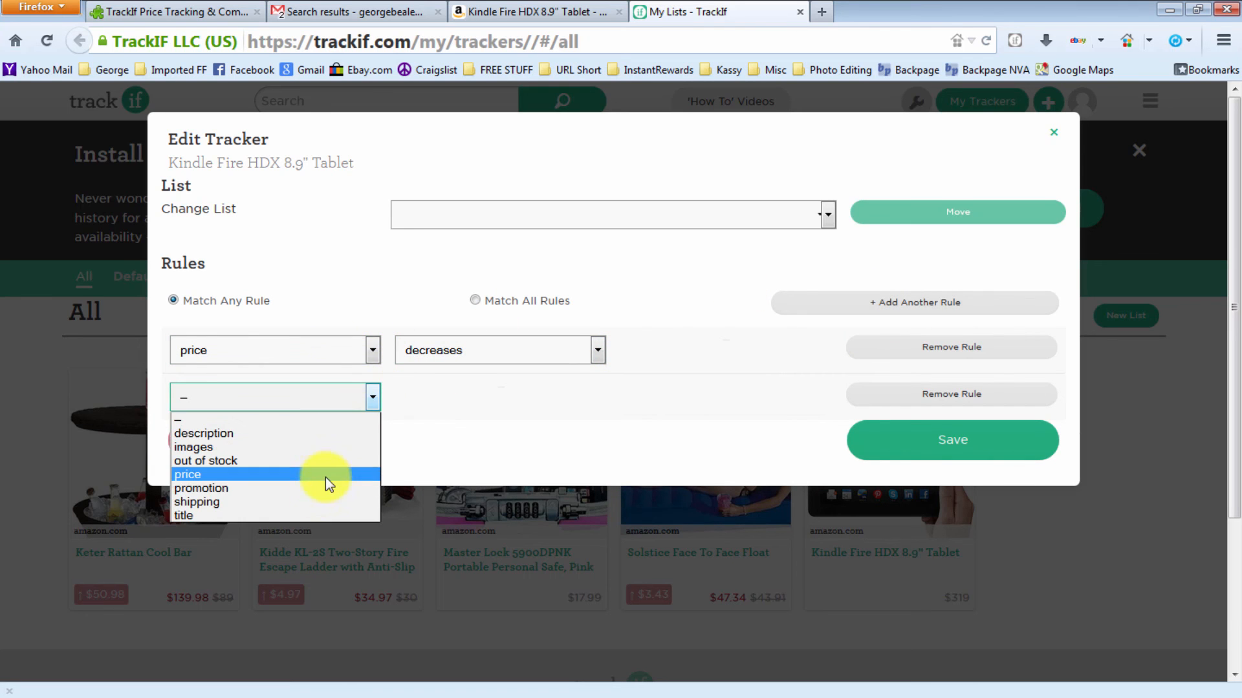
pyautogui.click(186, 475)
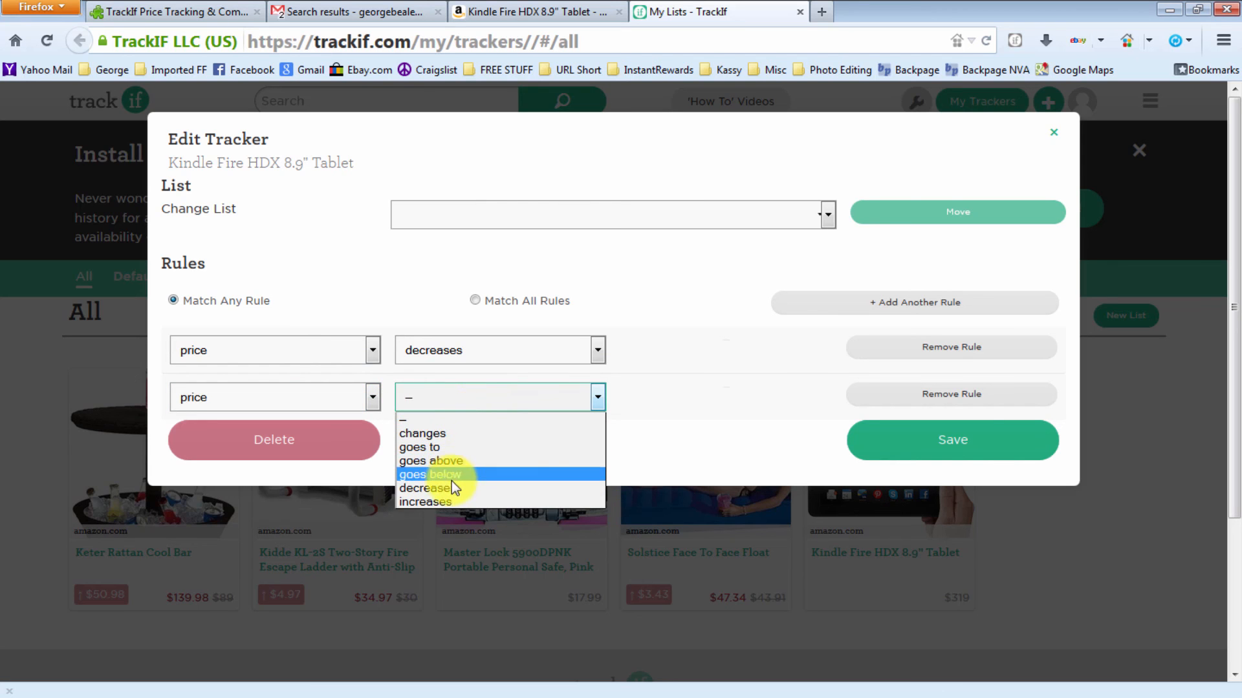
pyautogui.click(425, 502)
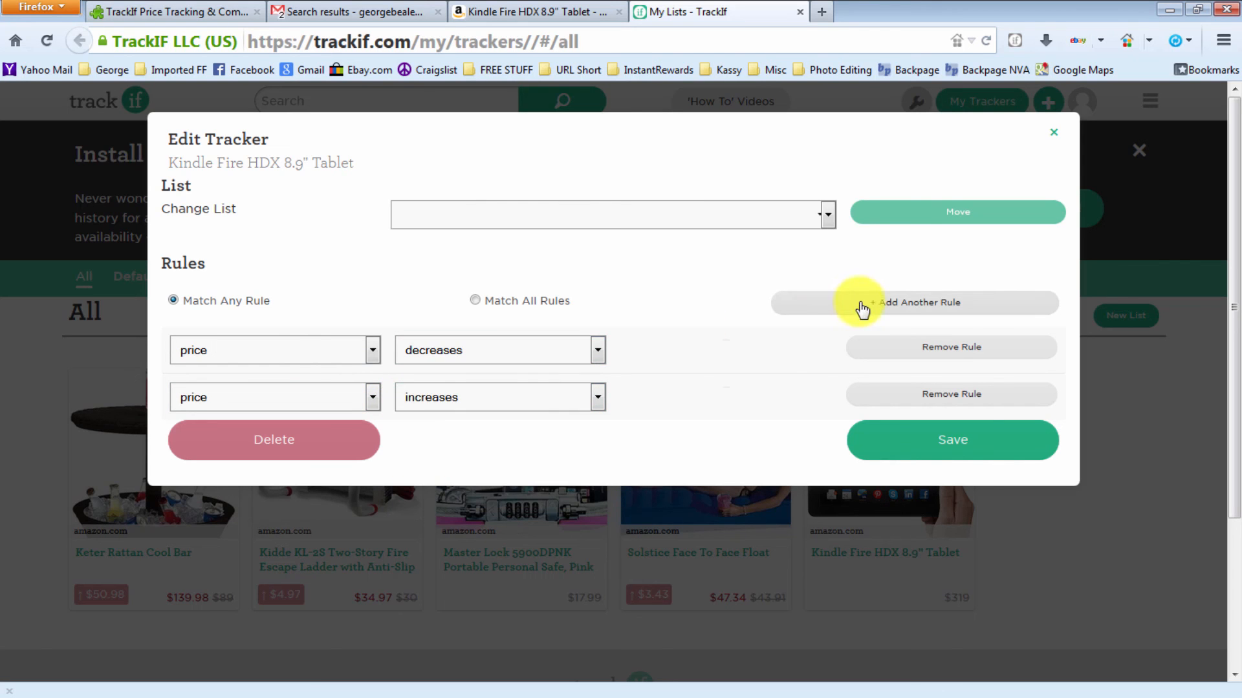
# Add a third rule alerting when the out-of-stock status changes.
pyautogui.click(913, 303)
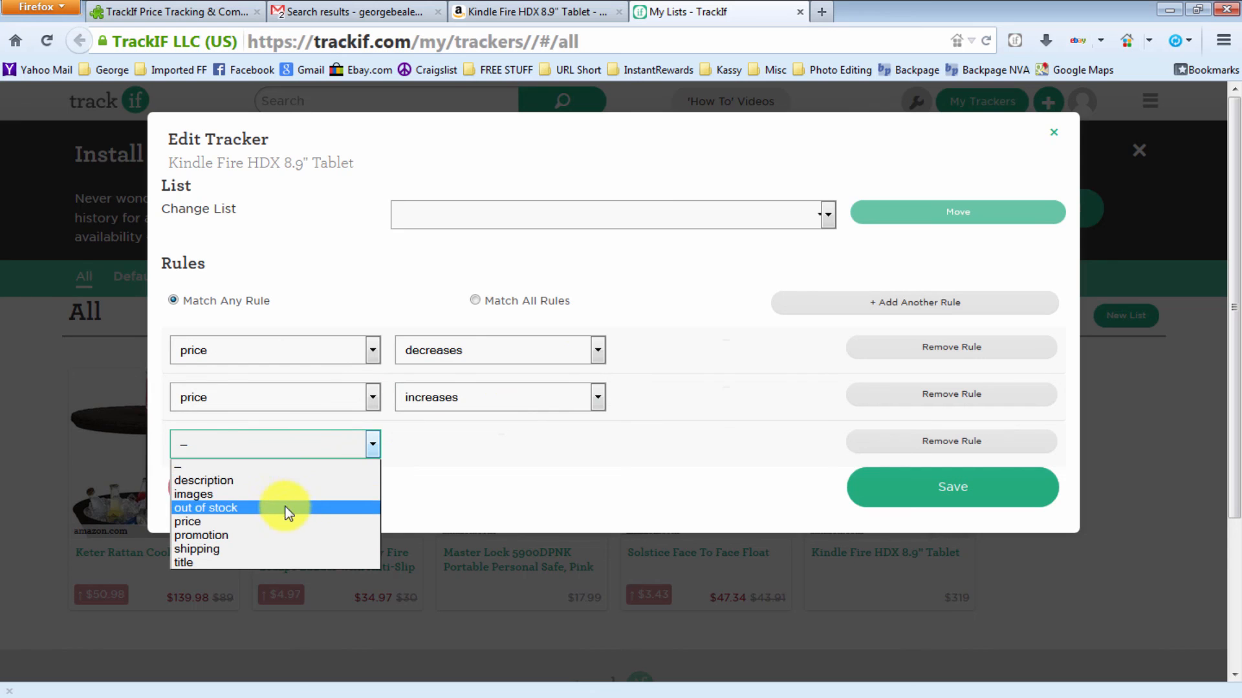
pyautogui.click(206, 507)
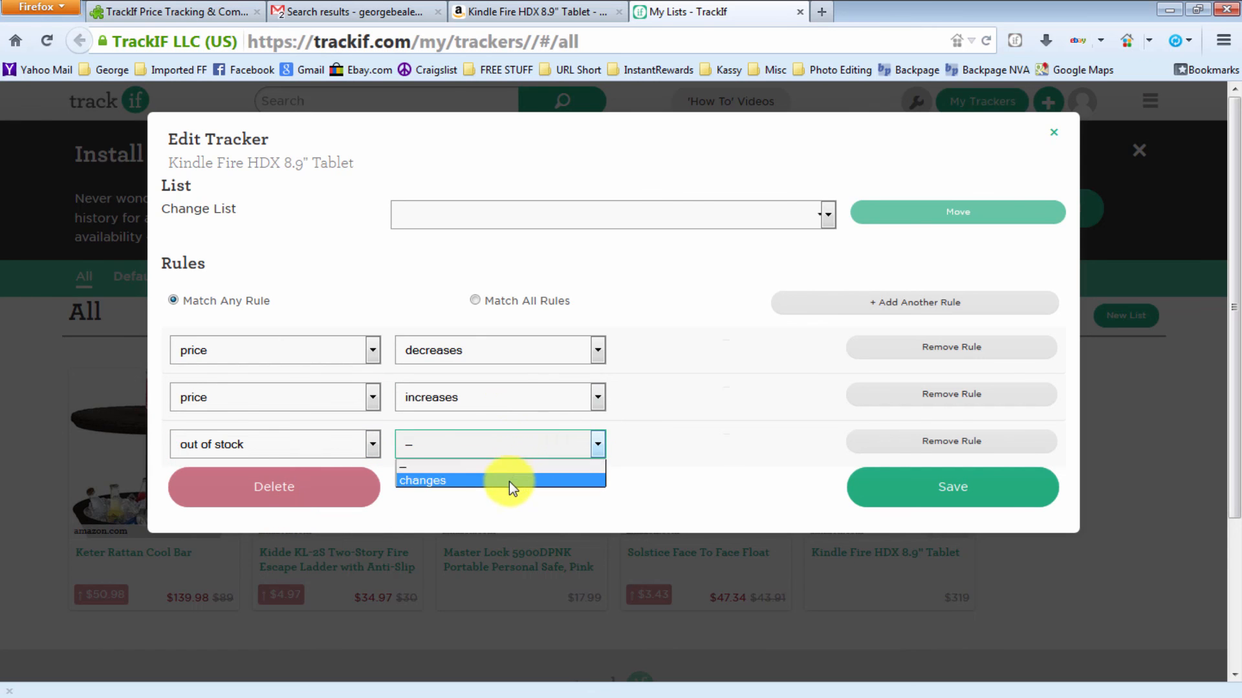
pyautogui.click(500, 480)
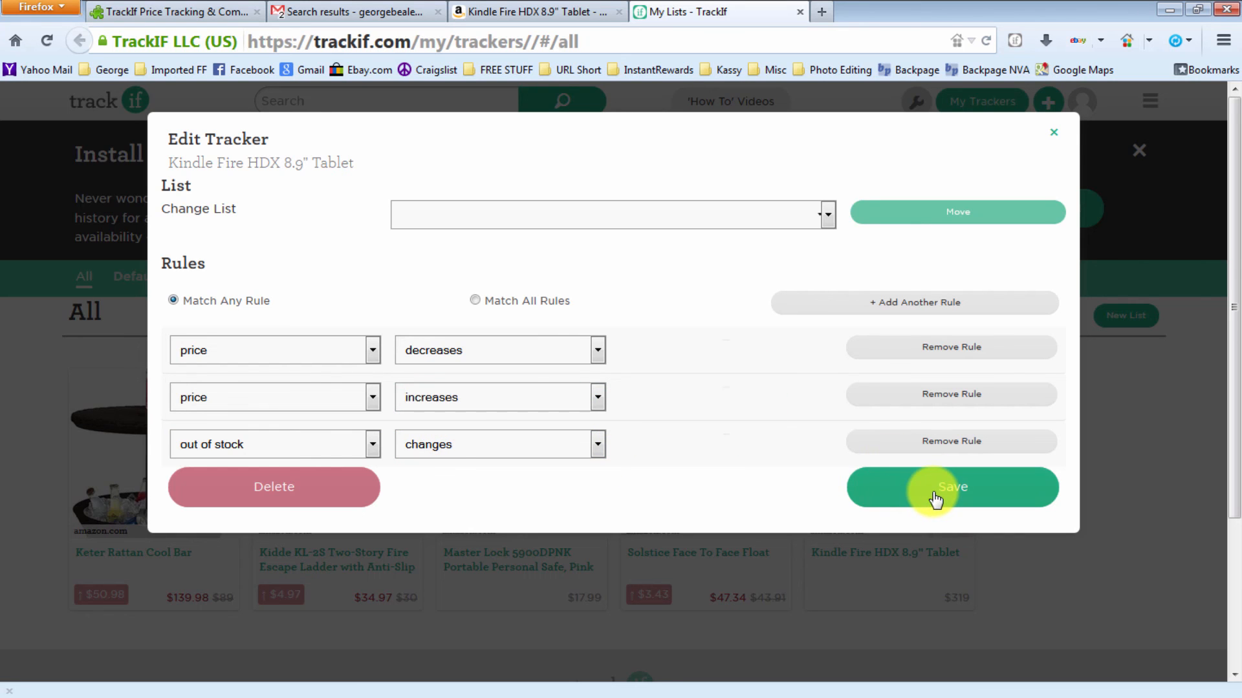
pyautogui.moveTo(1060, 136)
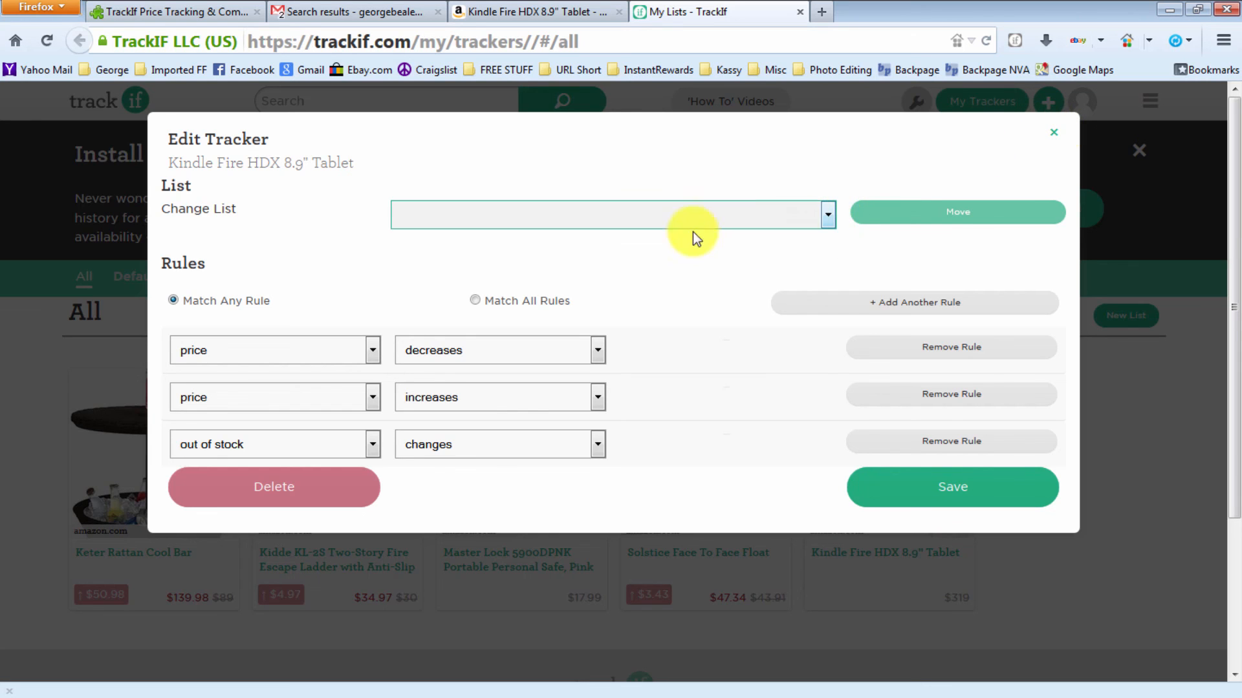
pyautogui.moveTo(1056, 141)
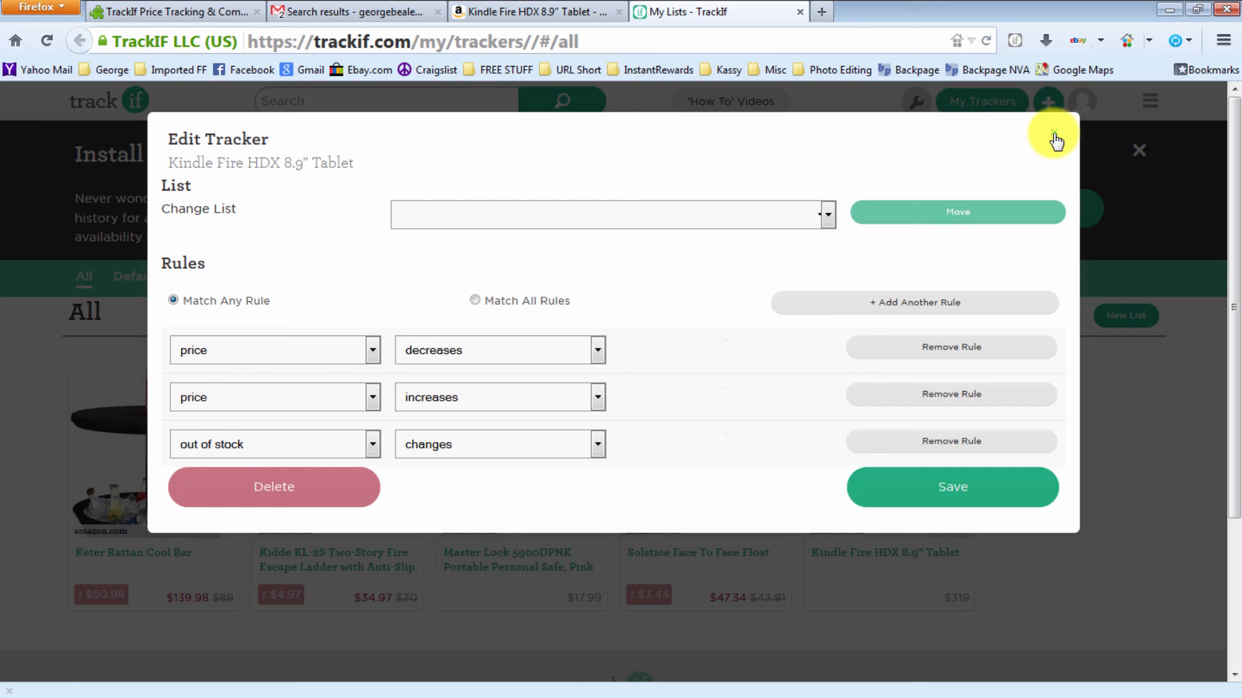
# Close the tracker editor and the confirmation popup, returning to the tracking summary.
pyautogui.click(1137, 150)
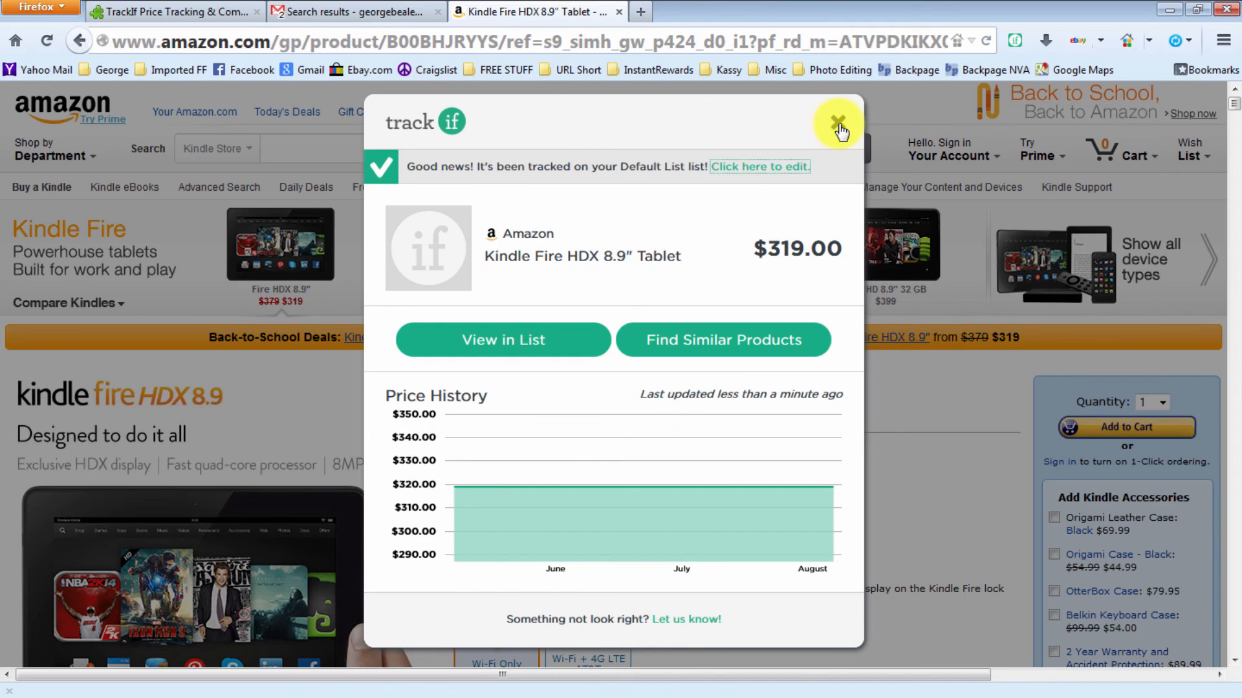
pyautogui.click(838, 127)
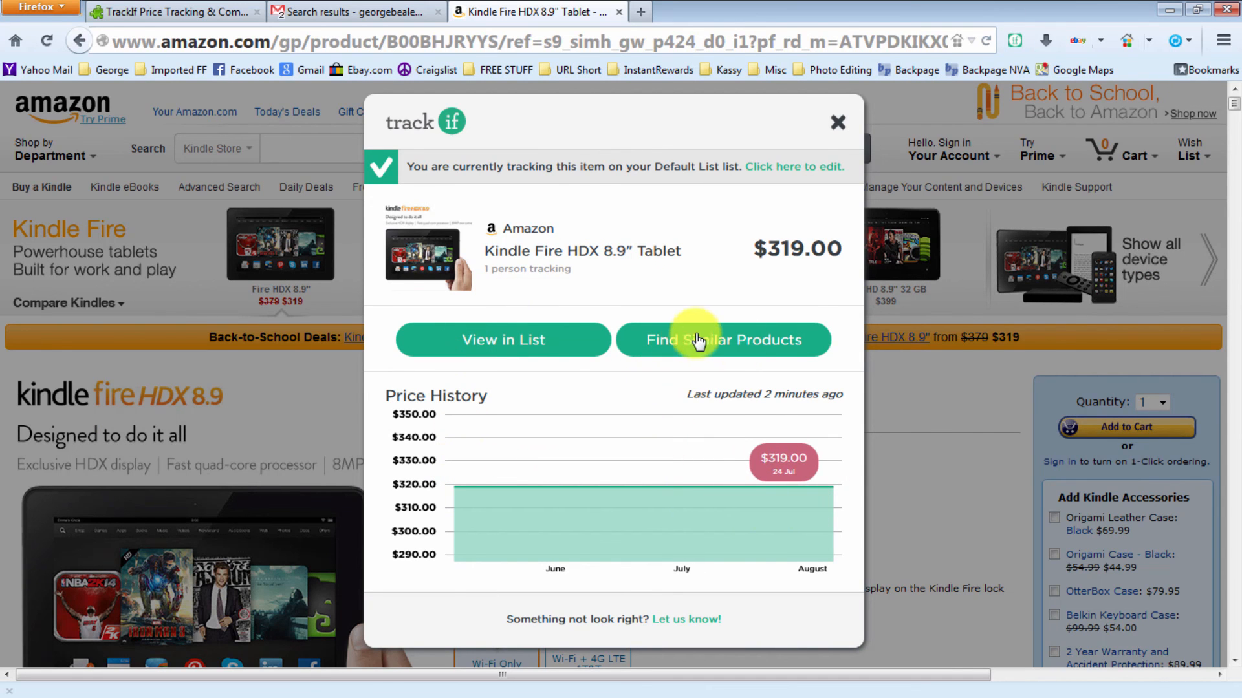
pyautogui.click(721, 340)
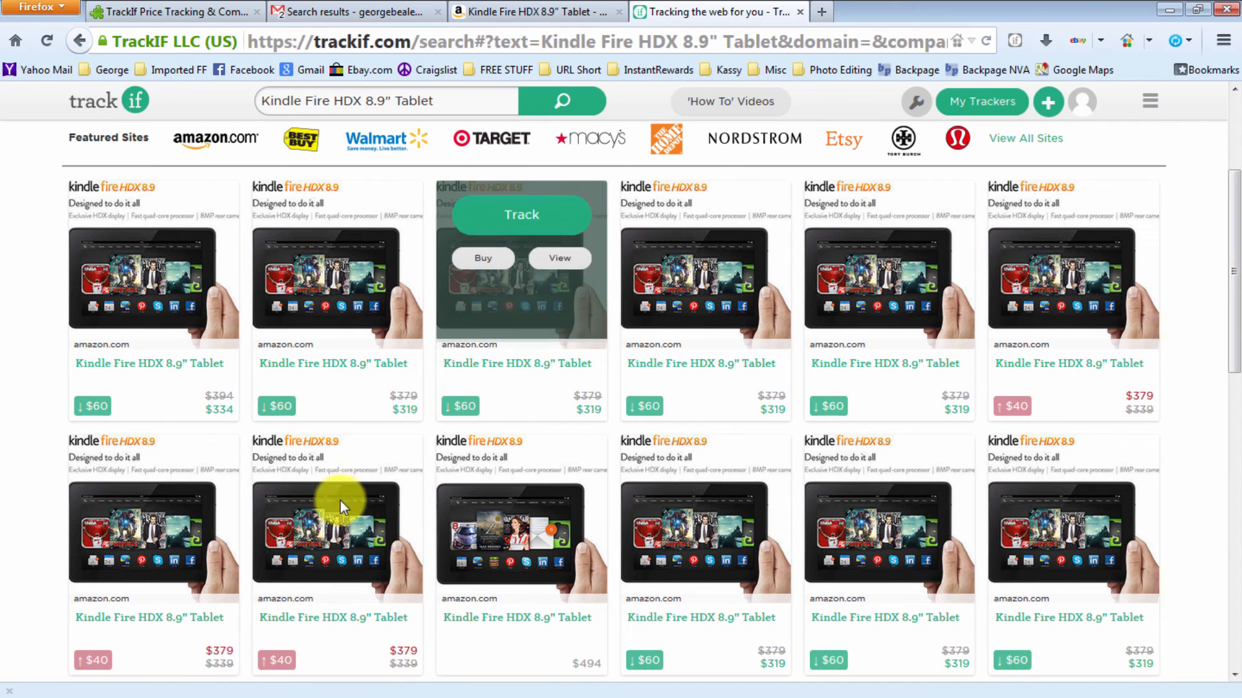
pyautogui.scroll(-3)
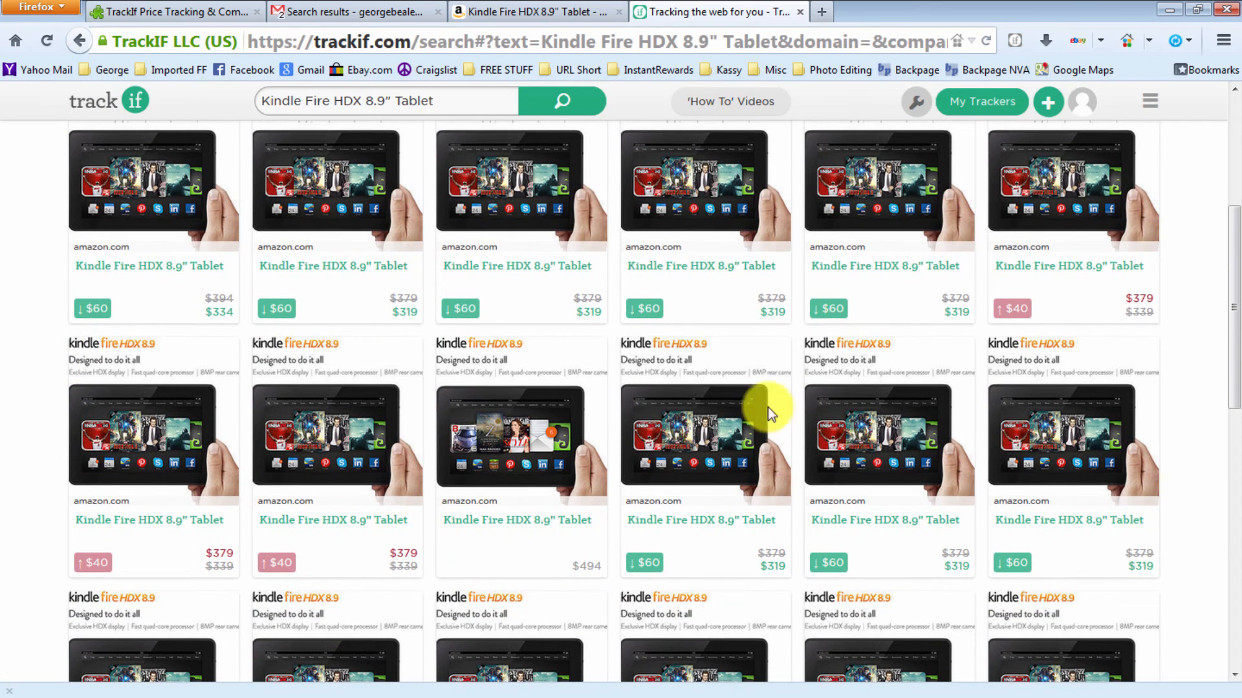
pyautogui.moveTo(753, 202)
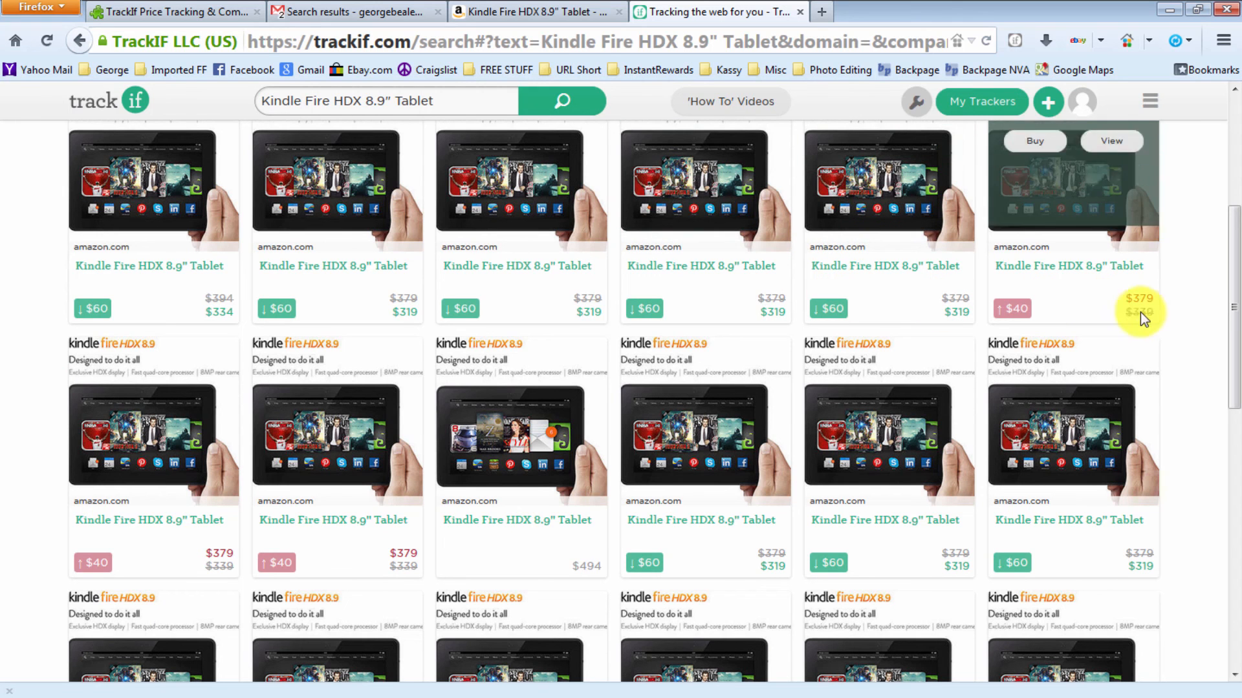
pyautogui.moveTo(1145, 275)
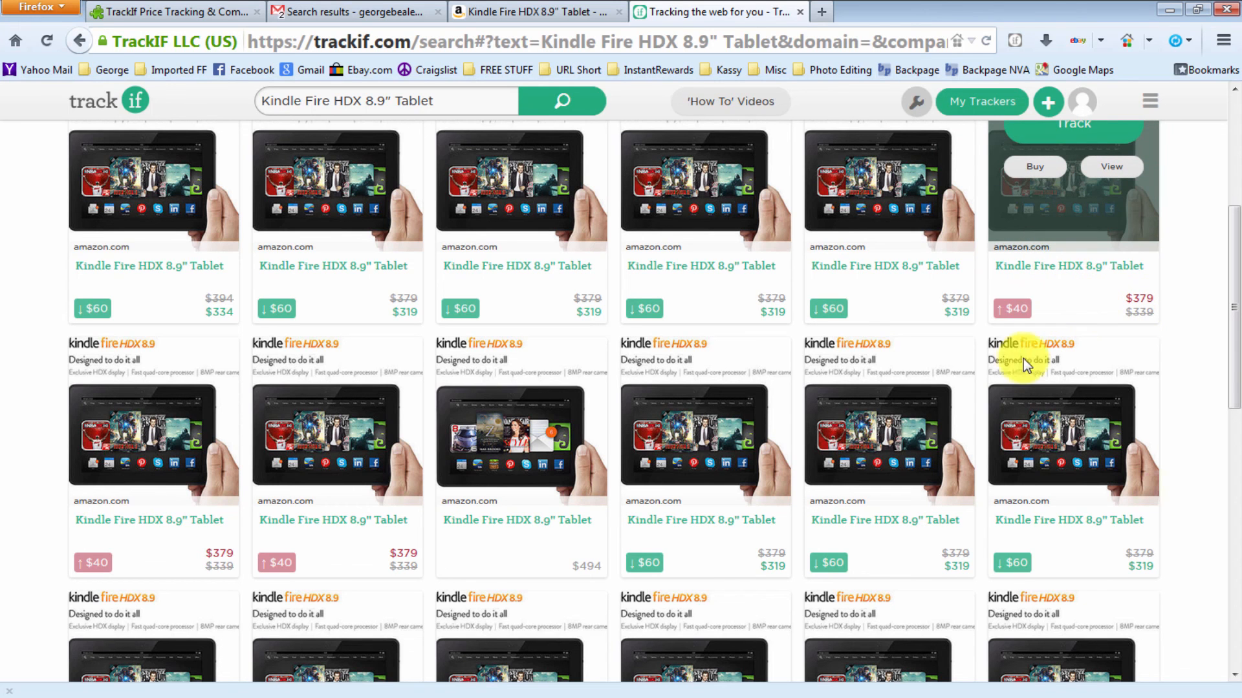
pyautogui.scroll(-3)
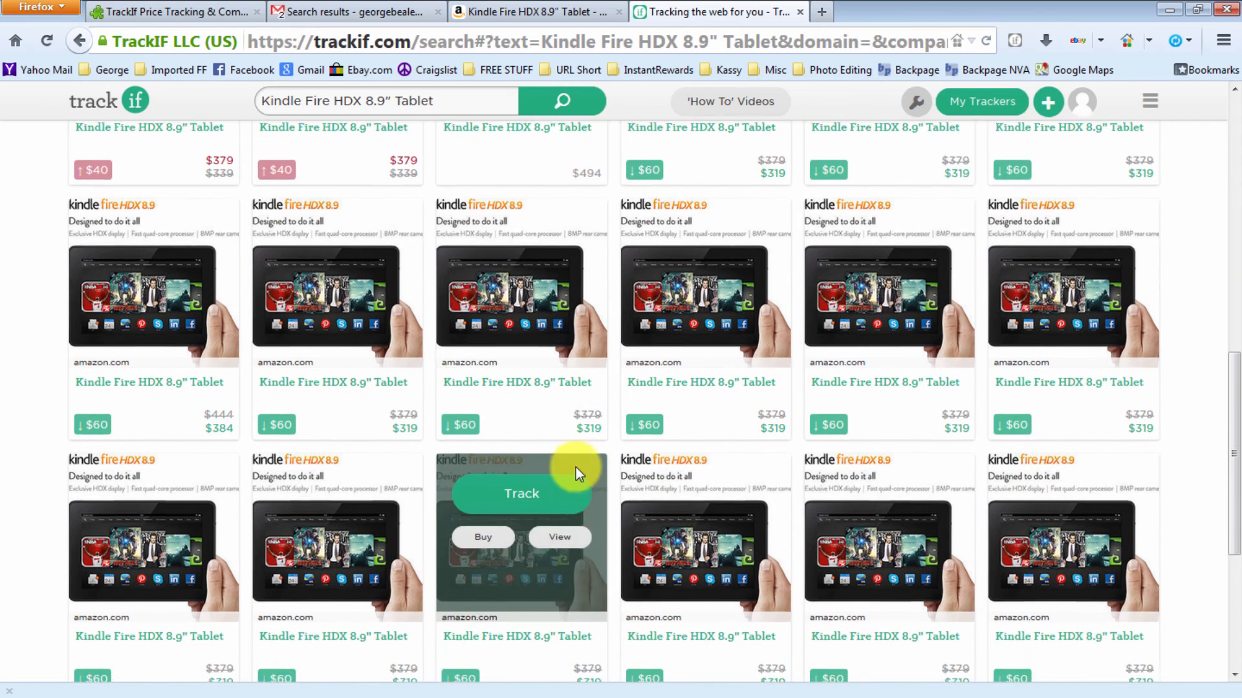
pyautogui.scroll(-3)
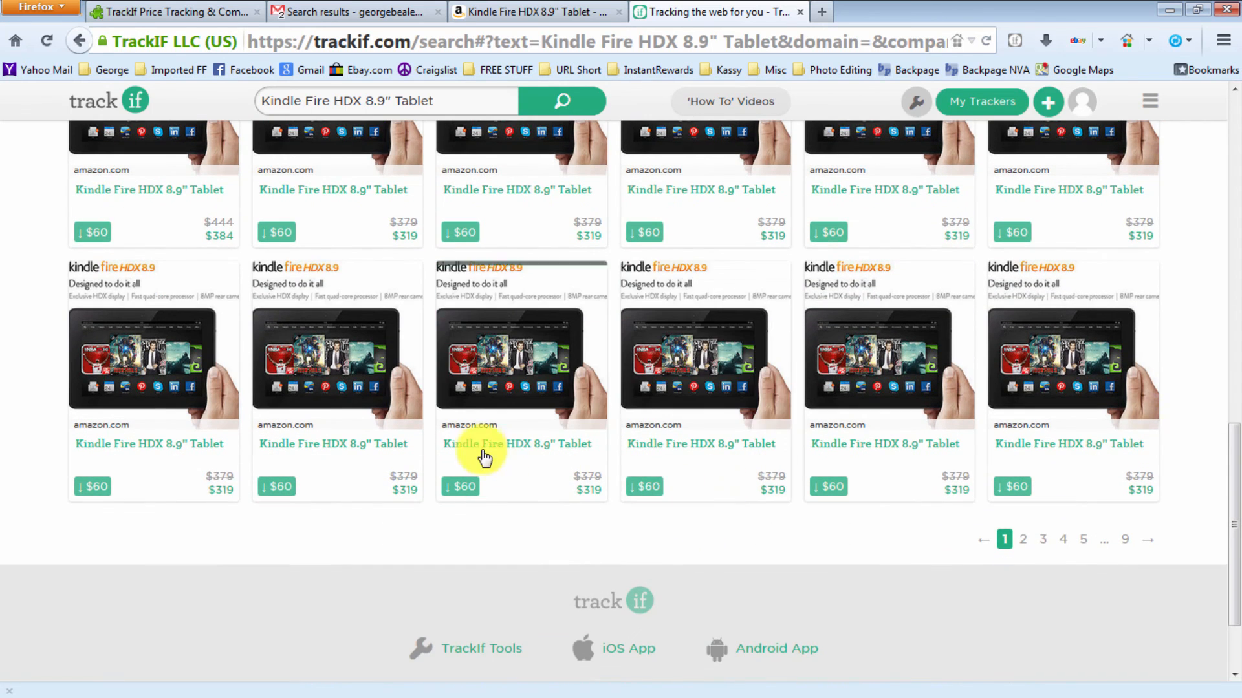
pyautogui.scroll(-3)
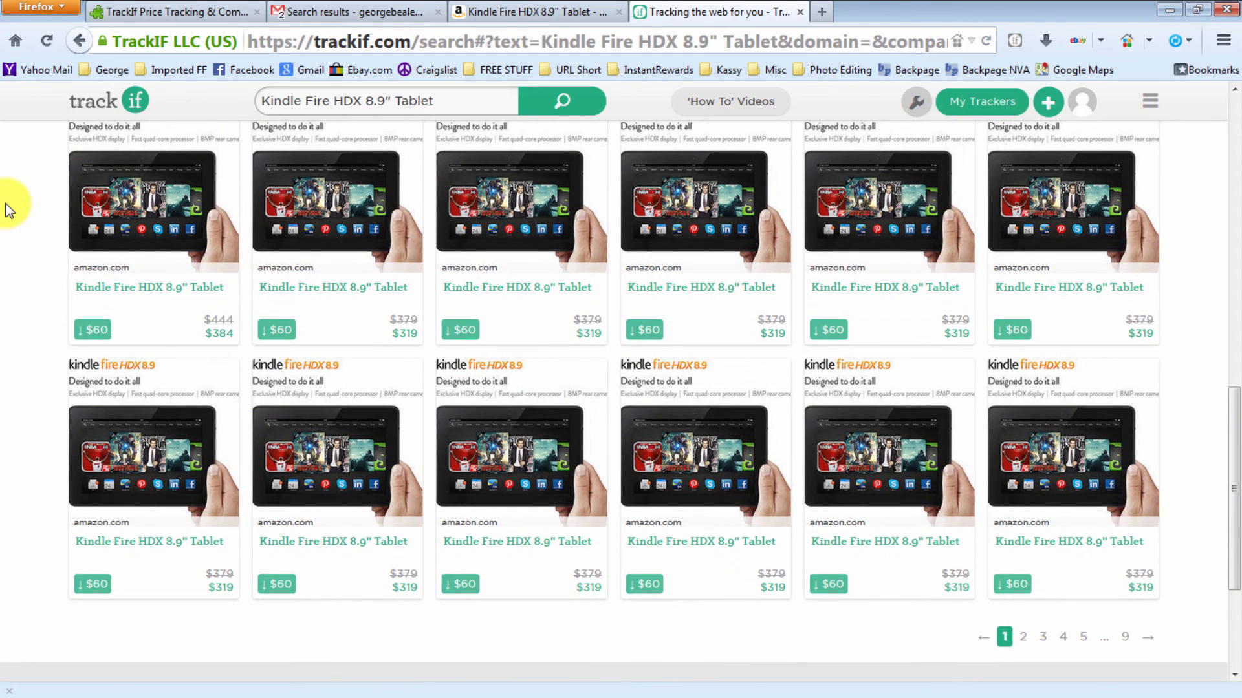
pyautogui.scroll(-3)
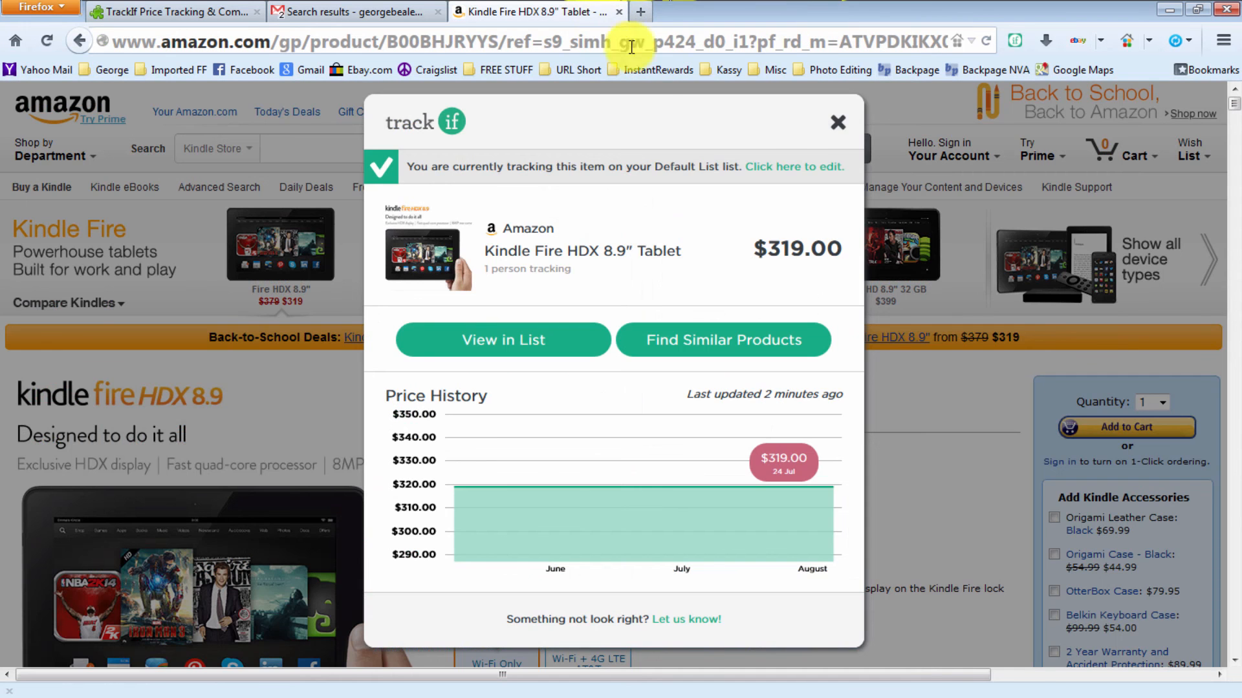
# Dismiss the TrackIf summary panel, leaving the Kindle Fire HDX page at $319.00 visible.
pyautogui.click(838, 123)
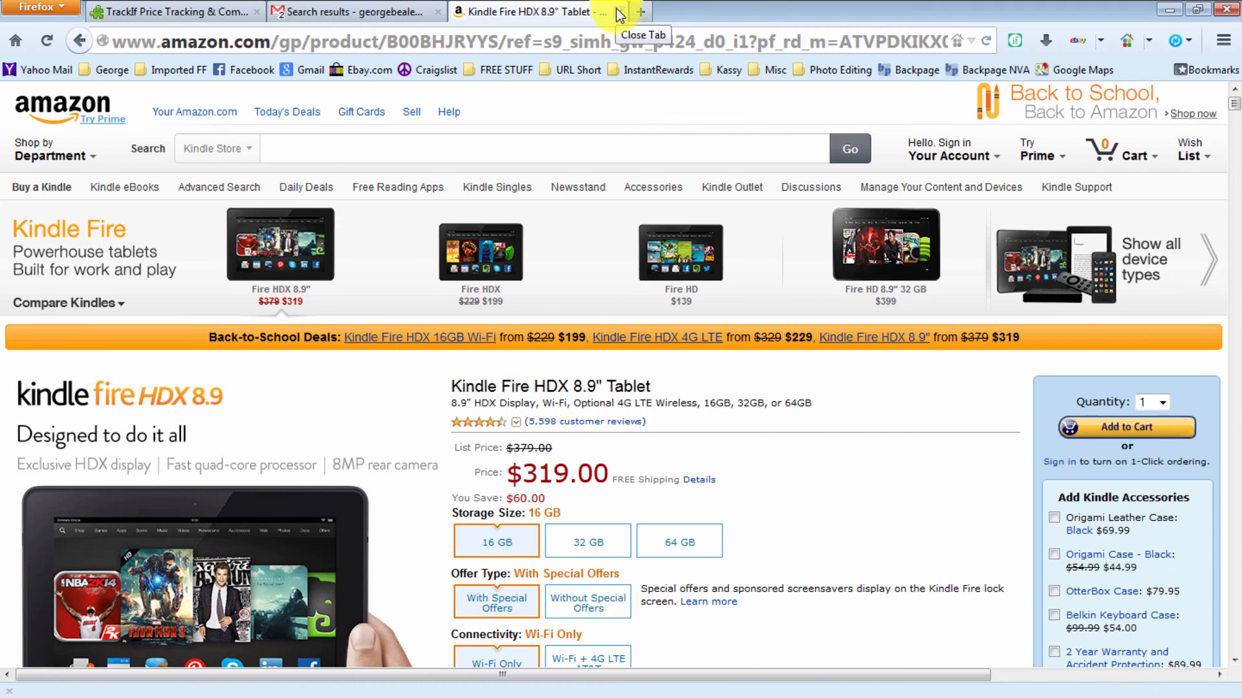
# Close the Amazon page and read the TrackIf email about the Master Lock safe rising to $23.49.
pyautogui.click(617, 11)
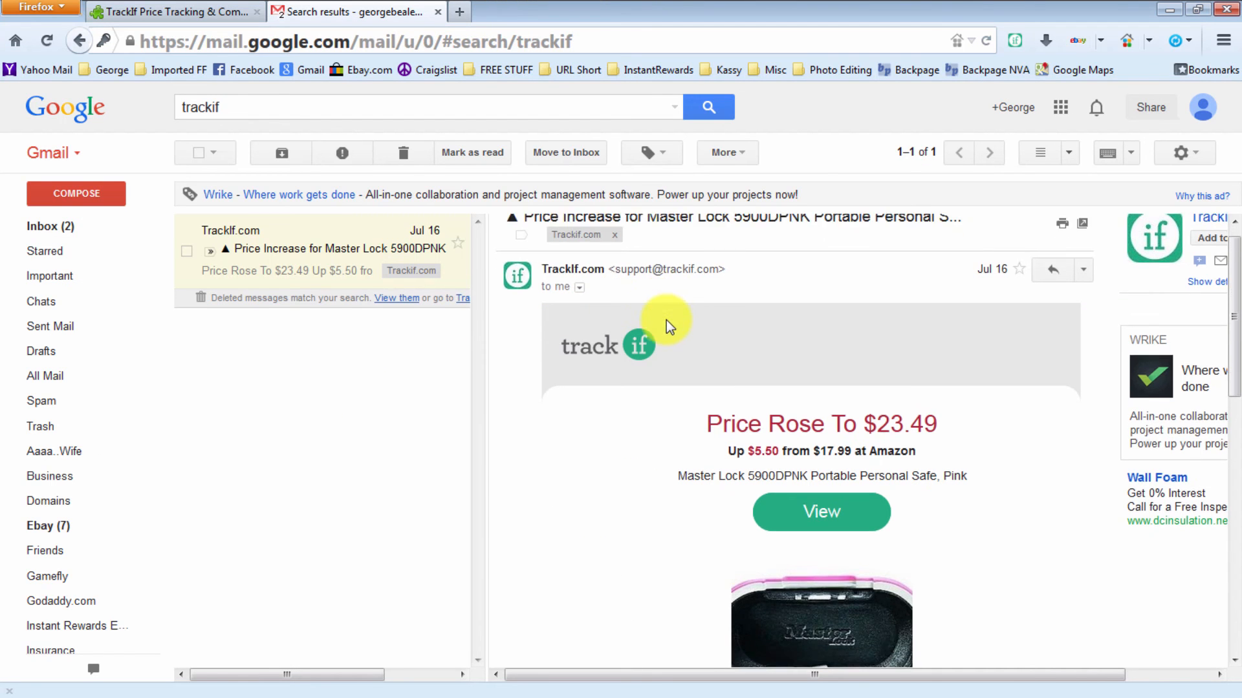
pyautogui.scroll(-3)
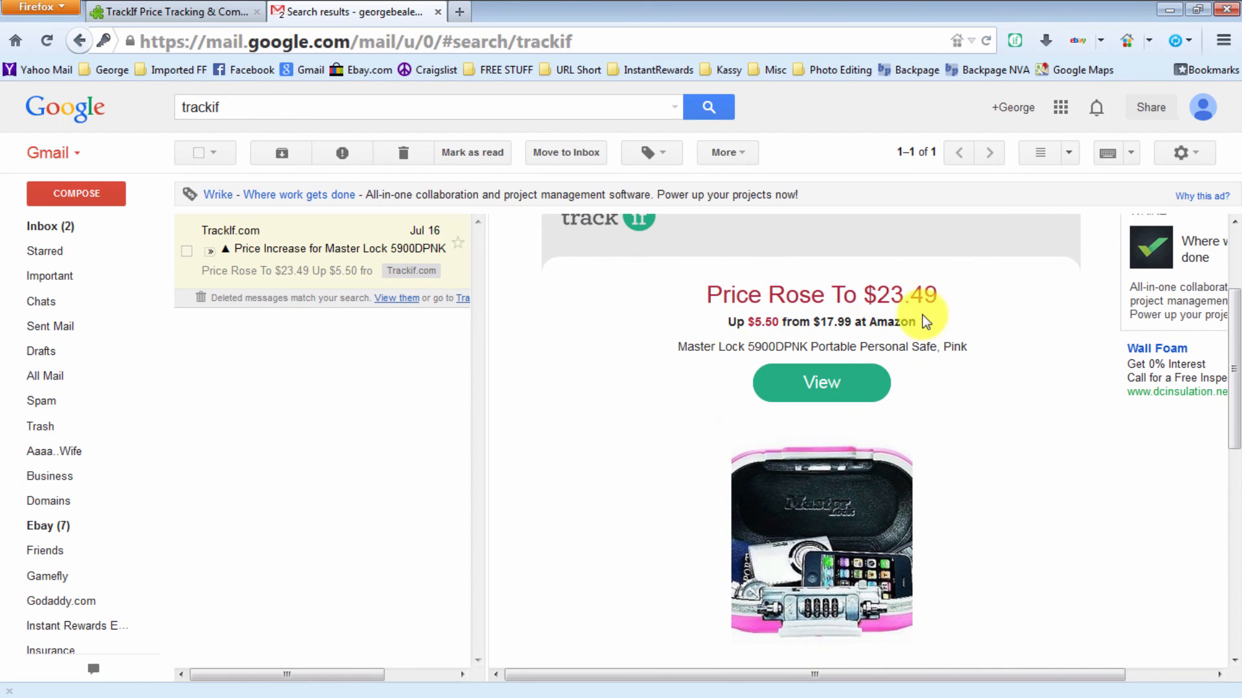
pyautogui.moveTo(572, 339)
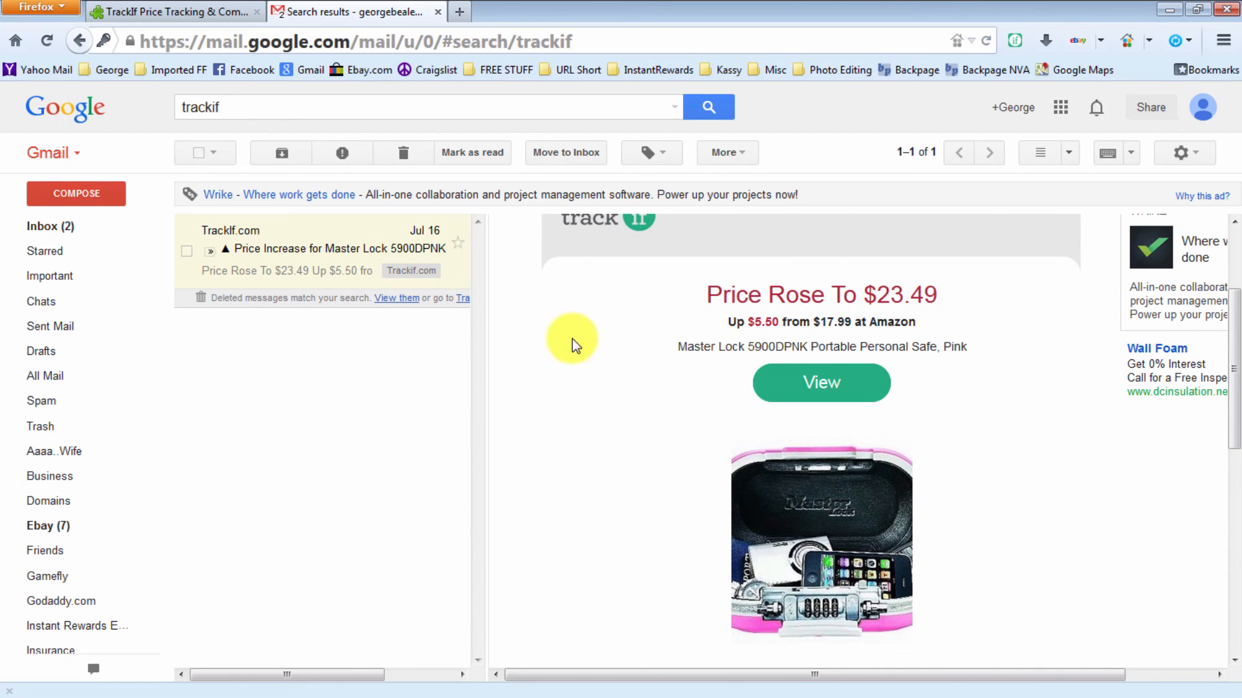
pyautogui.moveTo(921, 389)
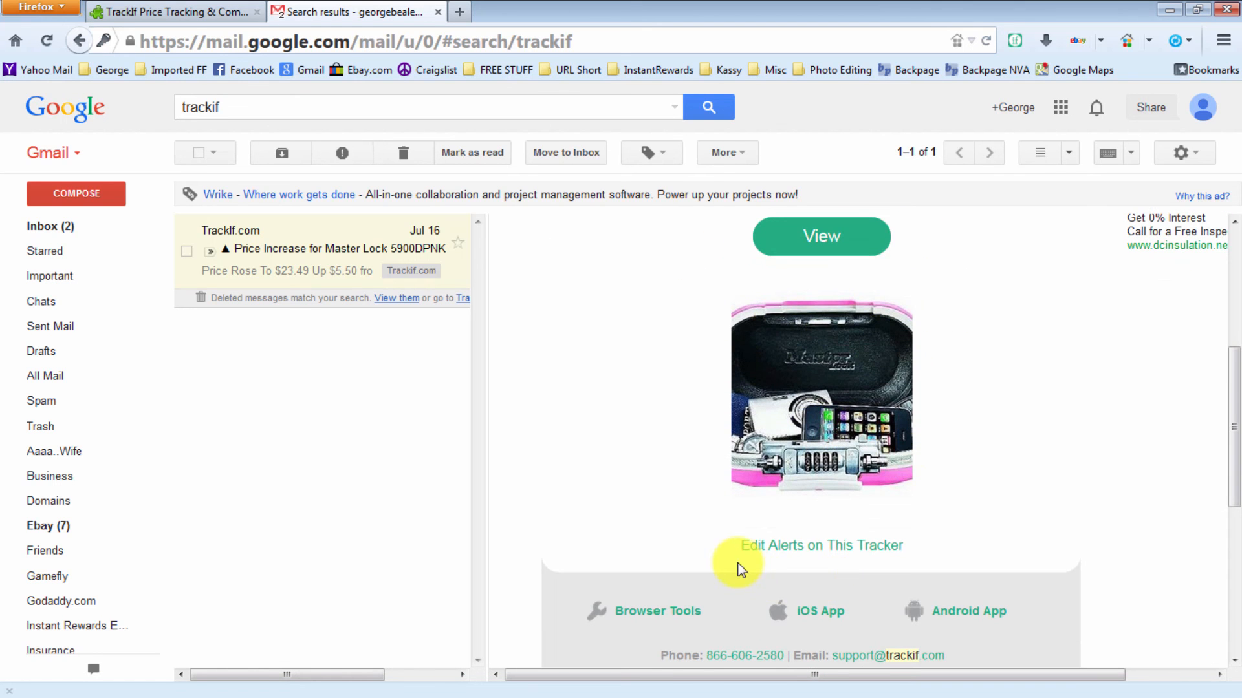
pyautogui.moveTo(853, 564)
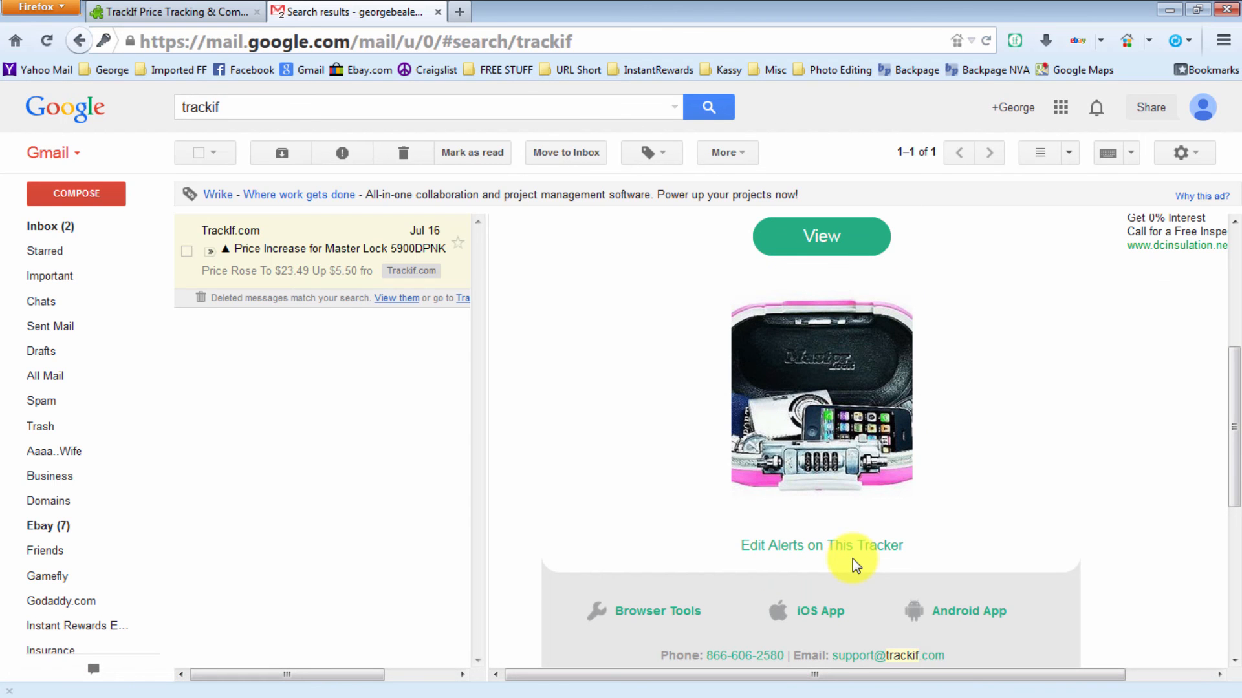